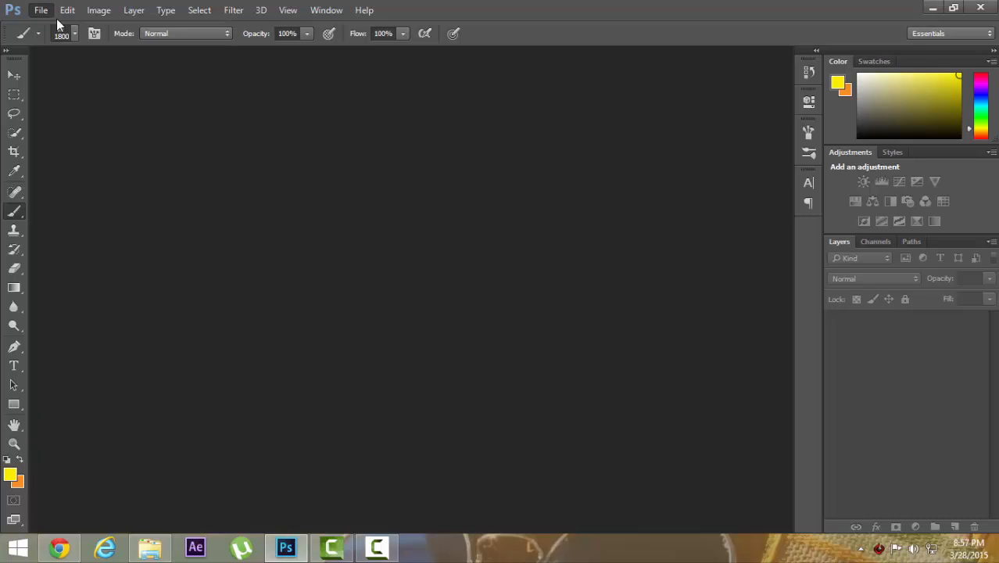
Start a new document 2560 pixels wide, begin editing the height, then switch to Chrome downloads
left_click(40, 10)
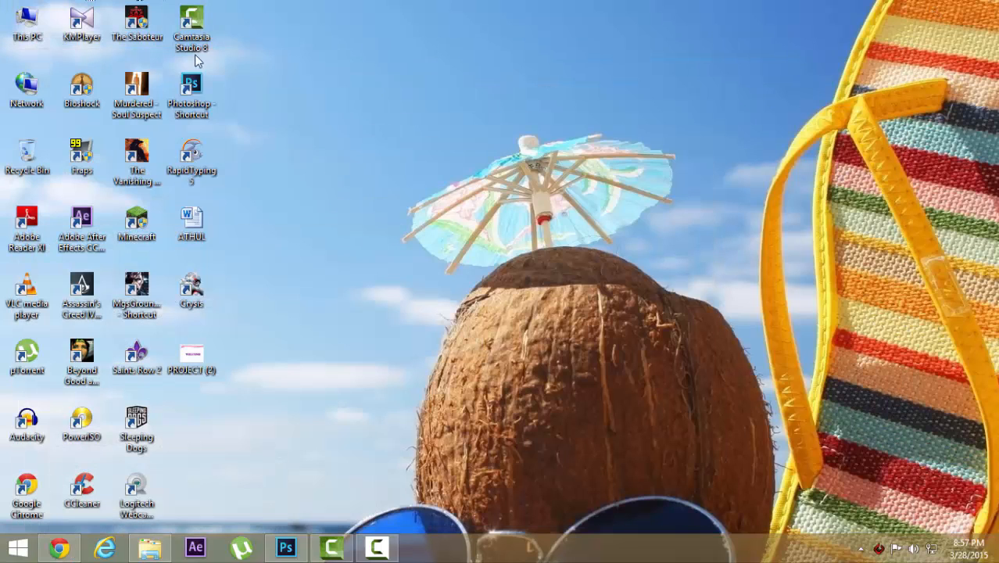
mouse_move(281, 555)
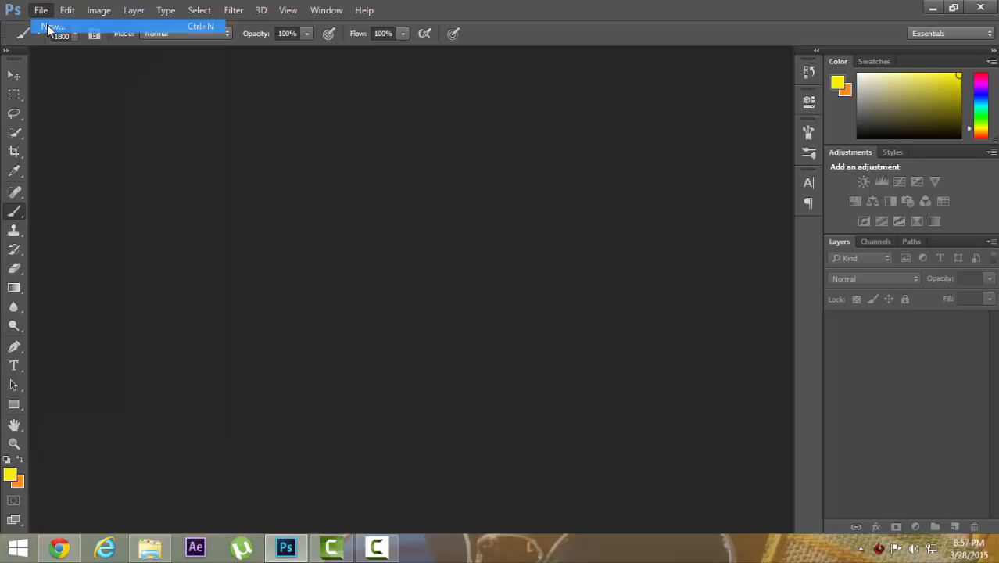
left_click(53, 25)
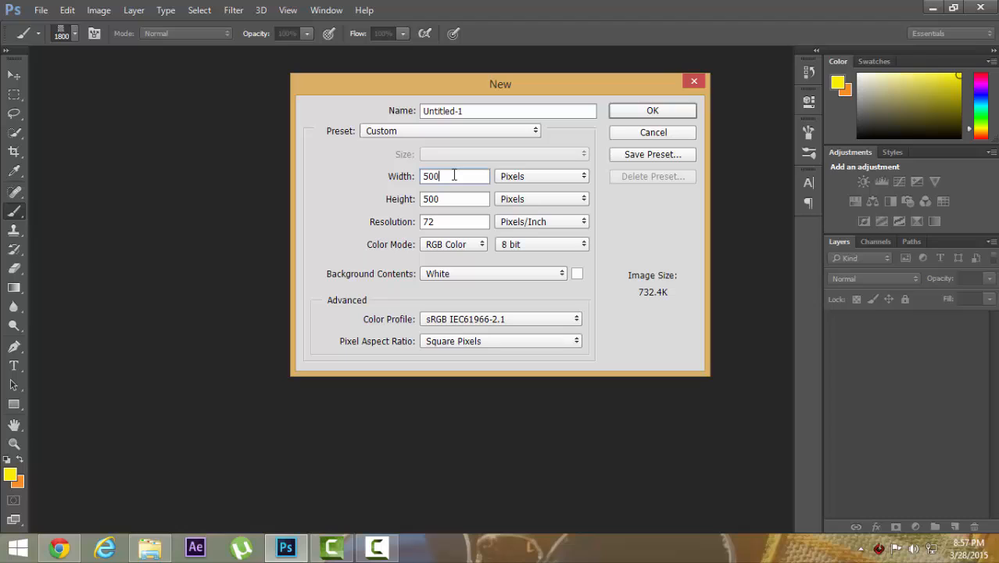
left_click(542, 176)
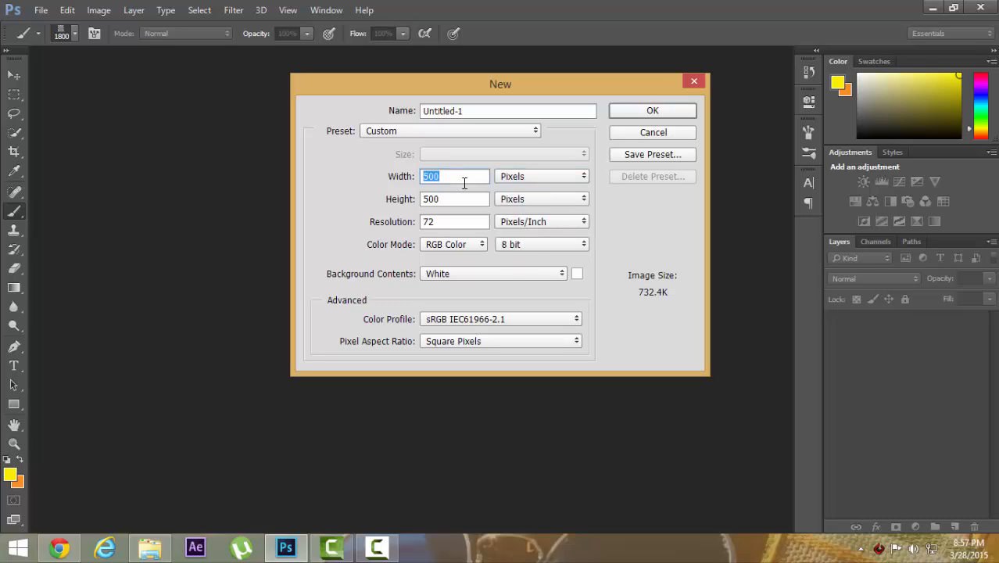
type("256")
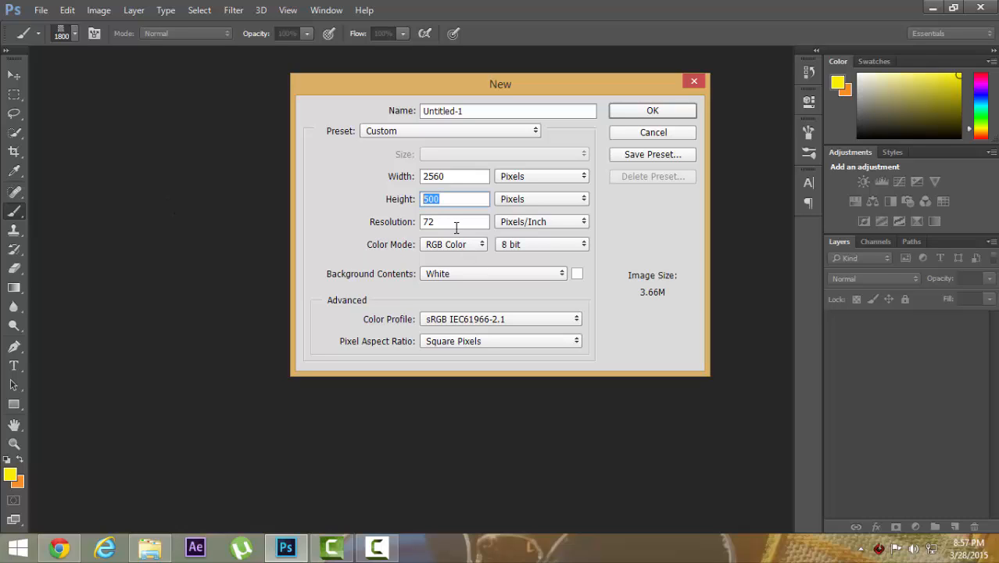
mouse_move(456, 228)
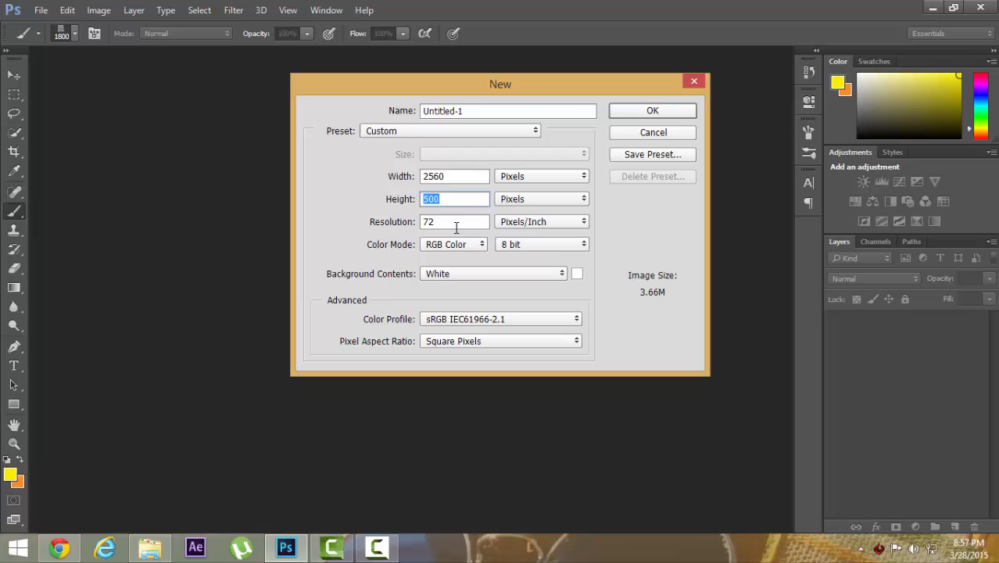
type("453")
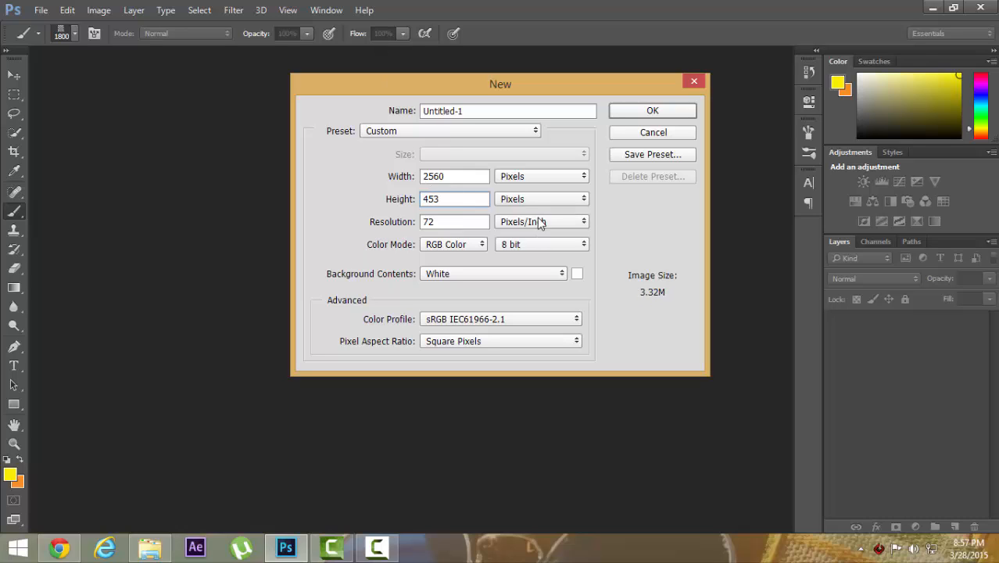
mouse_move(150, 547)
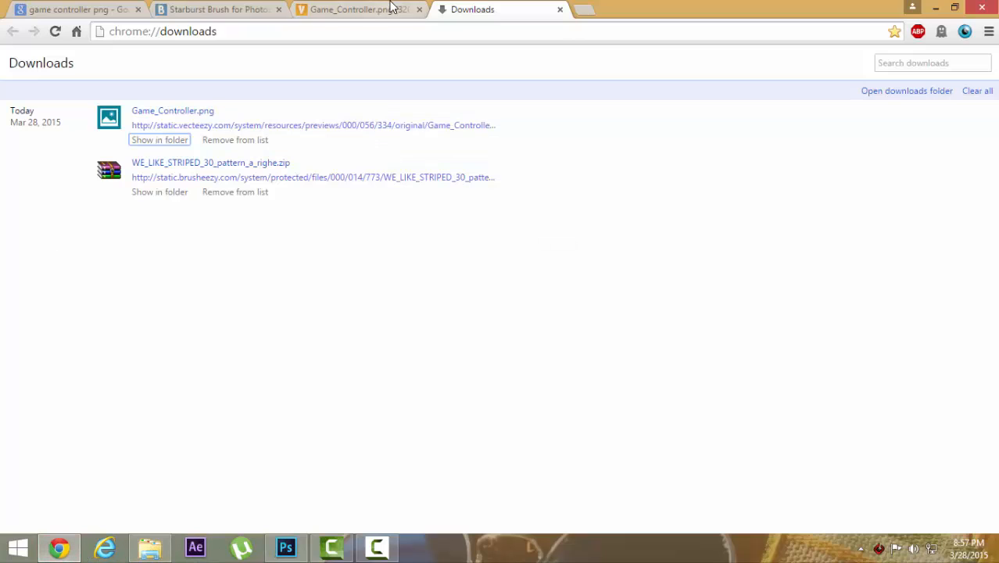
Open youtube.com in a new tab and confirm the 2560 x 1440 channel art size
left_click(218, 9)
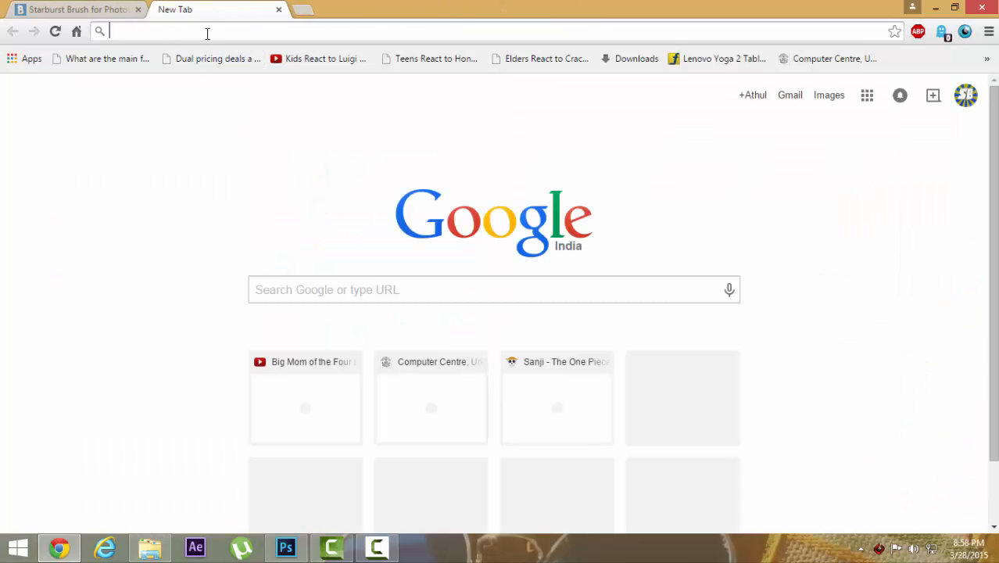
type("youtube.com/channel/UCvjaftJOVqE6TTaOlqqwc3g")
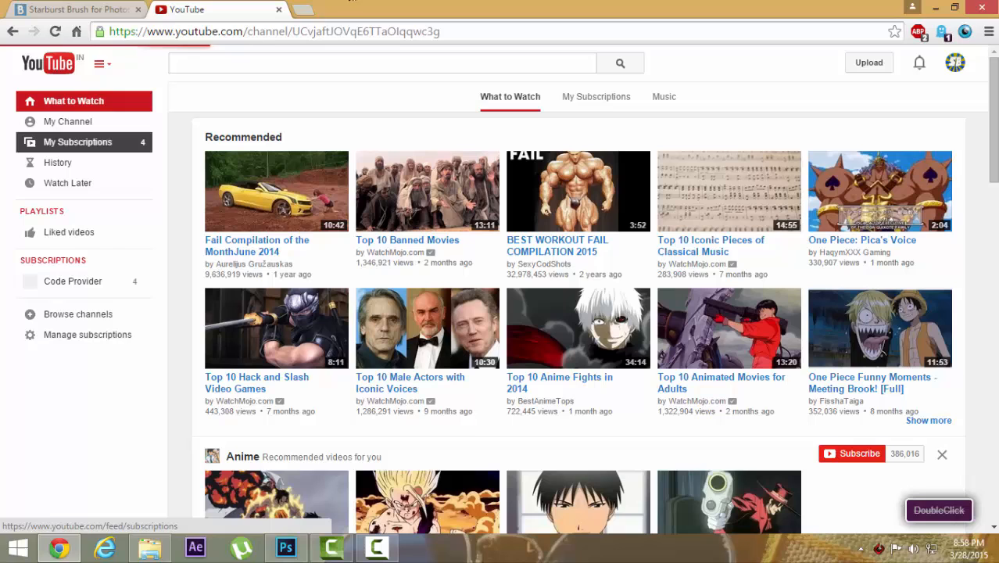
left_click(67, 121)
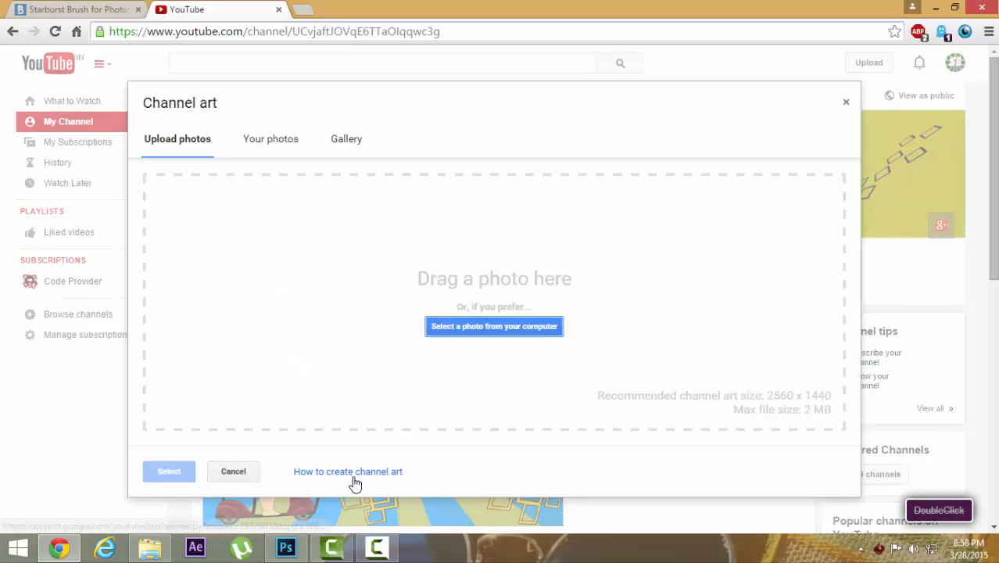
left_click(348, 471)
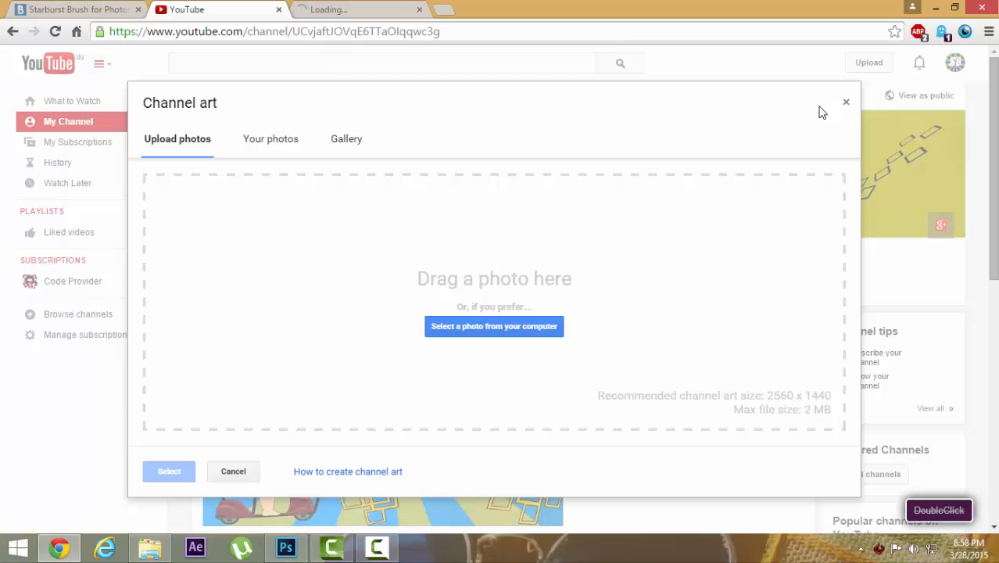
left_click(348, 471)
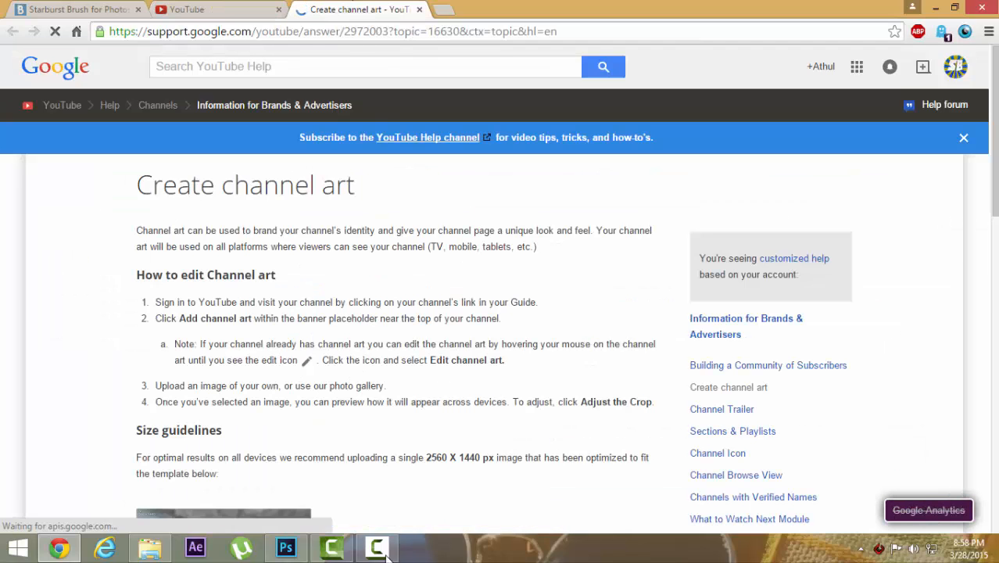
scroll("down", 3)
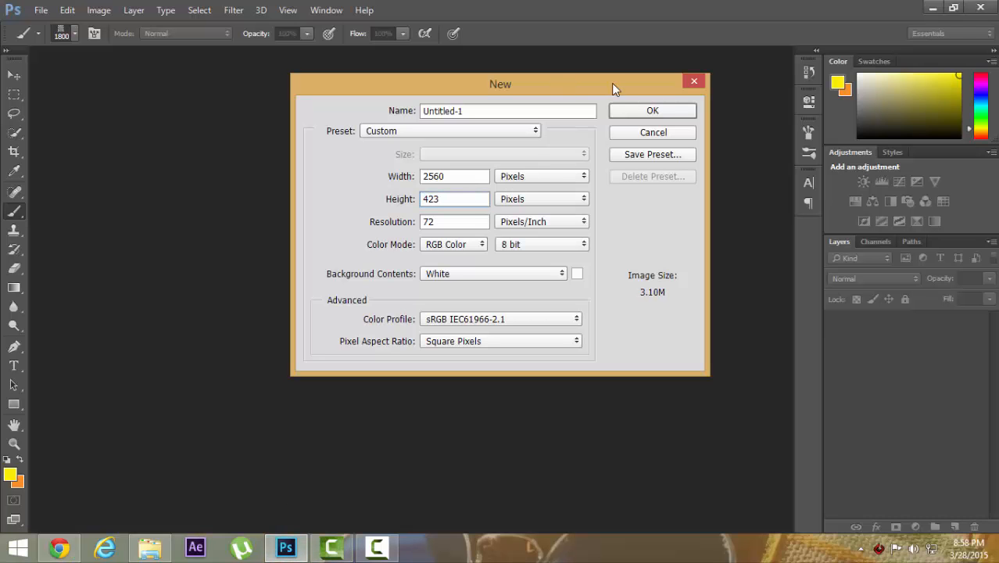
Create the white 2560 x 423 px document and select the Rectangle tool
left_click(652, 110)
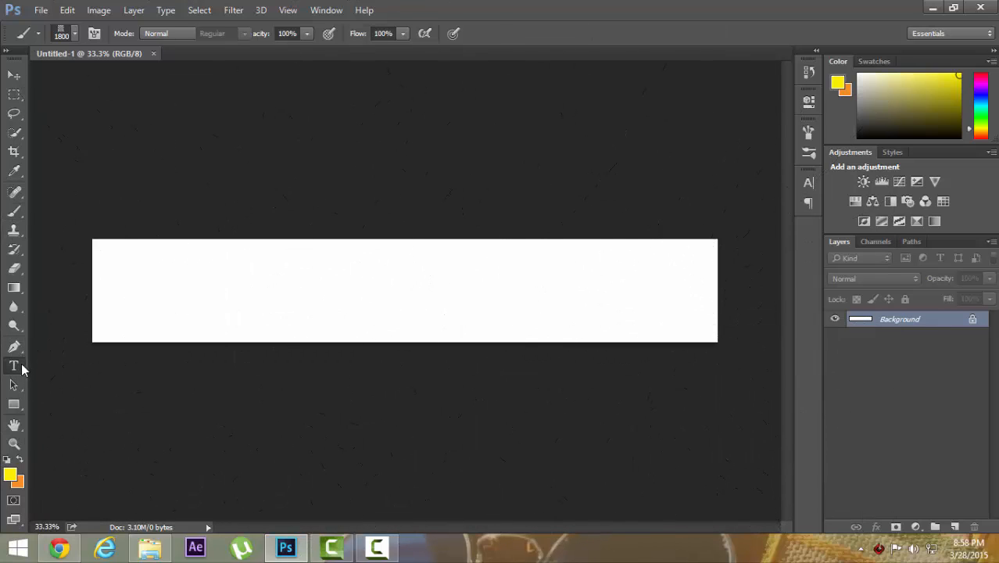
left_click(14, 365)
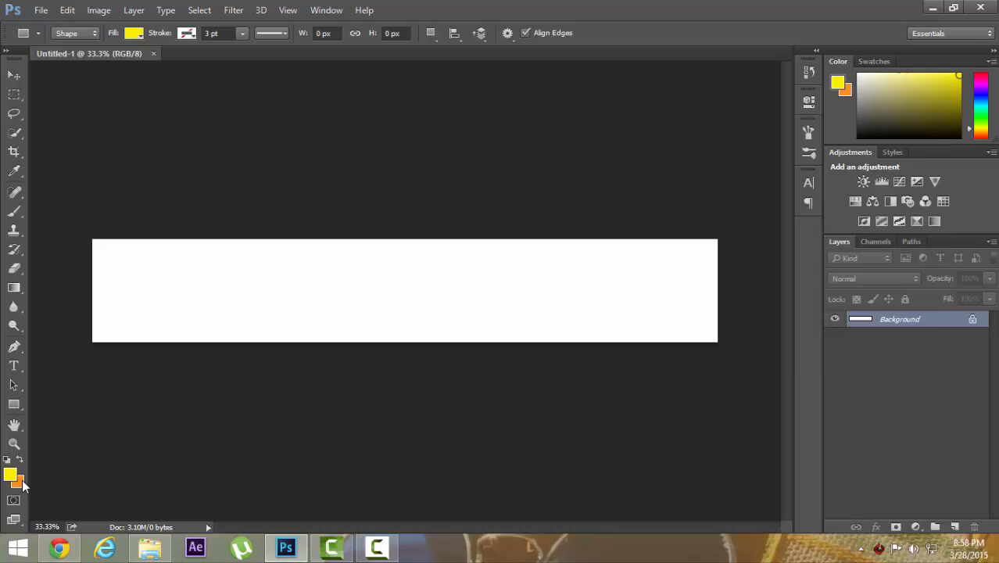
Set both foreground and background colours to light grey b8b8b8
left_click(11, 476)
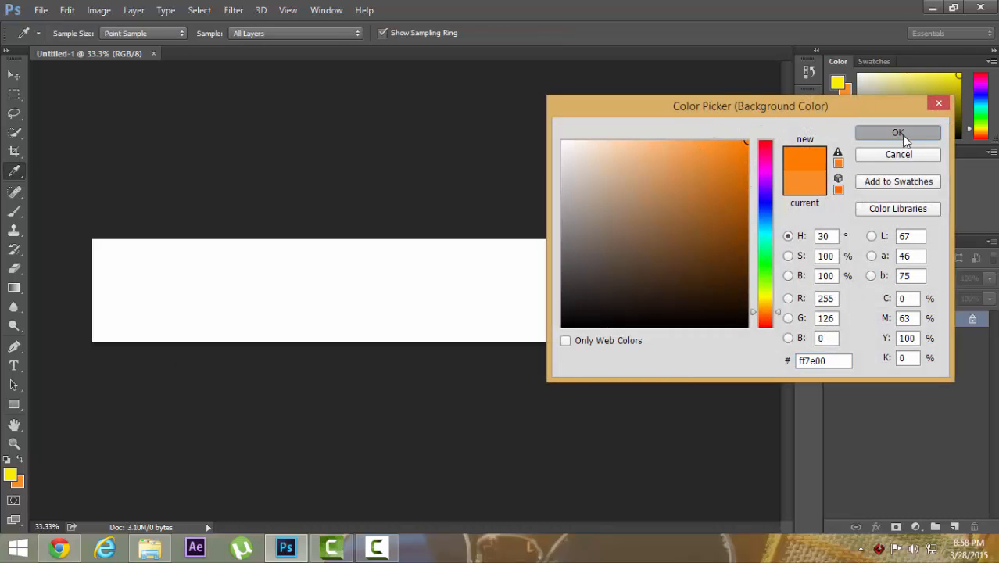
left_click(898, 132)
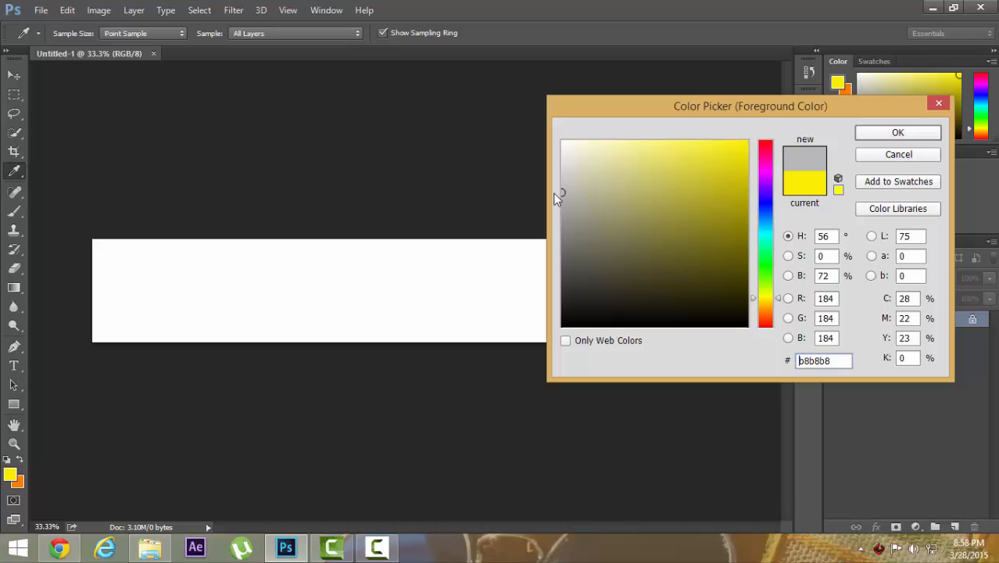
left_click(565, 200)
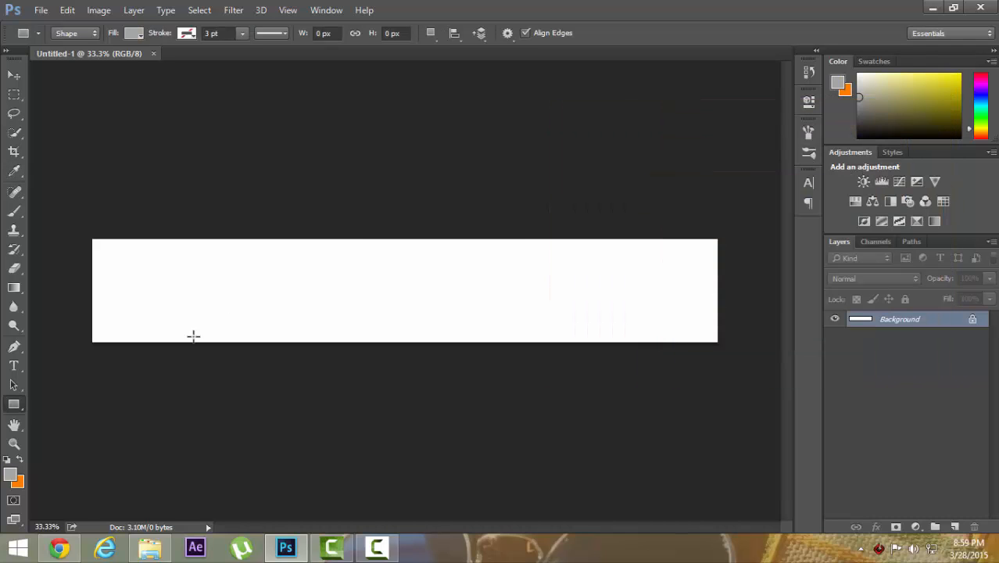
left_click(21, 485)
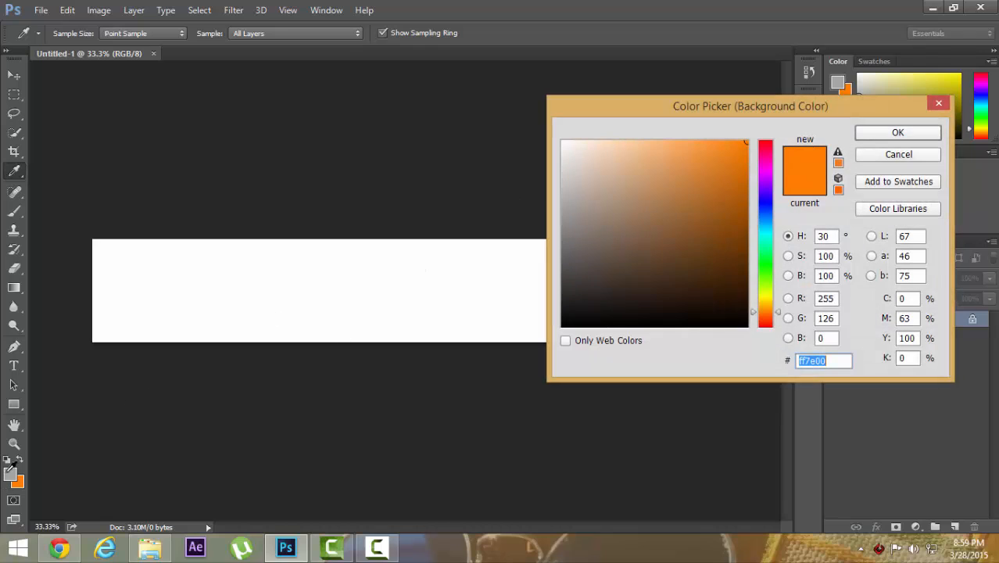
left_click(564, 207)
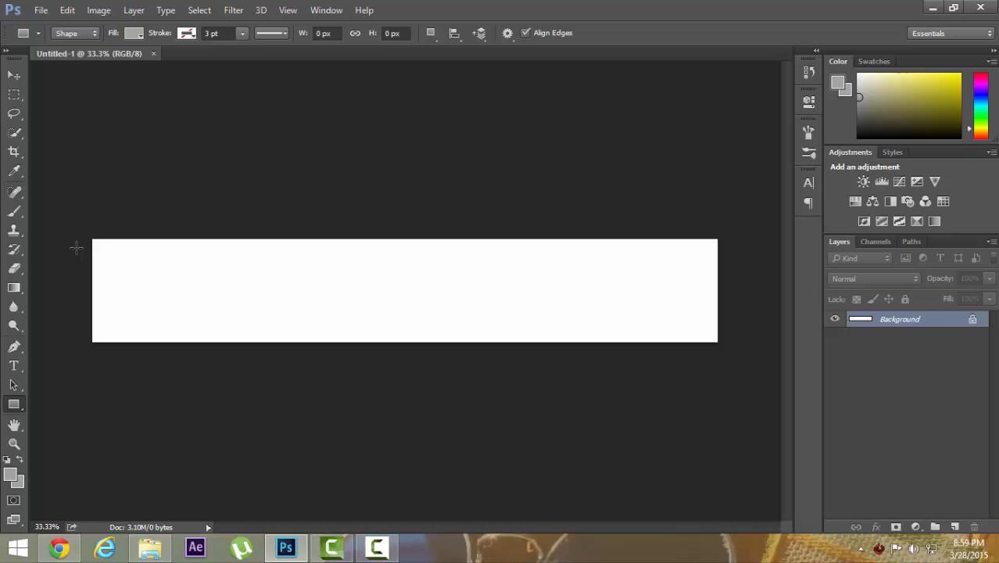
Draw a grey rectangle extending past every edge of the banner
left_click_drag(78, 239, 165, 275)
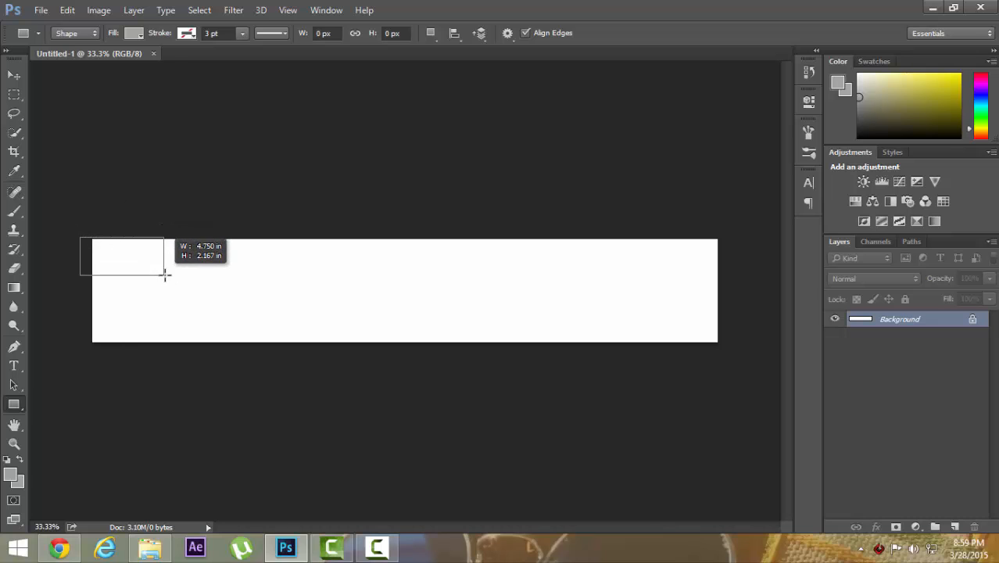
left_click_drag(165, 273, 690, 352)
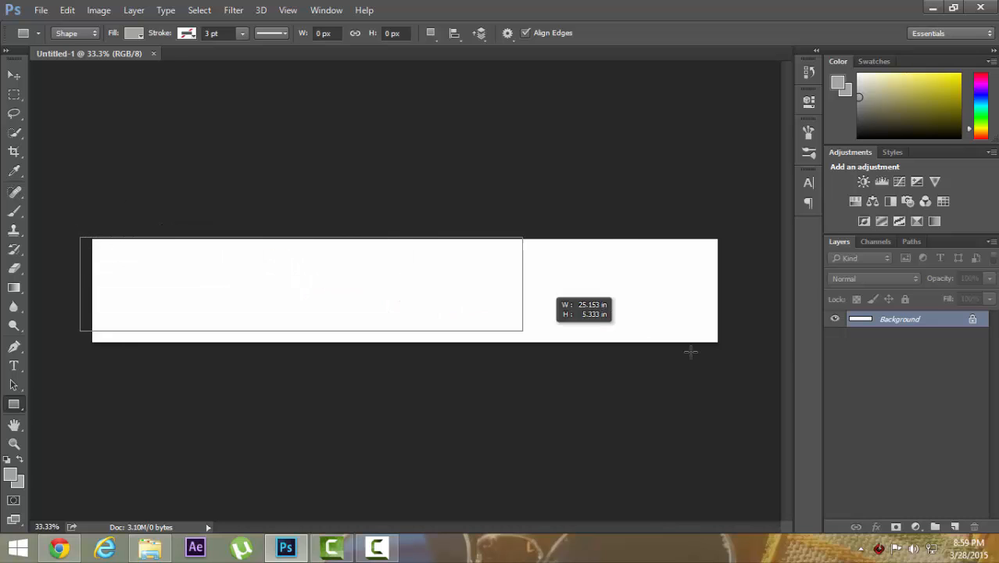
left_click_drag(690, 352, 734, 350)
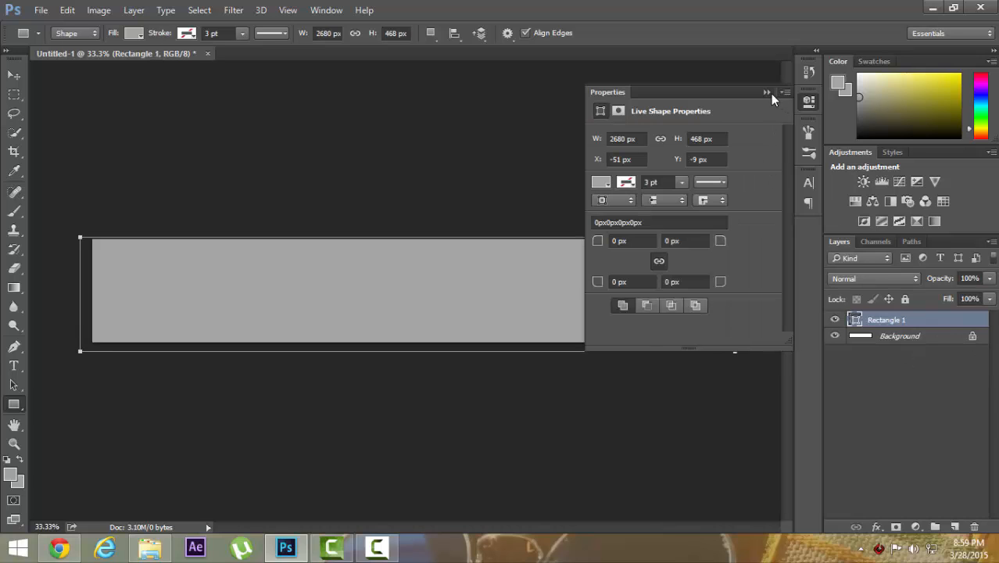
left_click(767, 92)
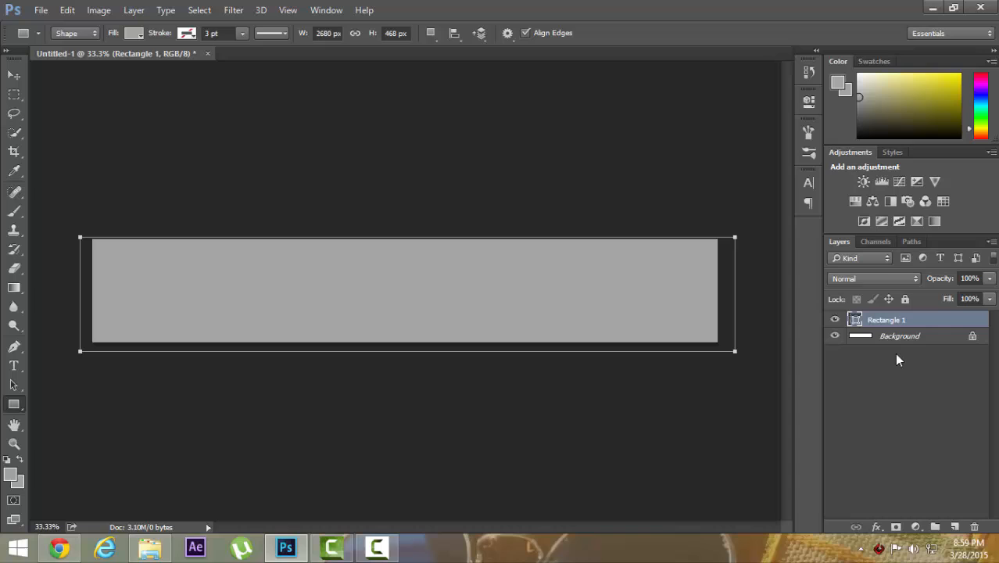
Rasterize the Rectangle 1 shape layer into a pixel layer
left_click(900, 335)
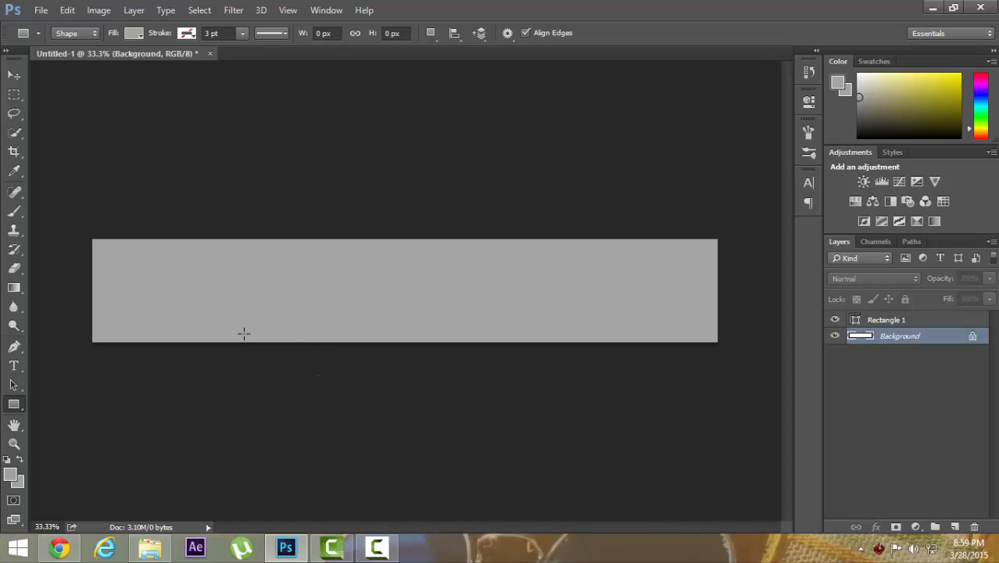
mouse_move(207, 347)
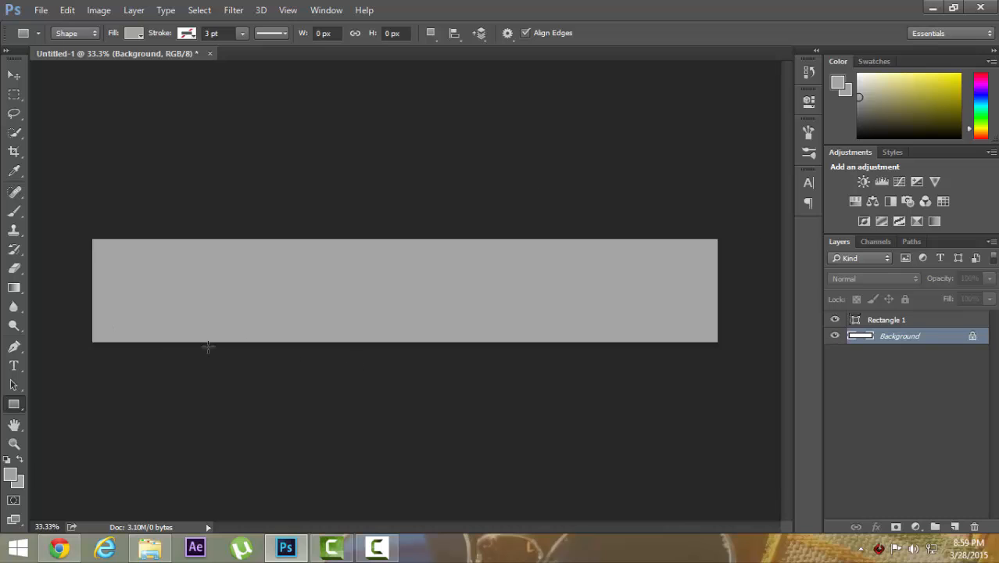
mouse_move(695, 257)
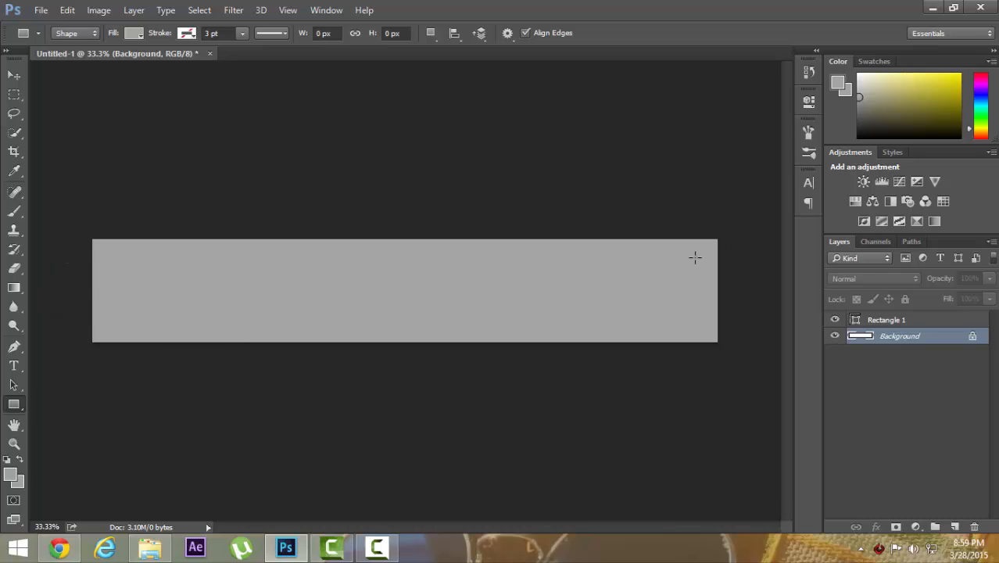
right_click(887, 319)
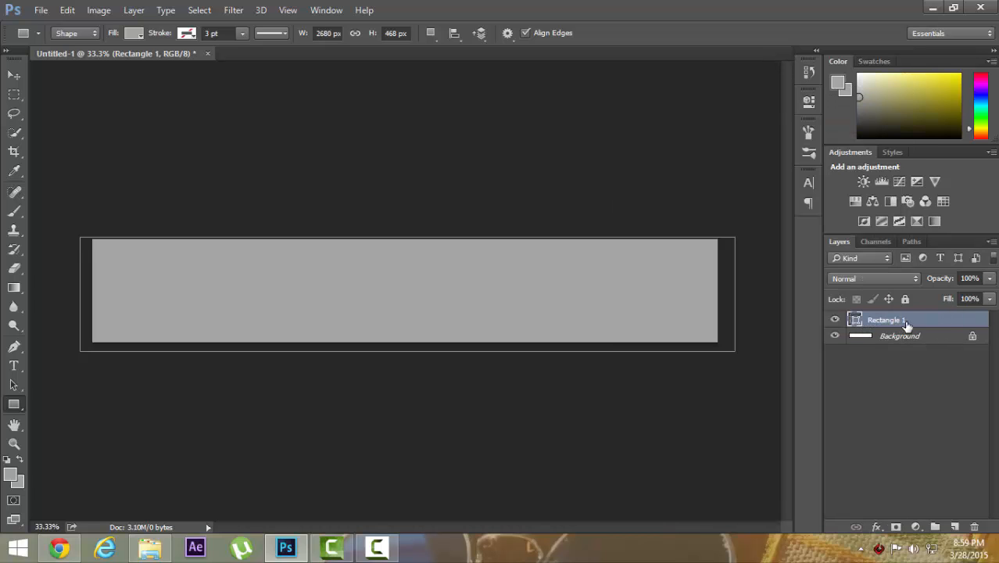
right_click(883, 320)
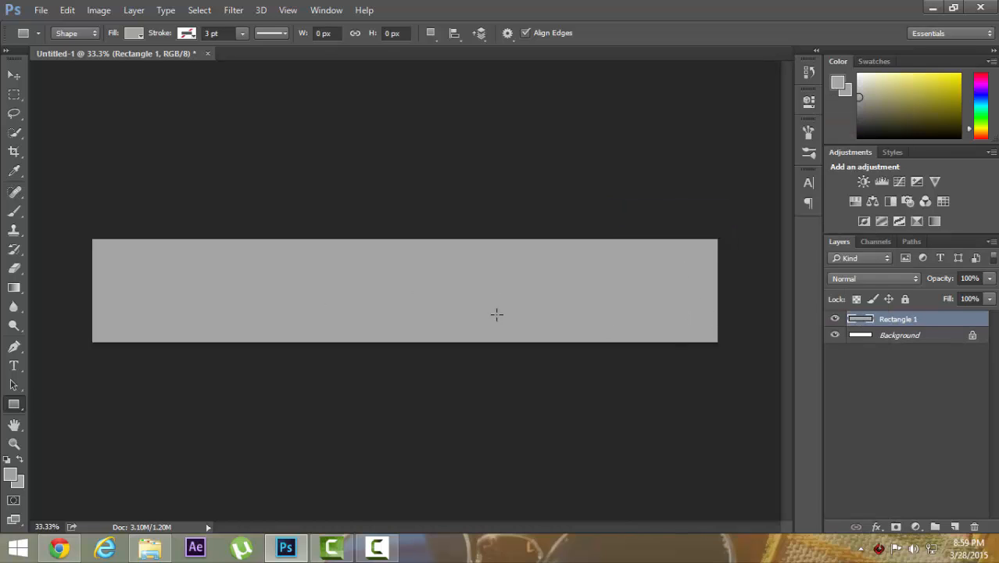
mouse_move(187, 303)
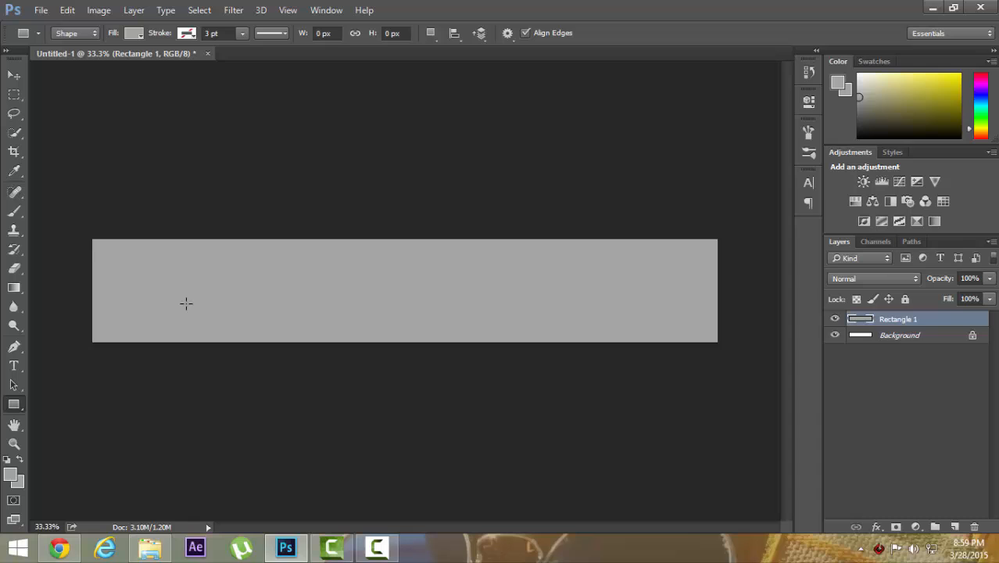
mouse_move(47, 243)
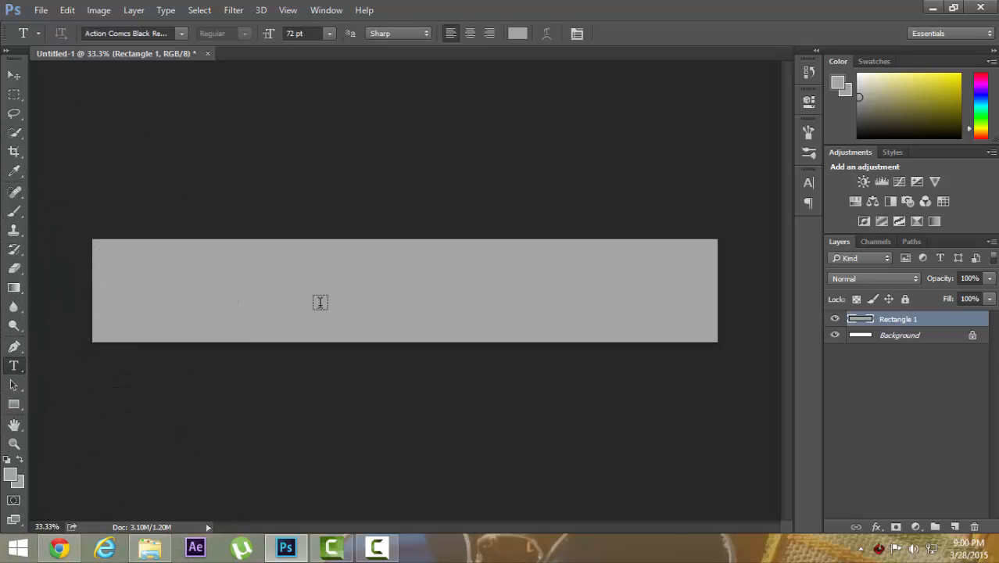
Place a text cursor on the banner, try comic fonts, and set text colour to white
left_click(320, 303)
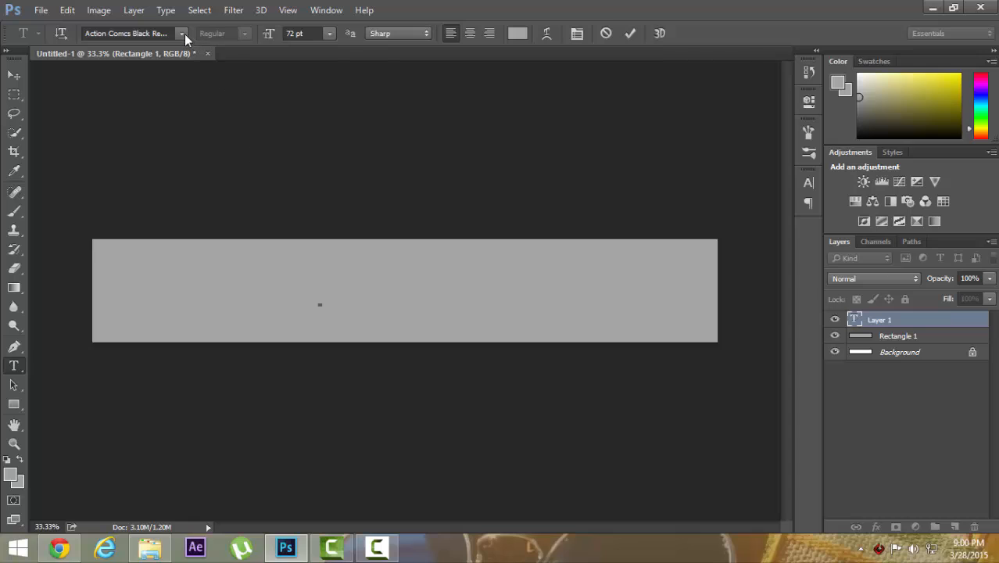
left_click(180, 33)
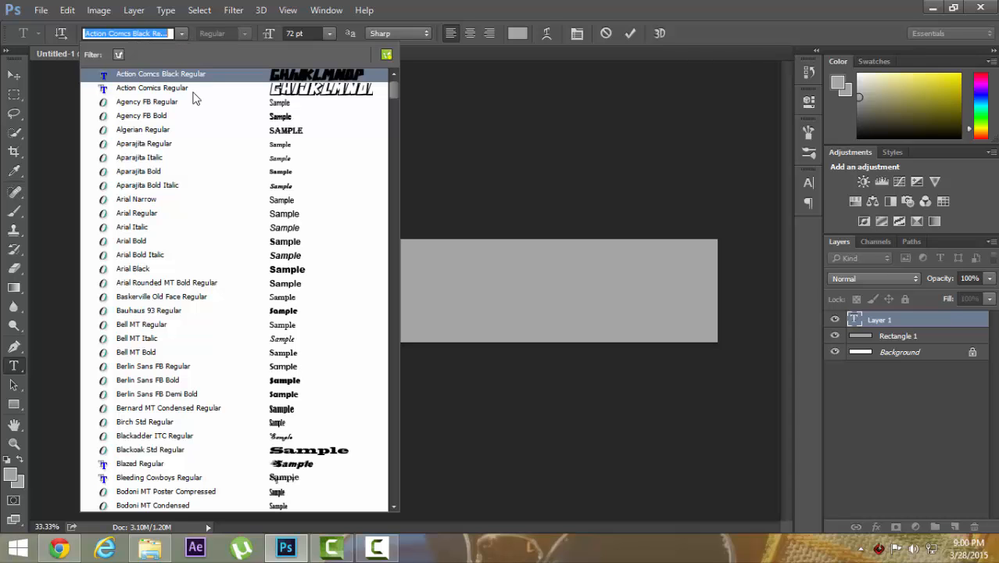
left_click(152, 88)
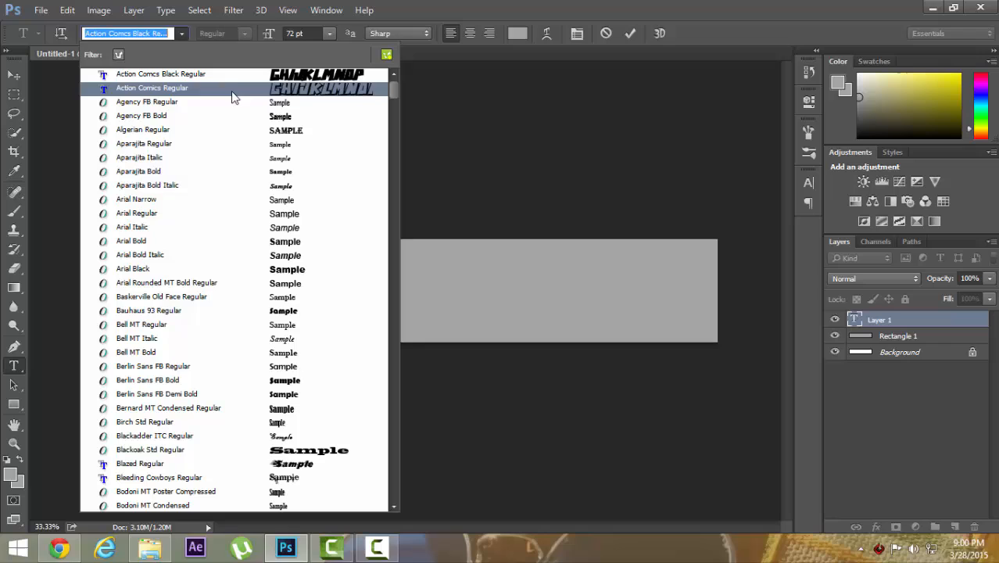
left_click(161, 73)
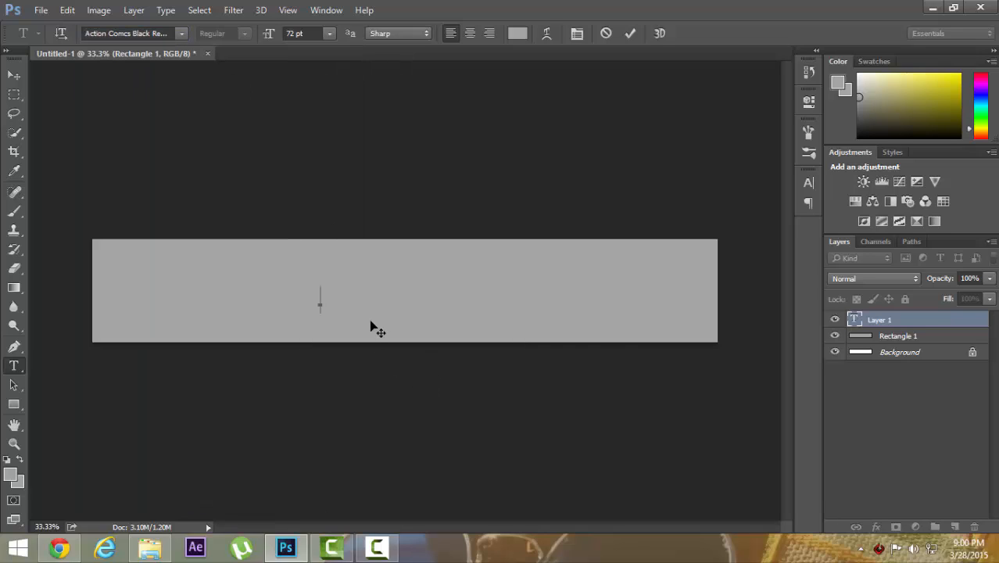
left_click(133, 33)
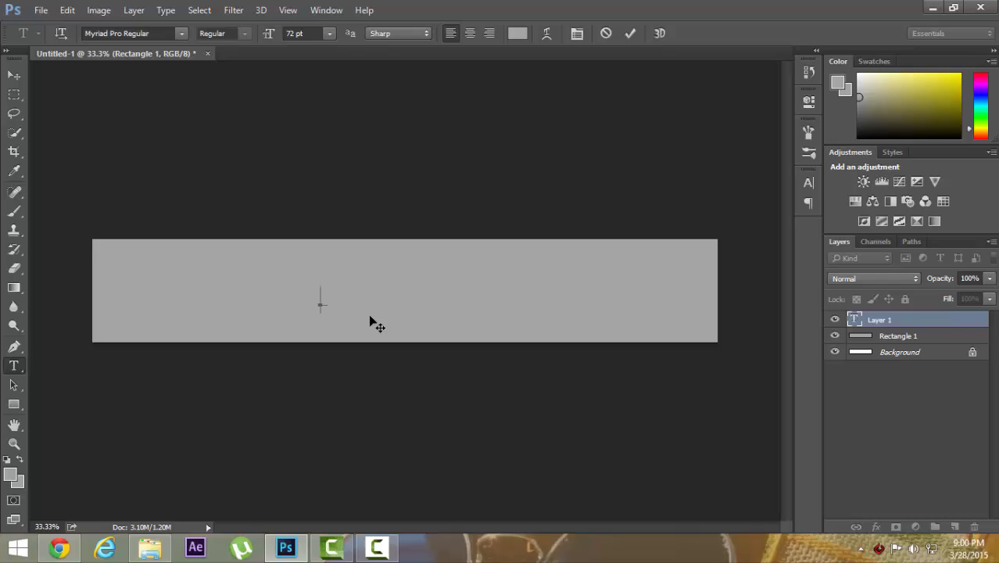
left_click(518, 33)
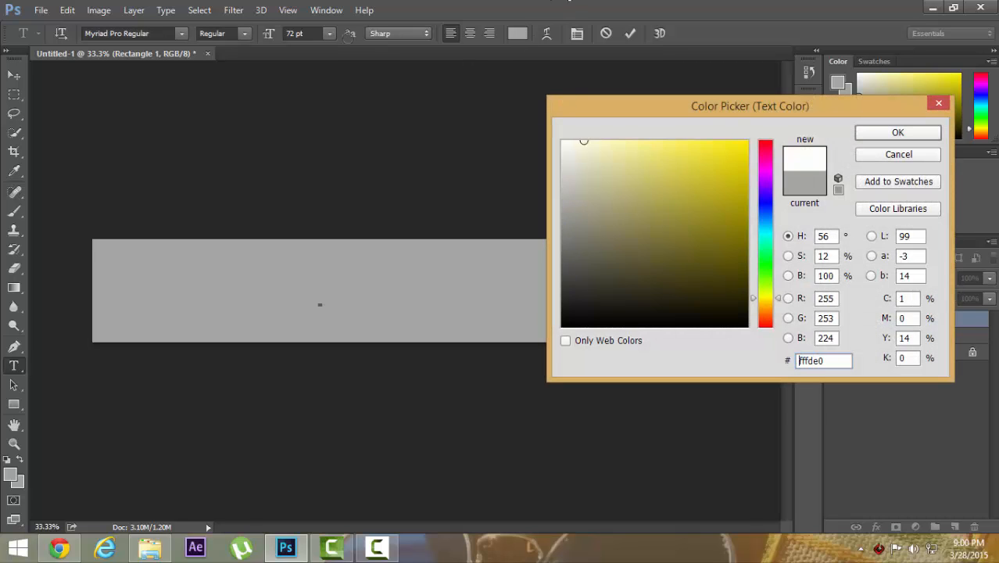
left_click(898, 132)
type("A")
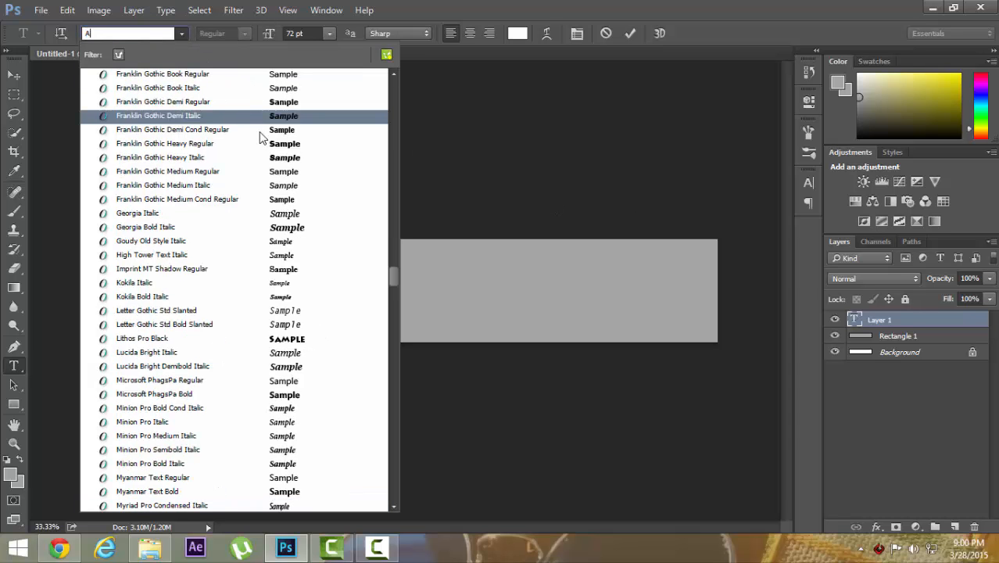
Select Action Comics Black and type the title STUPAAZY BOY
type("c")
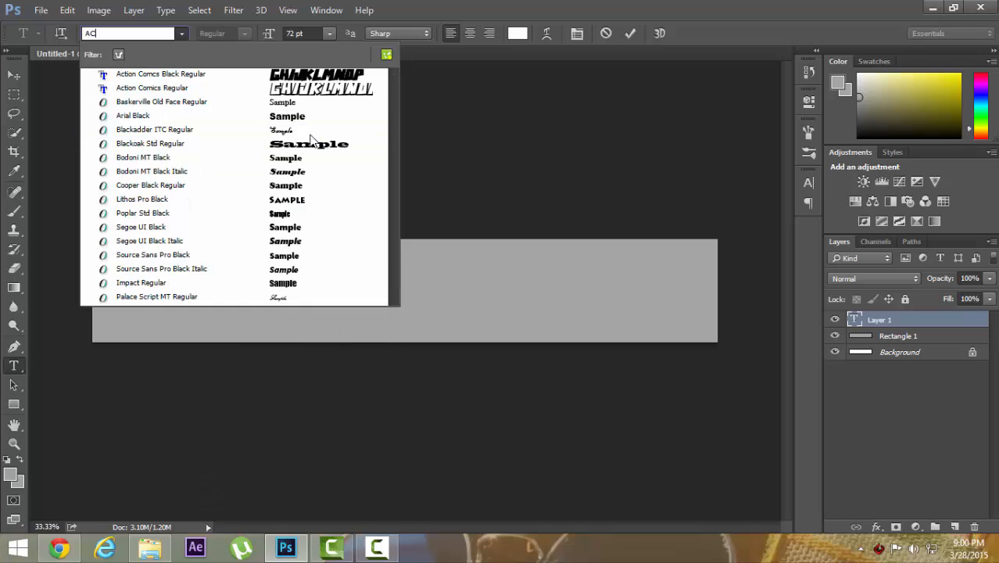
left_click(161, 73)
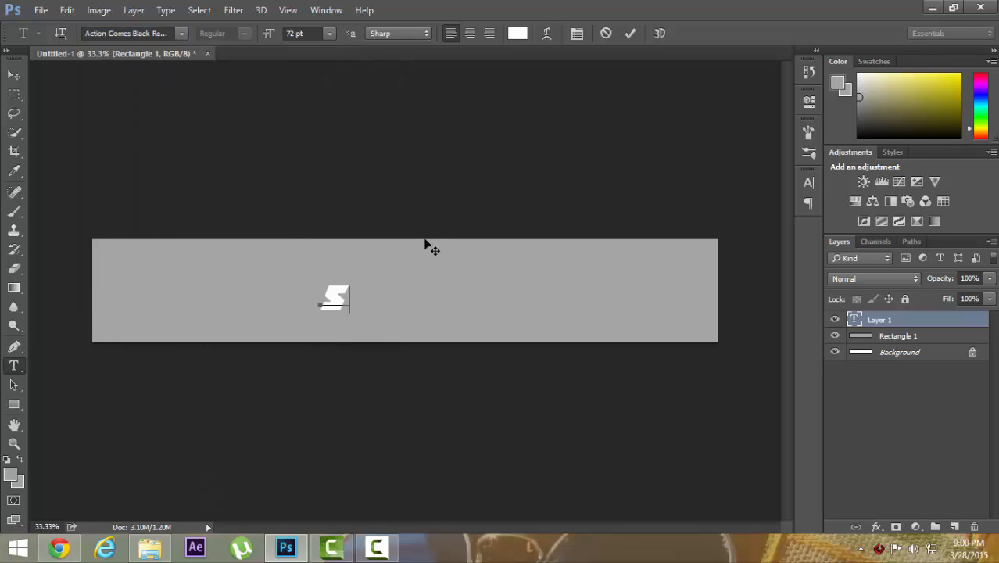
type("T")
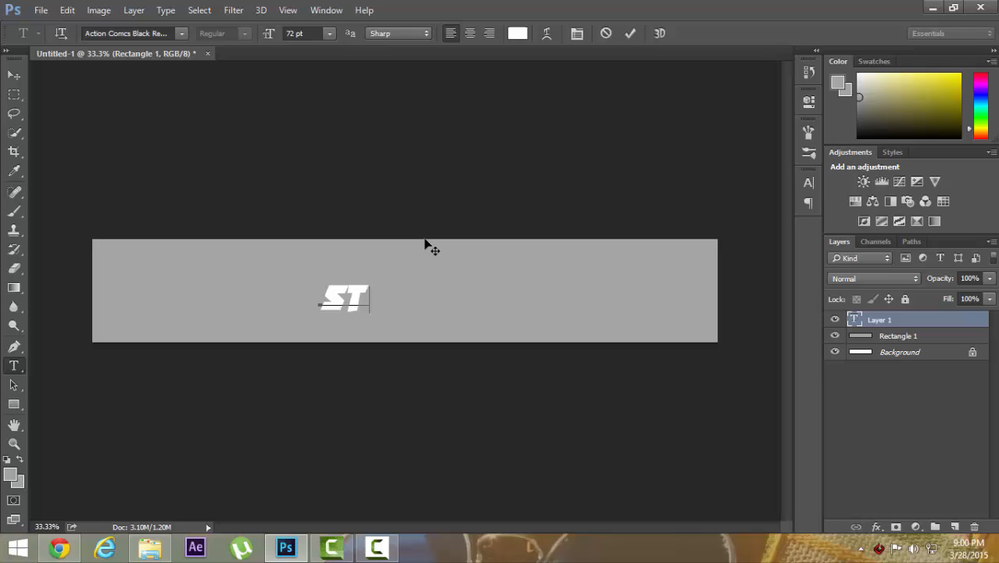
type("UPAAZY")
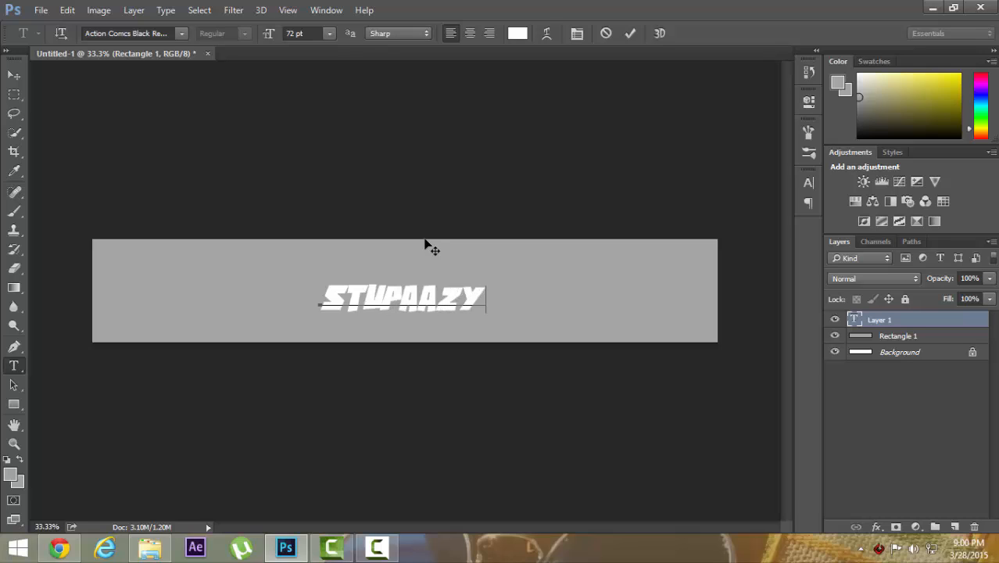
type("BAY")
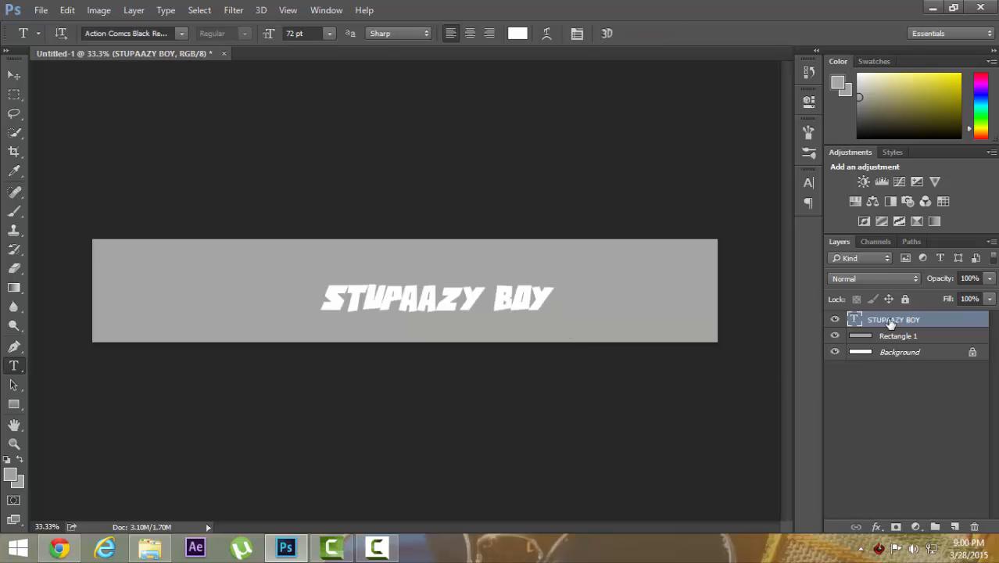
Add a 5 px black Stroke layer style to the title text layer
right_click(893, 319)
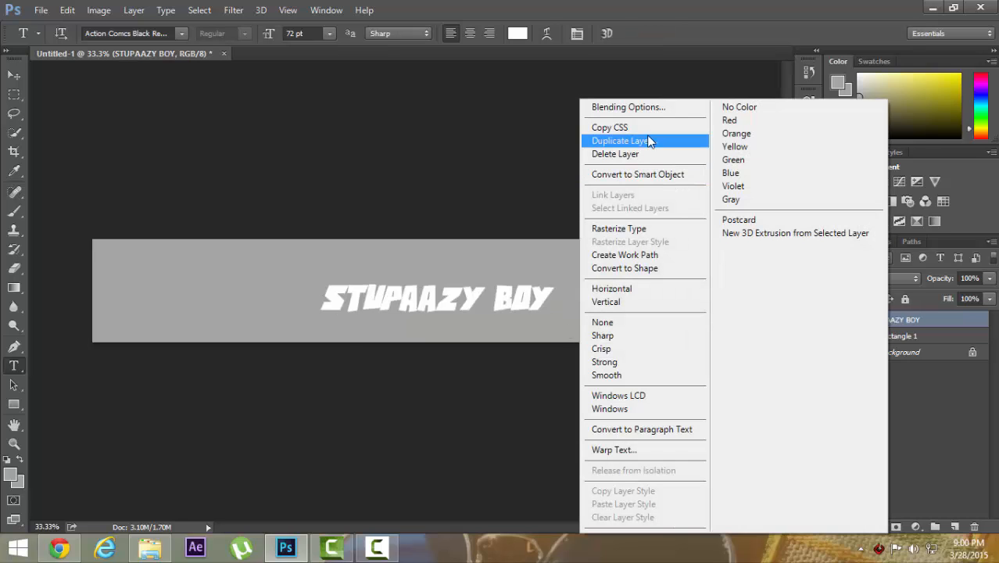
left_click(629, 107)
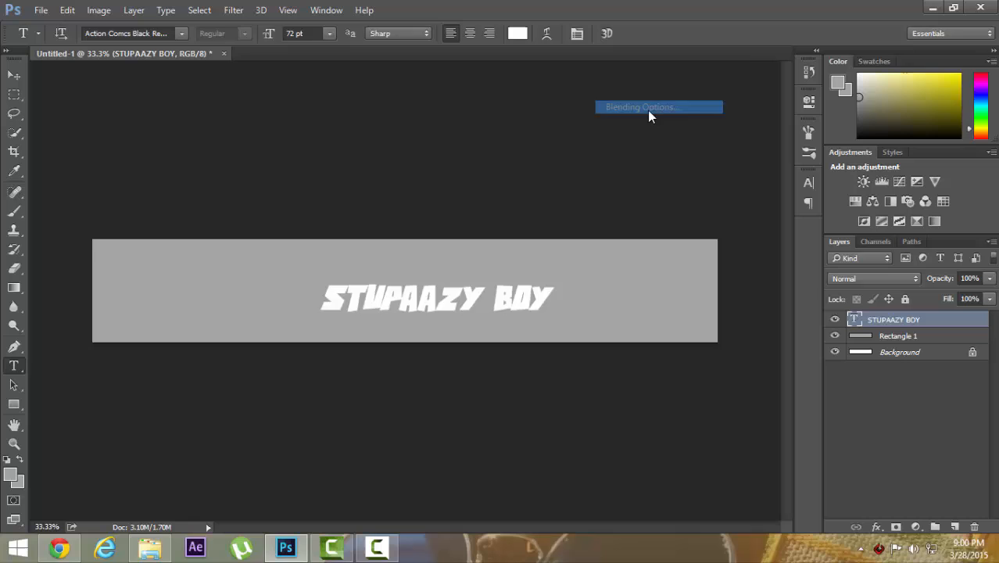
left_click(640, 107)
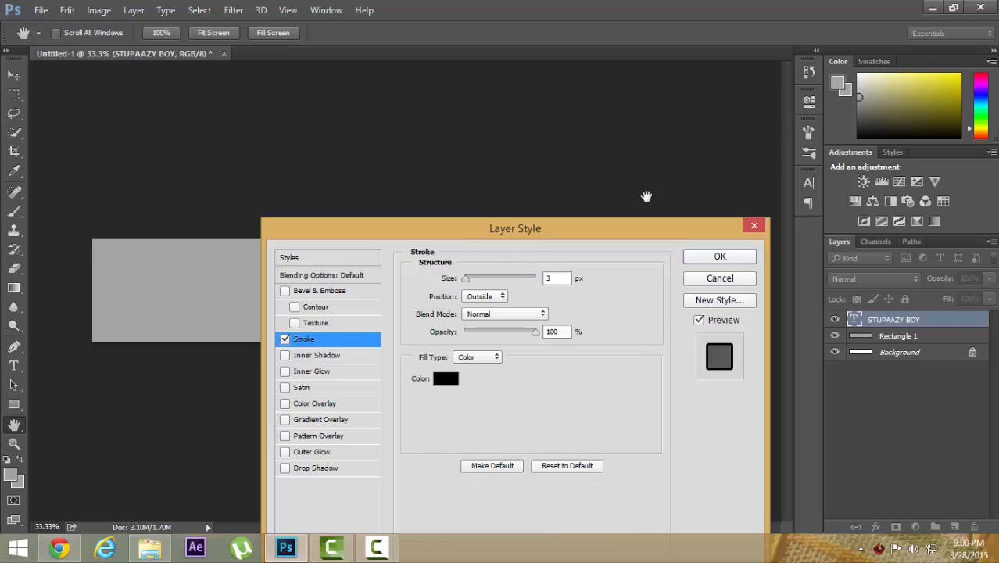
left_click_drag(515, 229, 596, 357)
type("5")
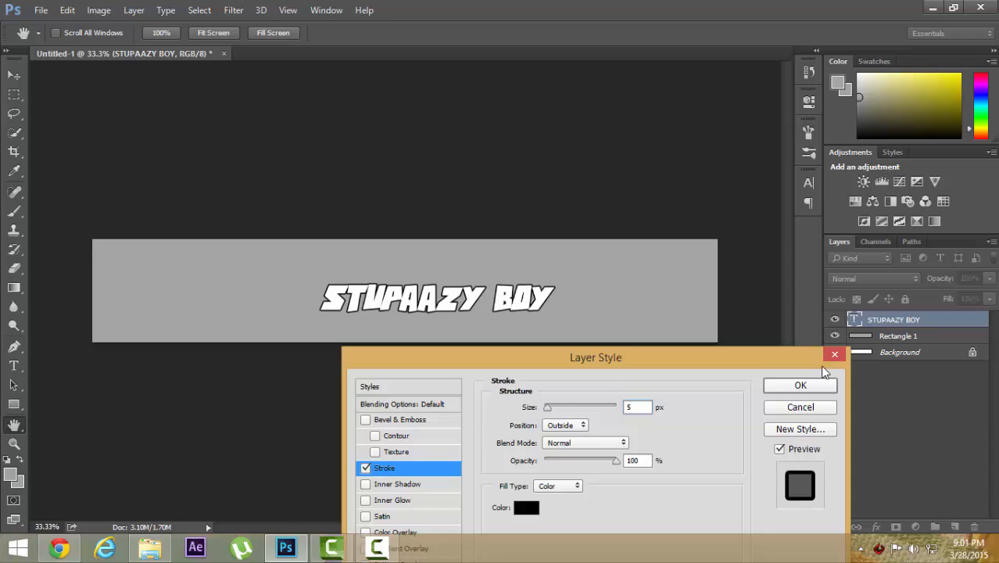
left_click(800, 385)
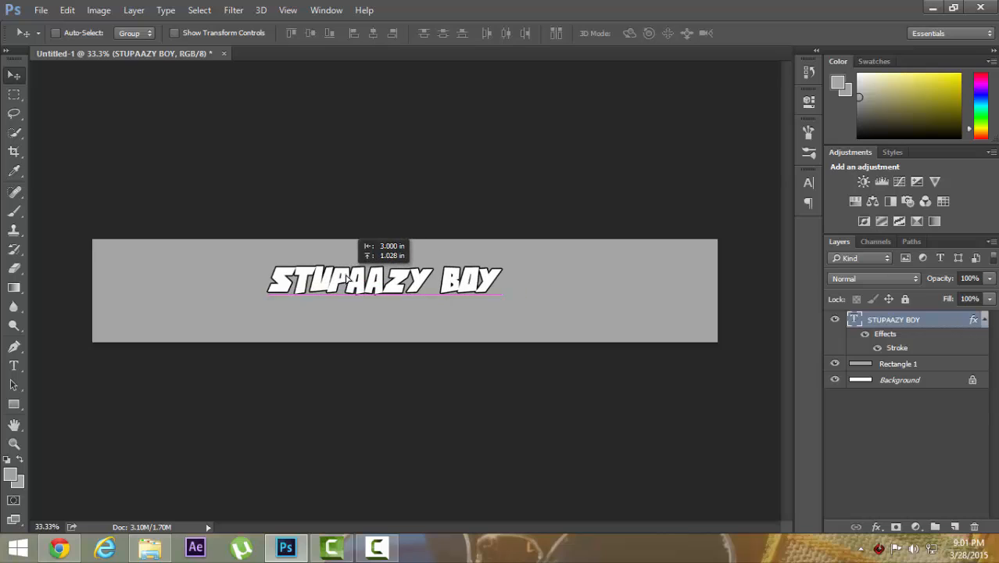
Centre the title on the banner and scale it larger and taller with Free Transform
left_click_drag(383, 280, 399, 283)
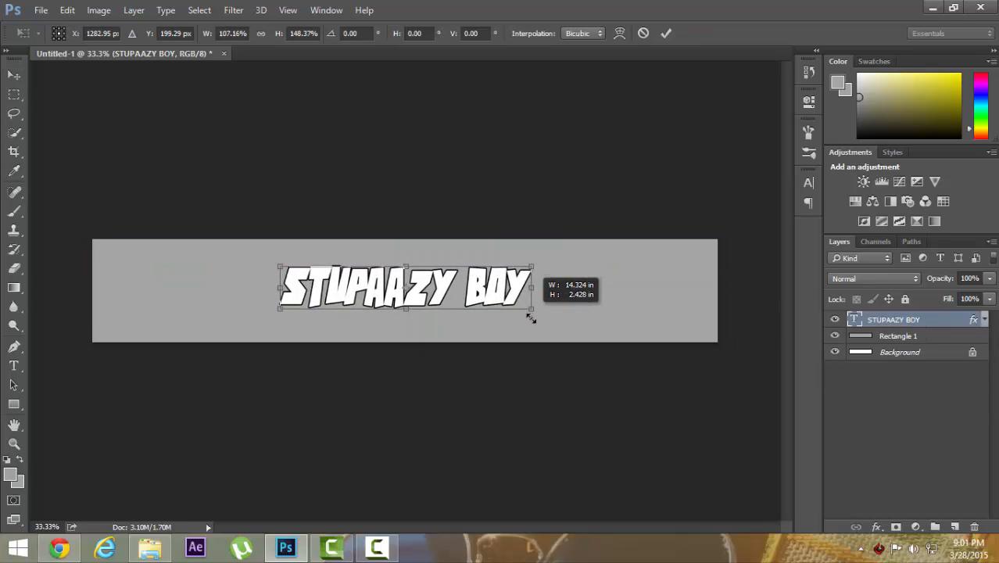
left_click_drag(532, 317, 523, 310)
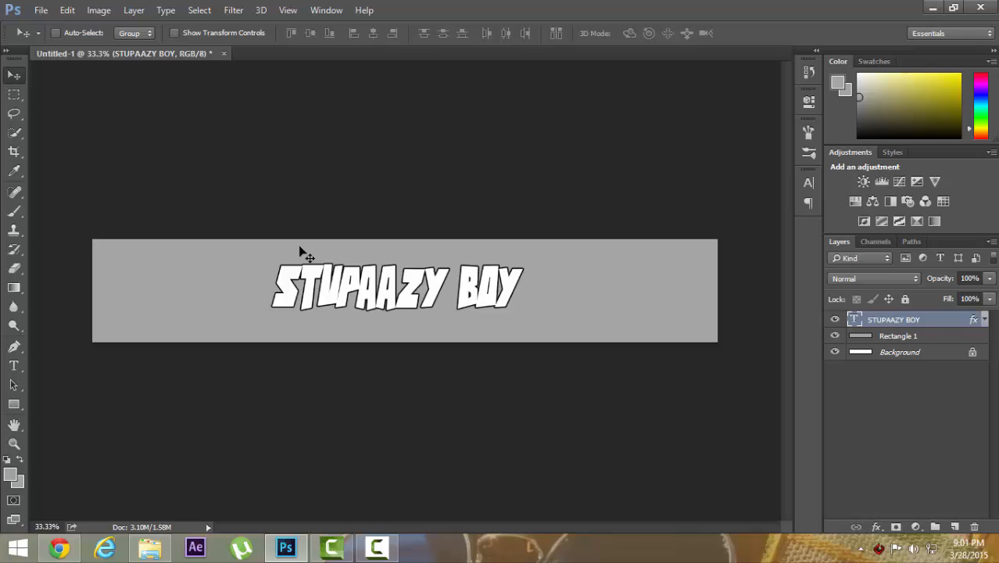
mouse_move(159, 317)
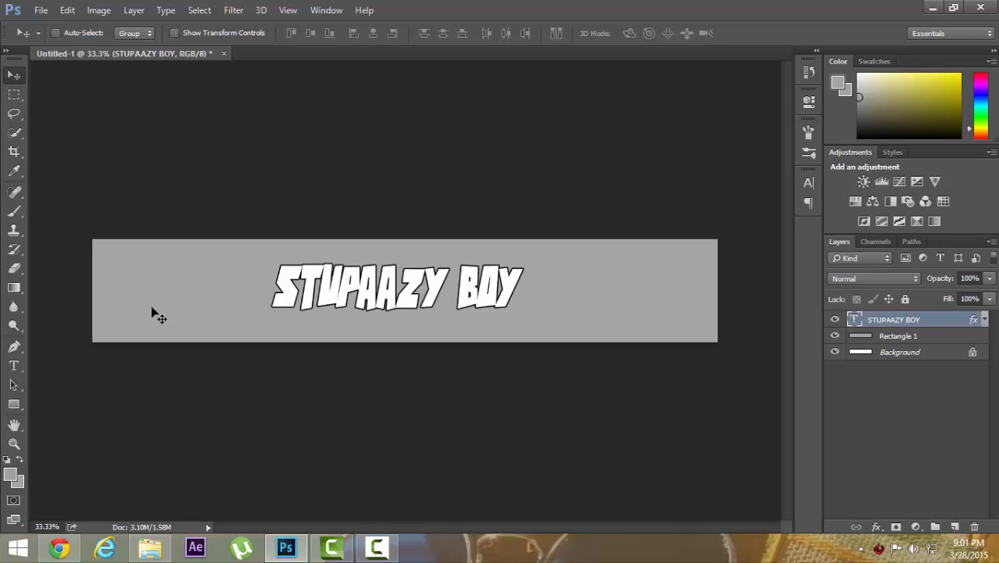
mouse_move(139, 177)
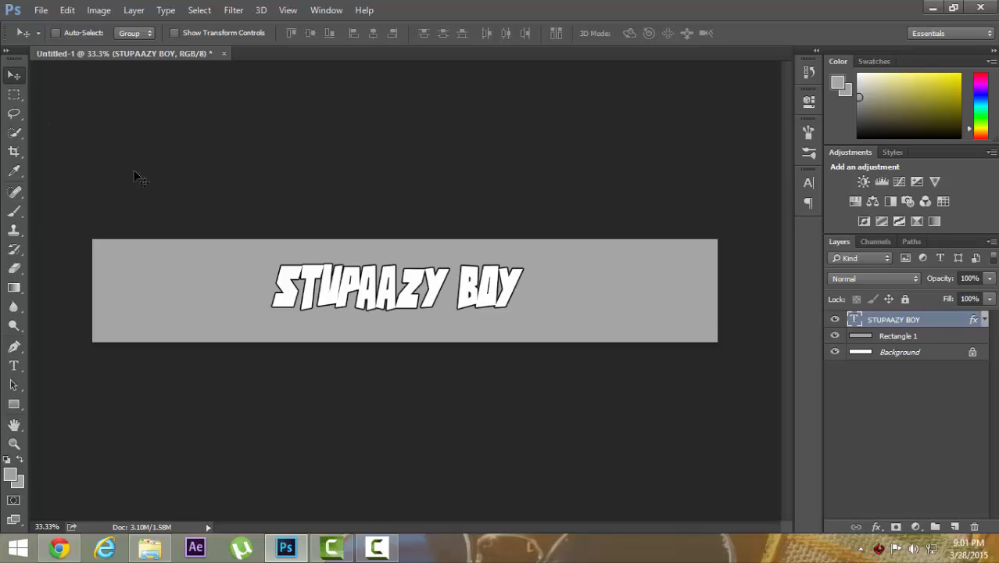
mouse_move(39, 164)
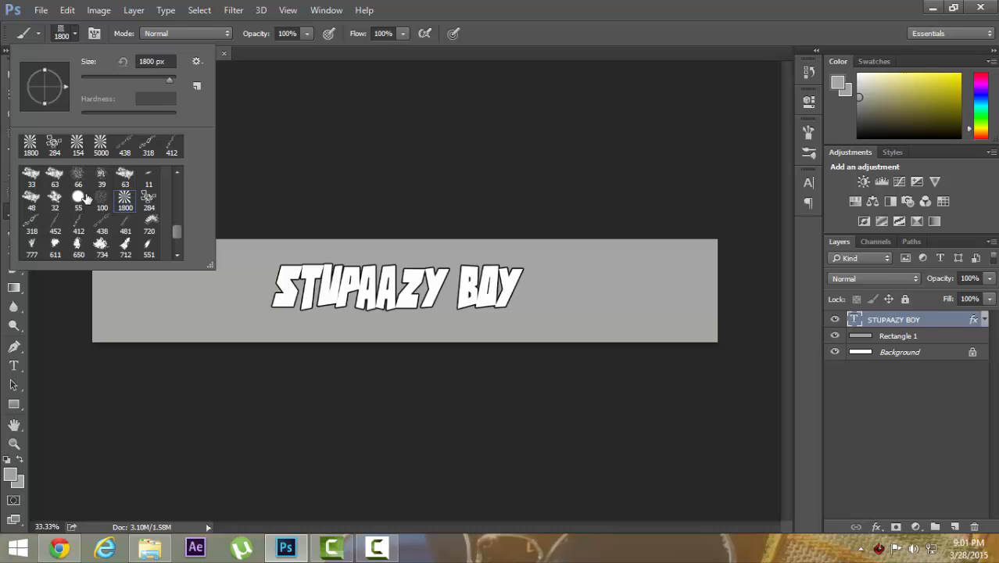
Load the 284 px decorative brush and make Rectangle 1 the active layer
left_click(55, 142)
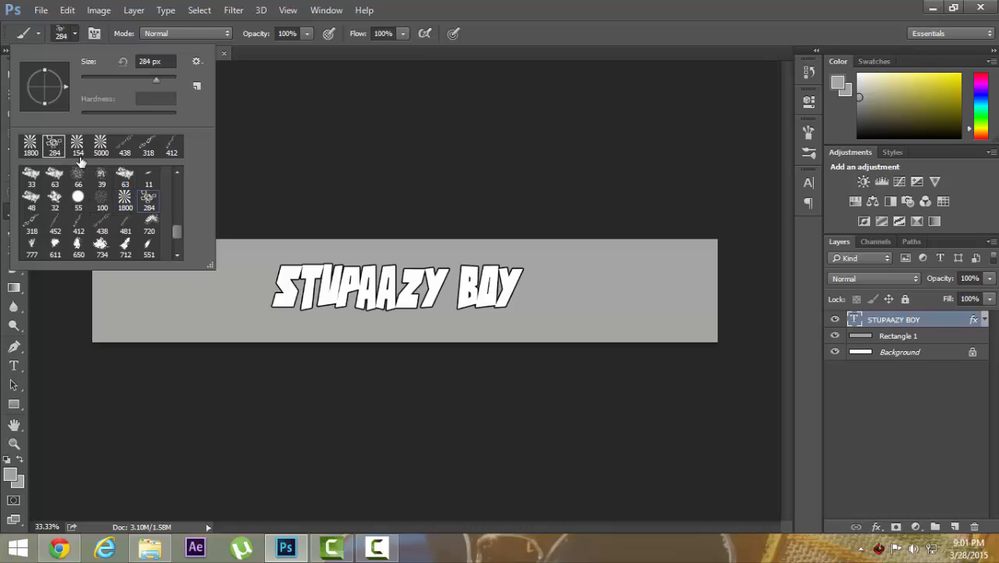
mouse_move(161, 139)
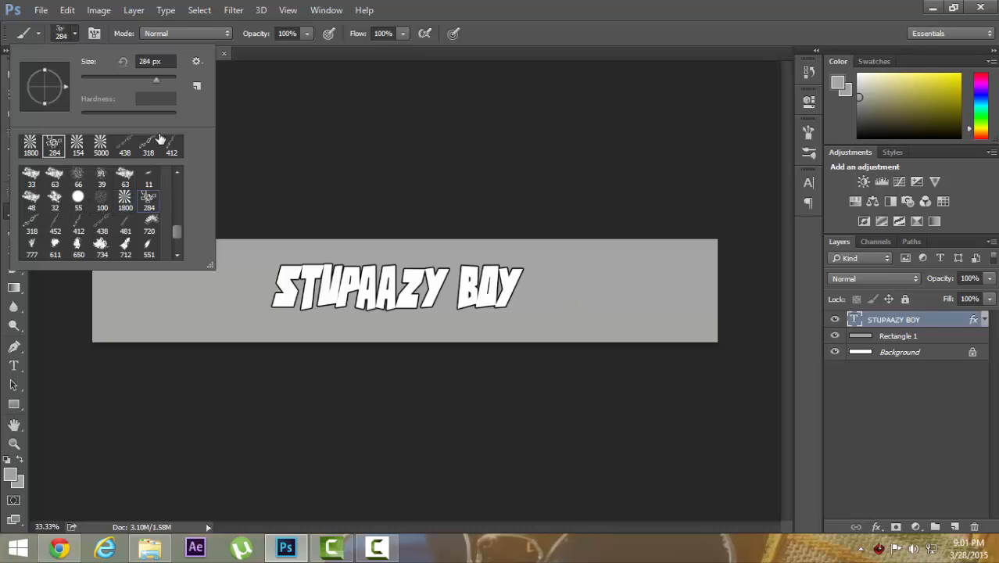
mouse_move(935, 348)
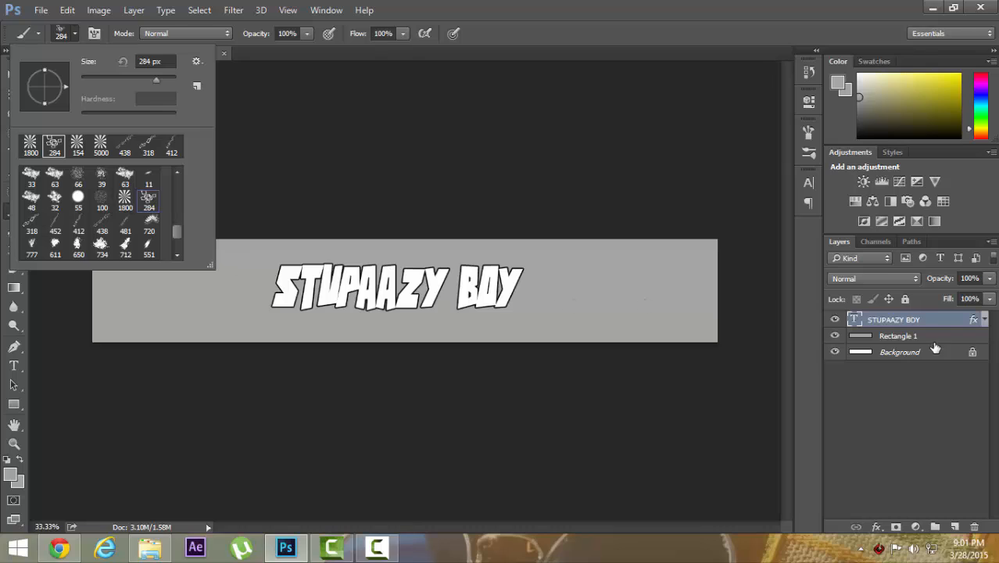
left_click(897, 335)
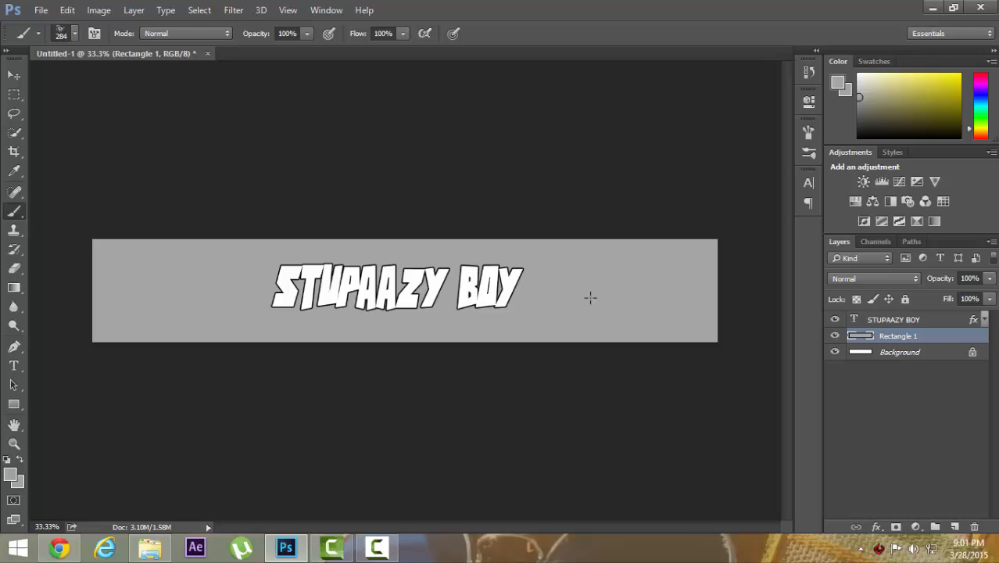
mouse_move(600, 340)
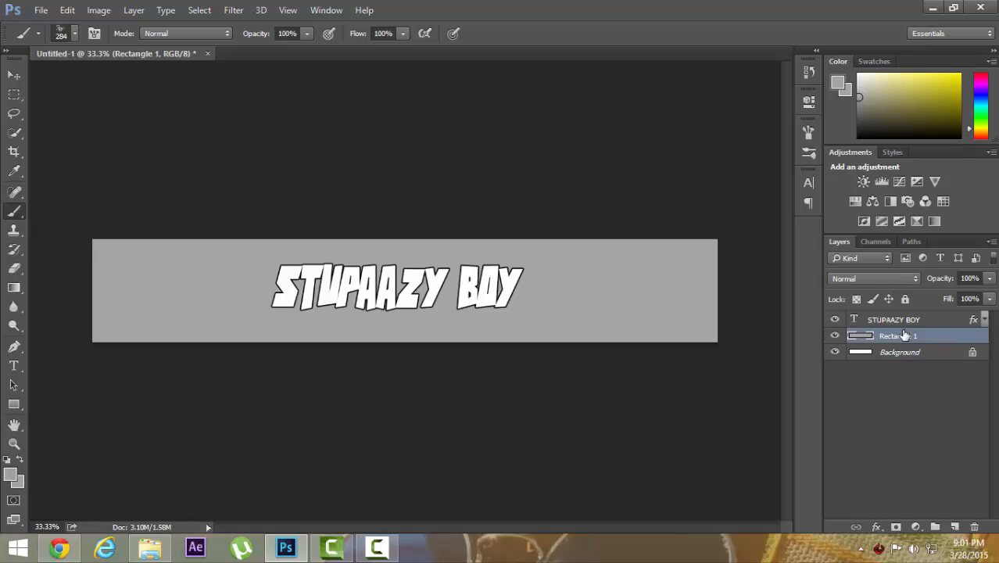
right_click(891, 335)
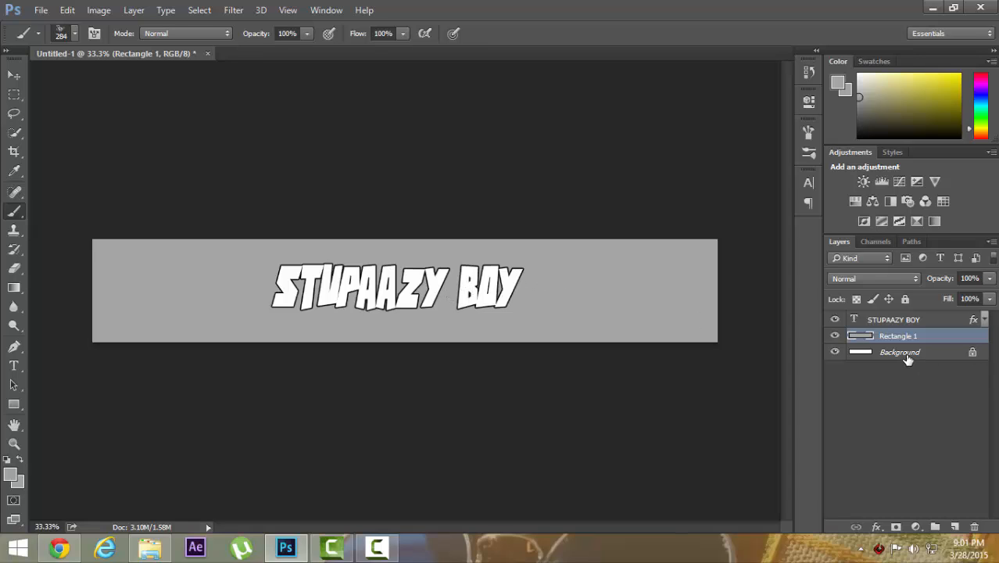
left_click(893, 319)
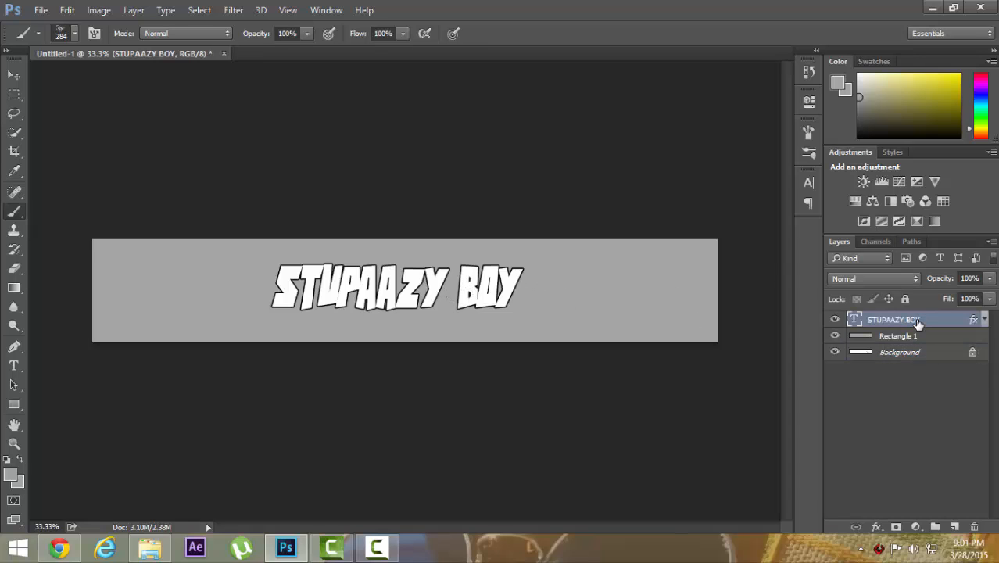
right_click(893, 319)
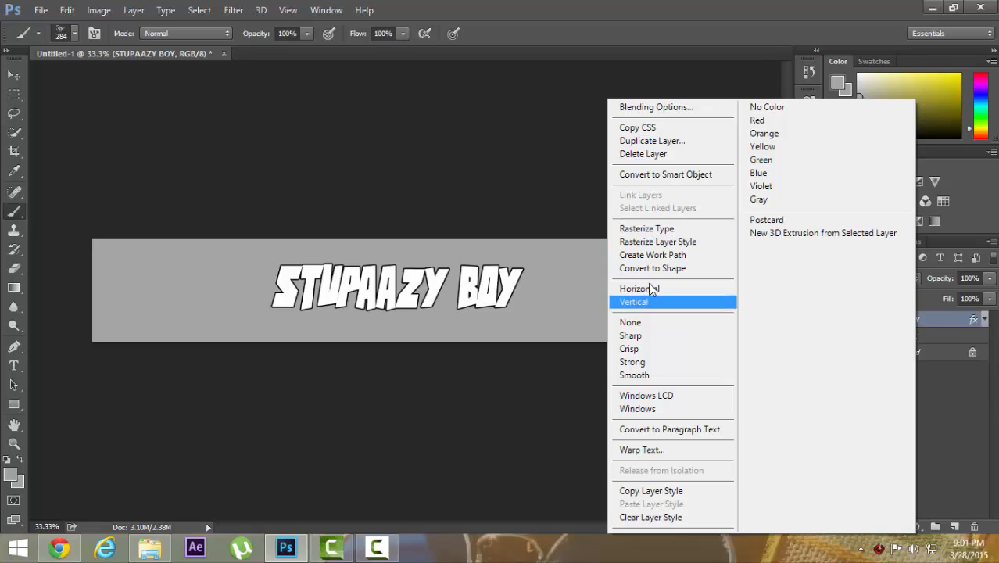
mouse_move(646, 228)
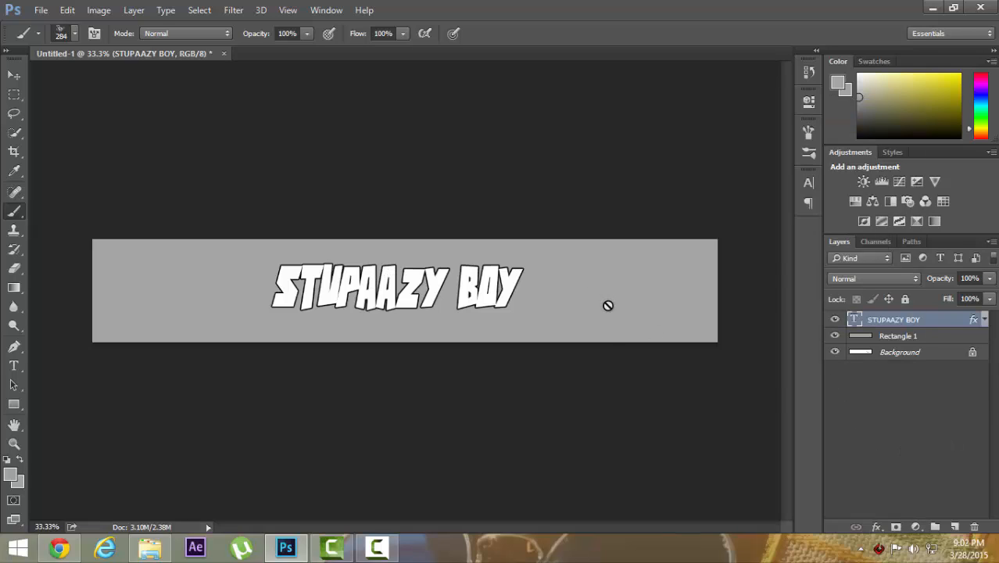
left_click(898, 335)
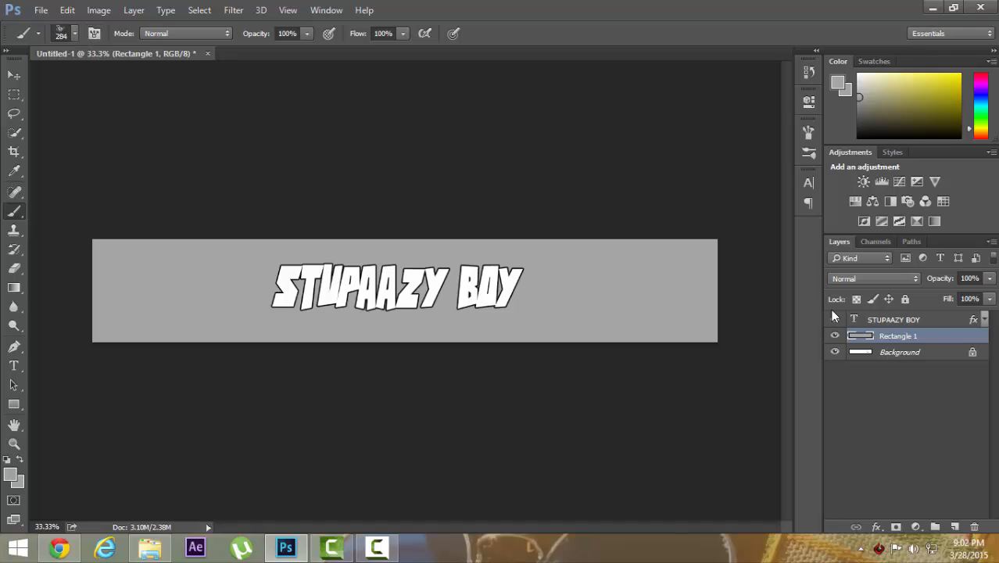
left_click(899, 351)
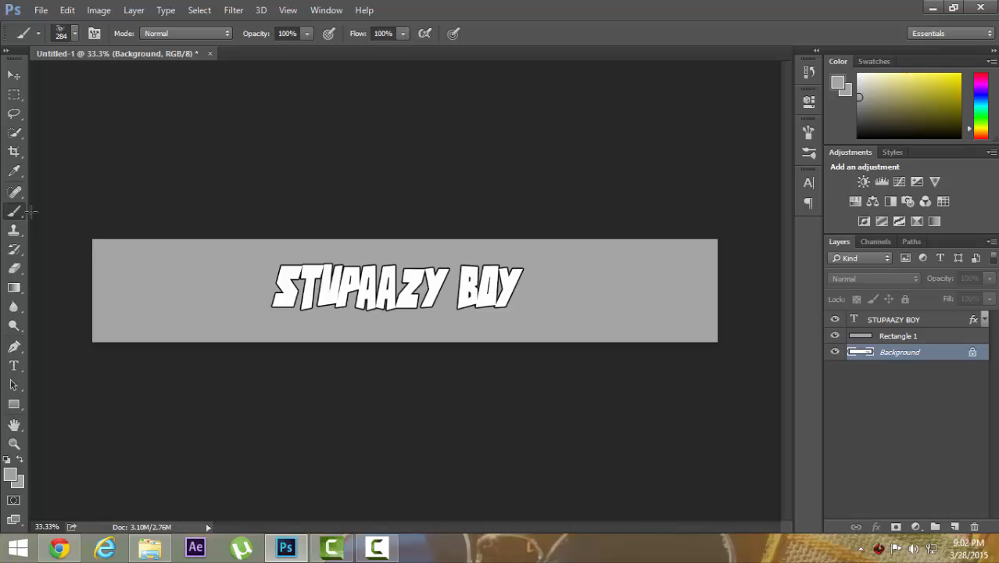
left_click(74, 33)
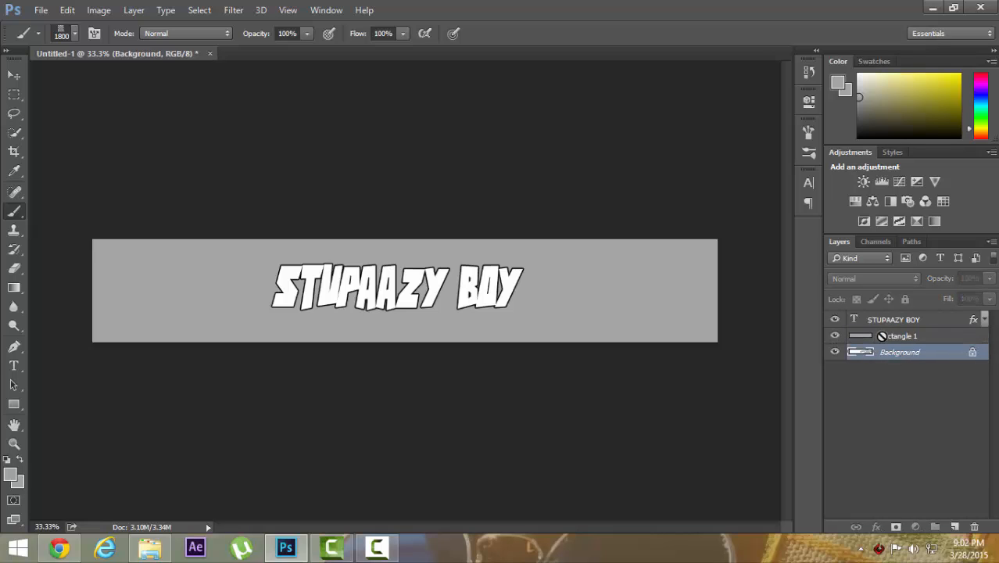
left_click(899, 336)
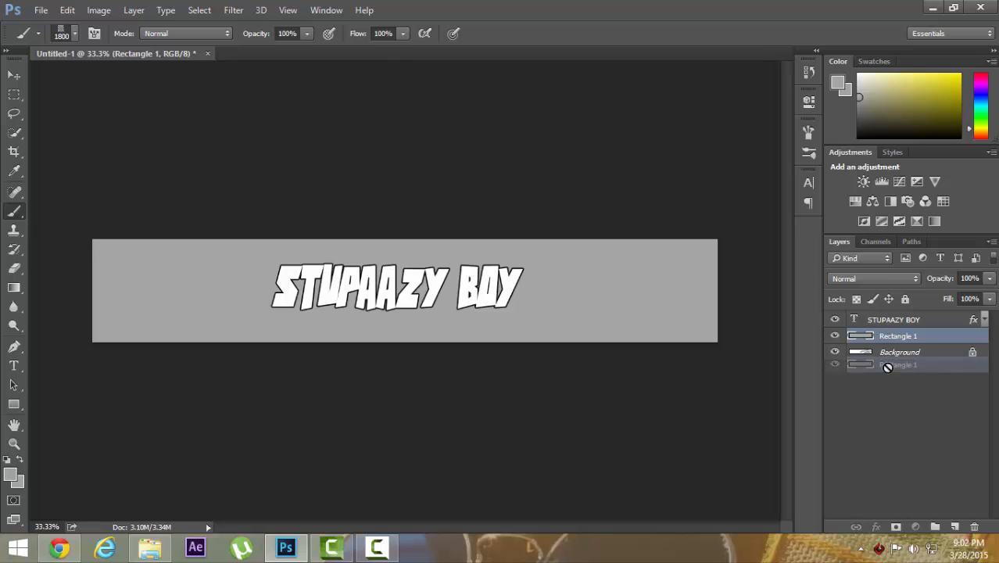
right_click(898, 336)
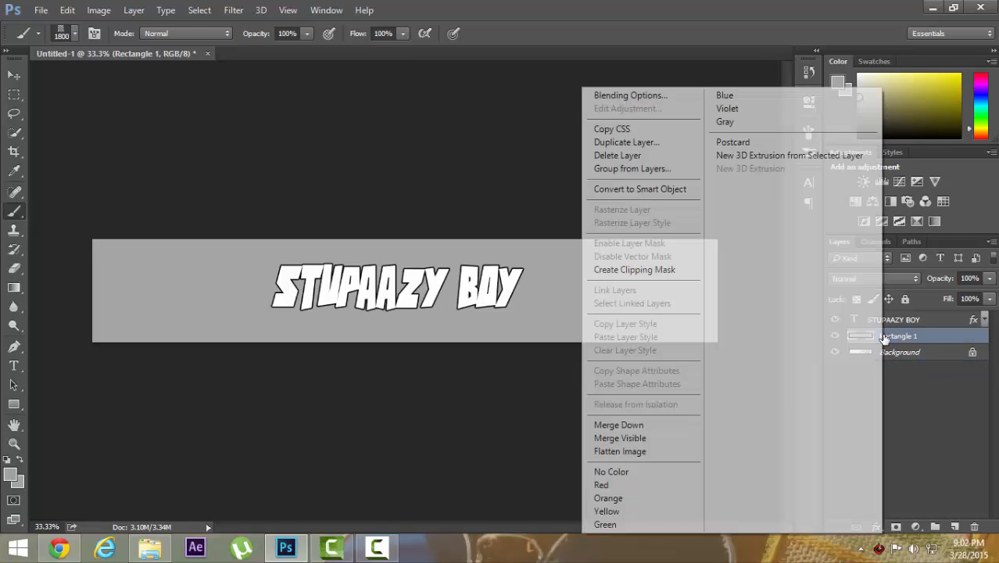
left_click(622, 209)
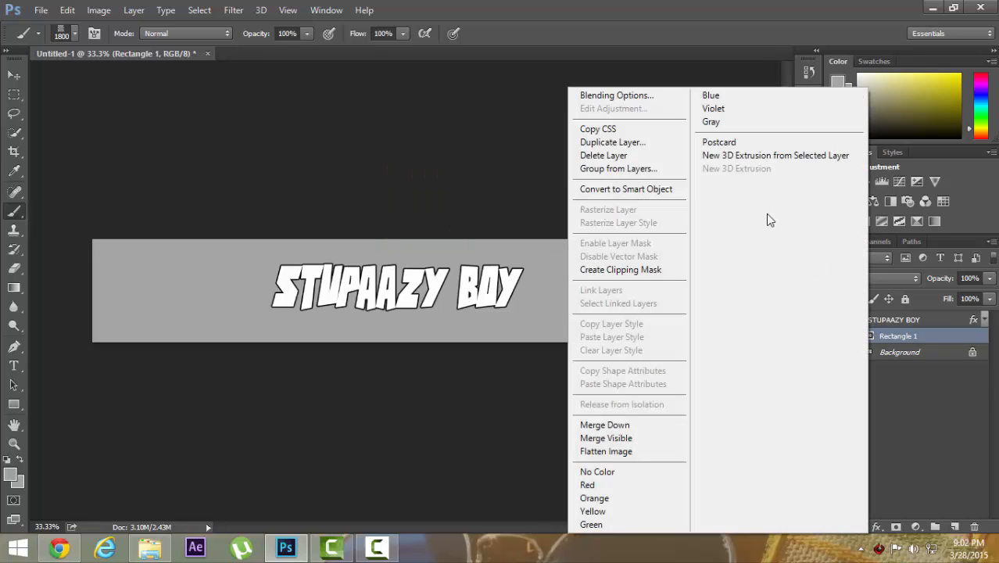
left_click(626, 189)
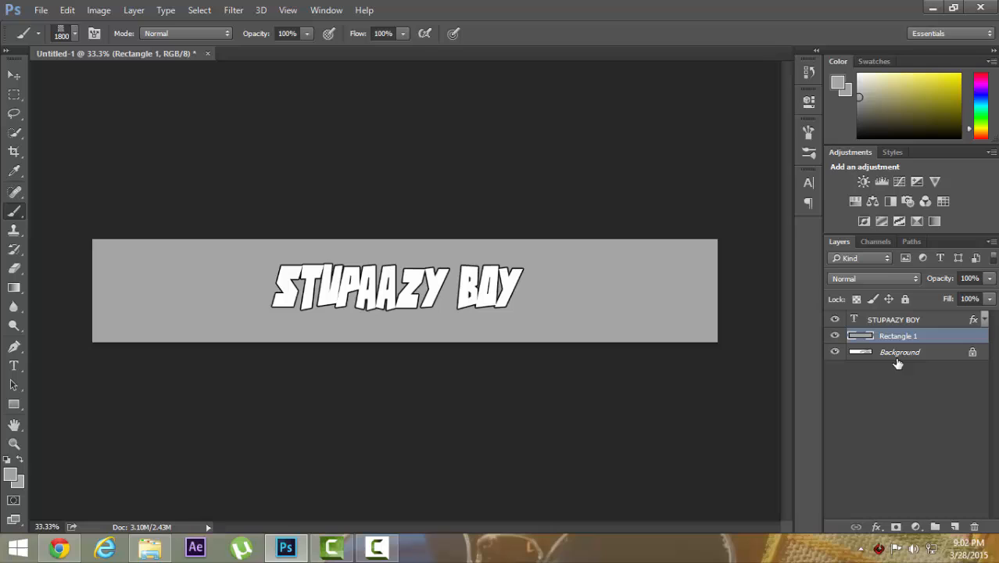
left_click(957, 526)
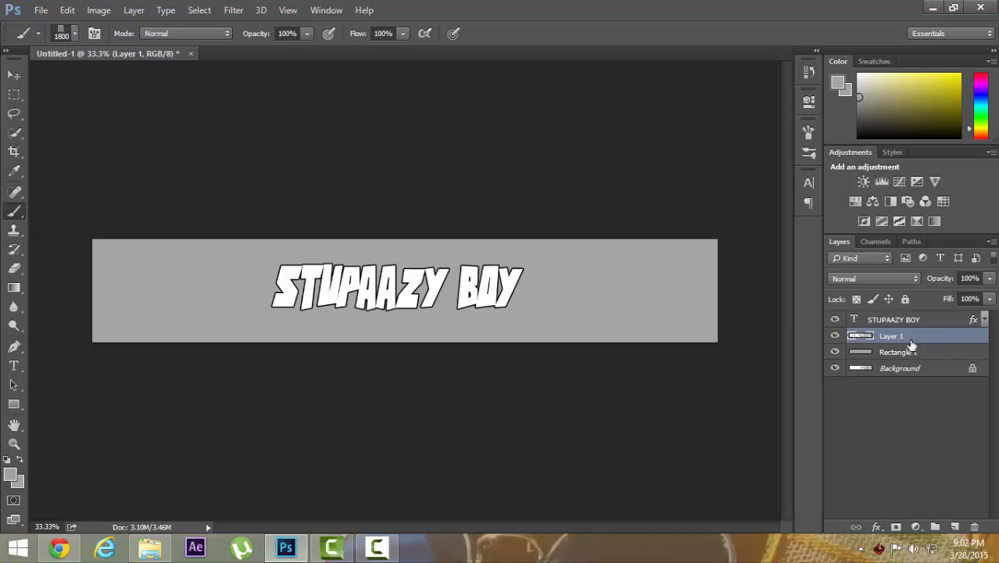
mouse_move(895, 345)
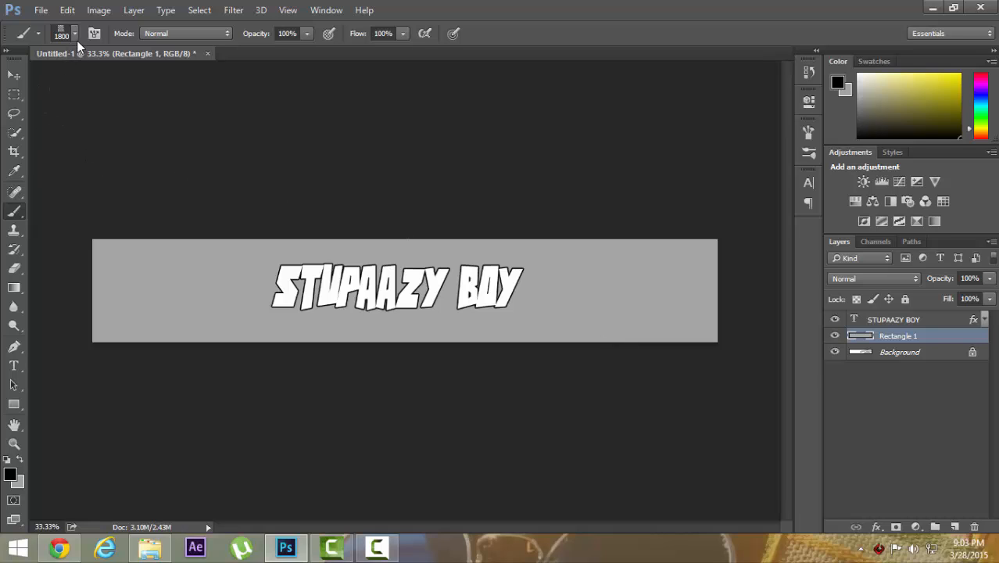
Stamp square-pattern brush clusters on the right and diagonal square trails on the left
left_click(76, 34)
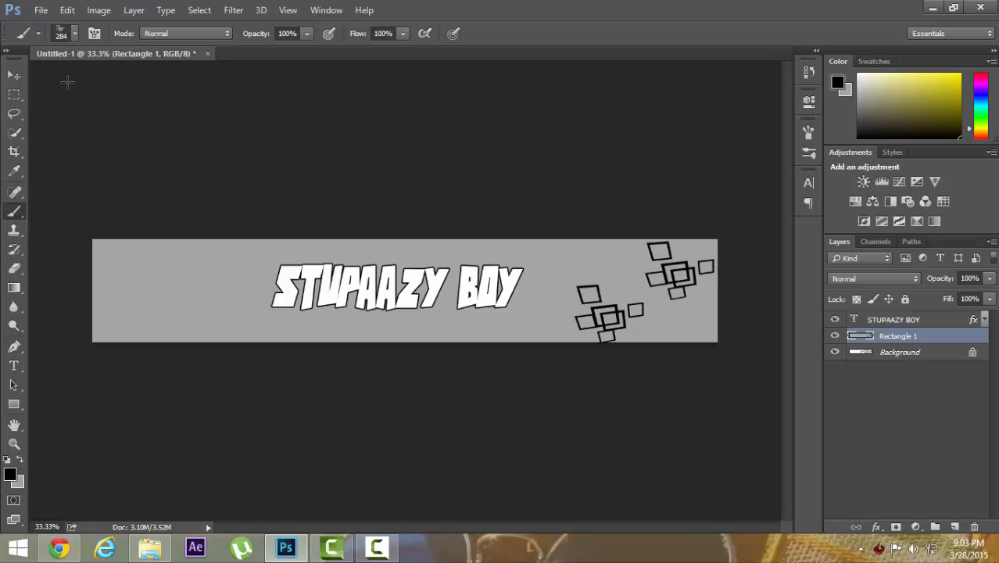
left_click(75, 33)
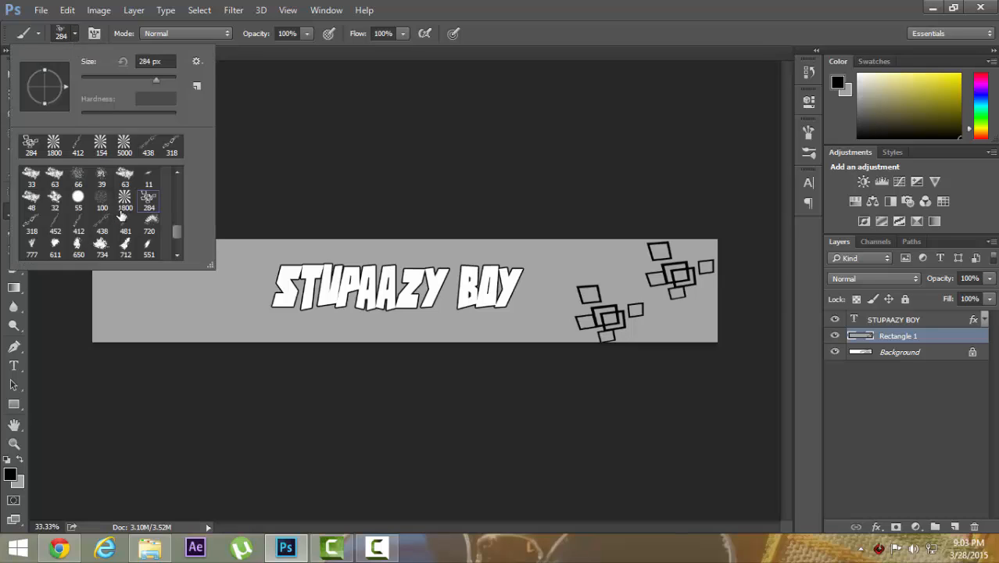
left_click(125, 221)
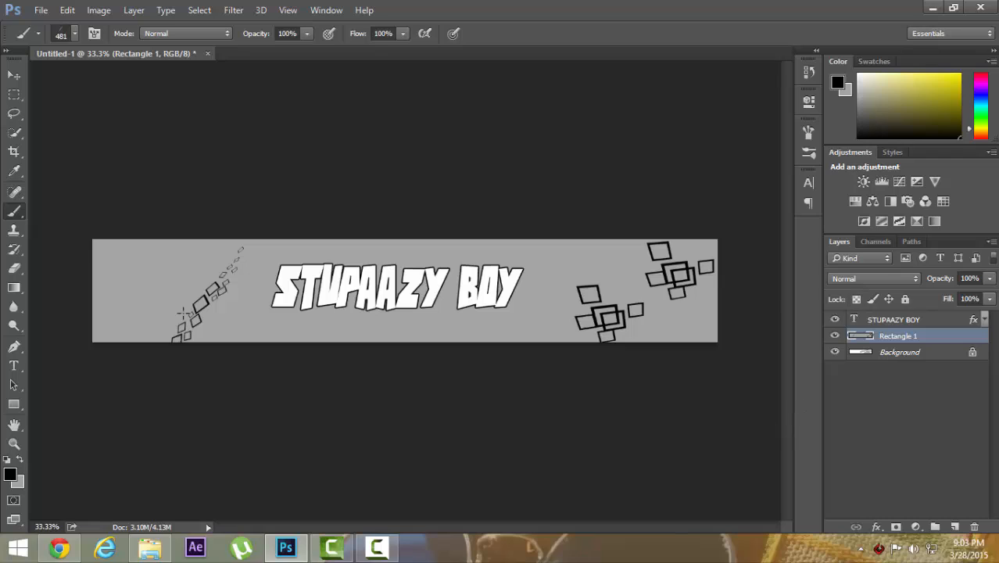
left_click(74, 33)
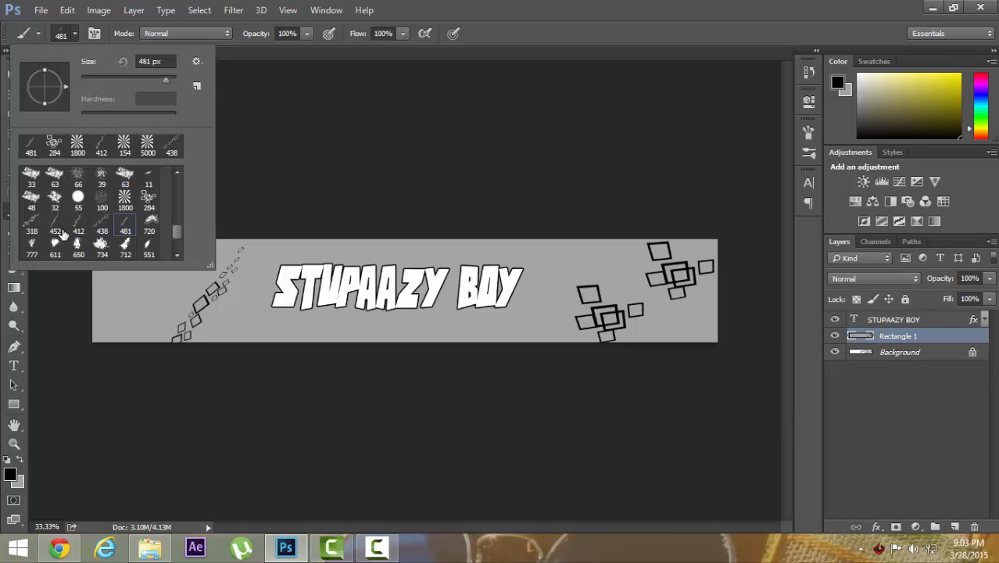
left_click(31, 230)
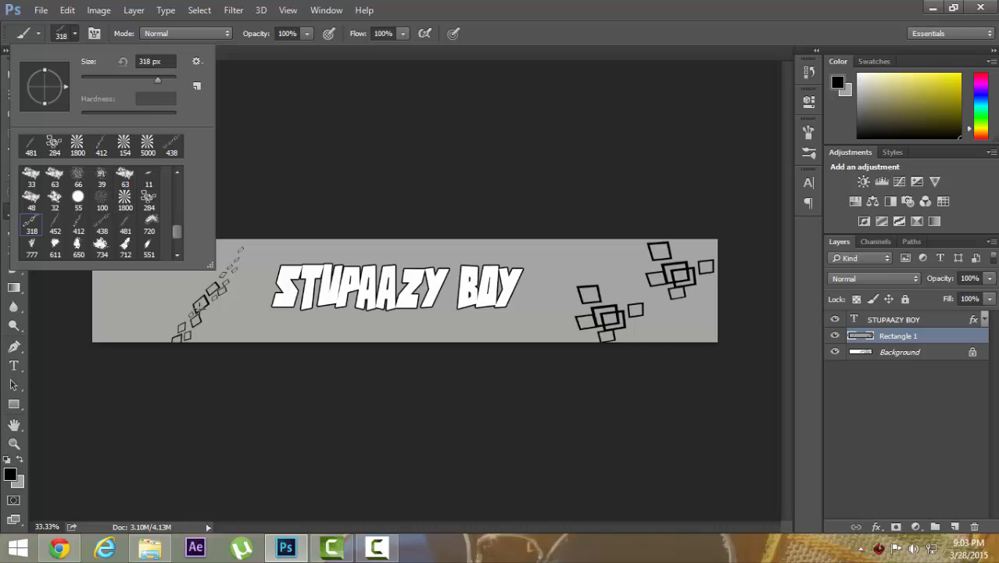
mouse_move(216, 276)
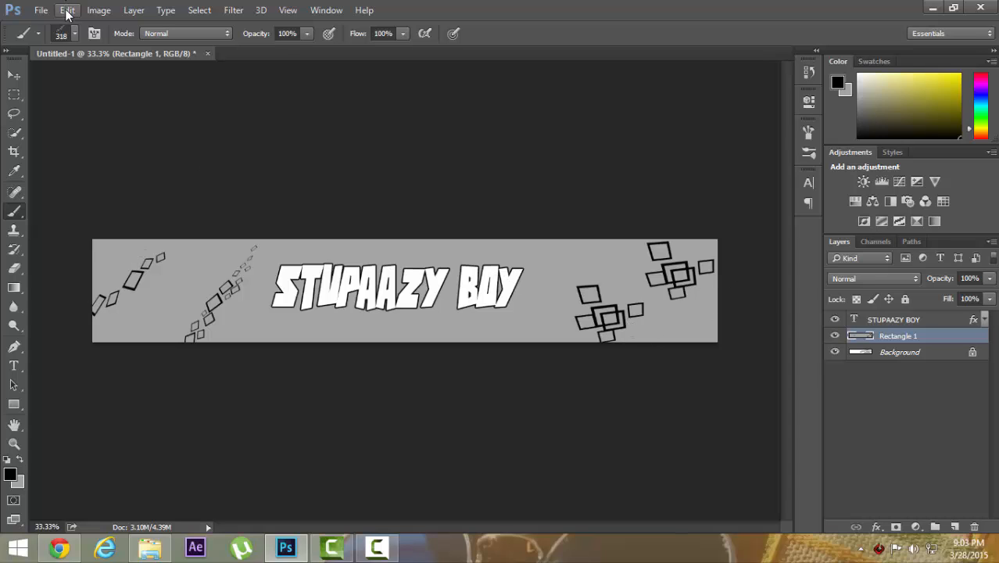
In Canvas Size, switch units to pixels with width 2560 and height 1440
left_click(67, 10)
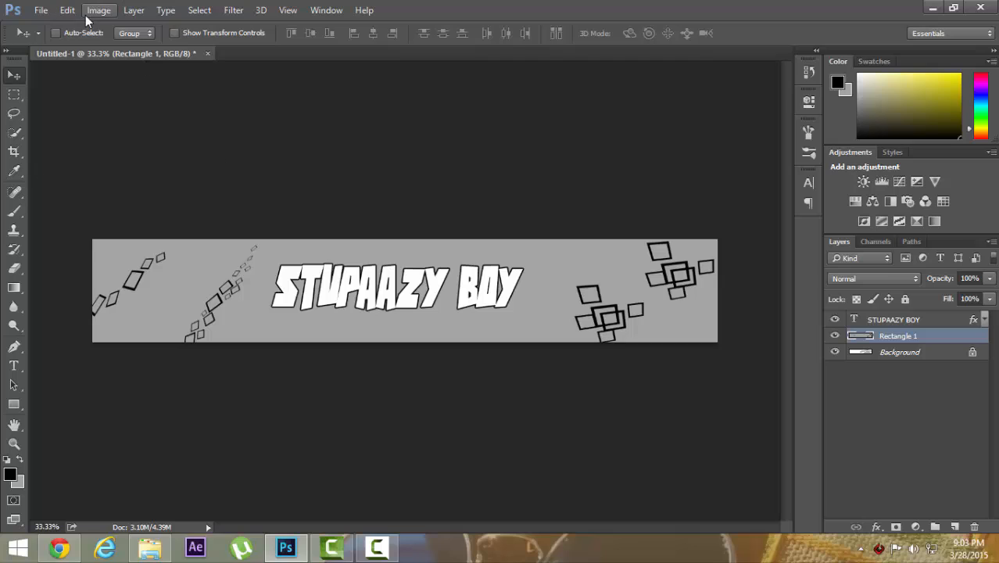
left_click(378, 547)
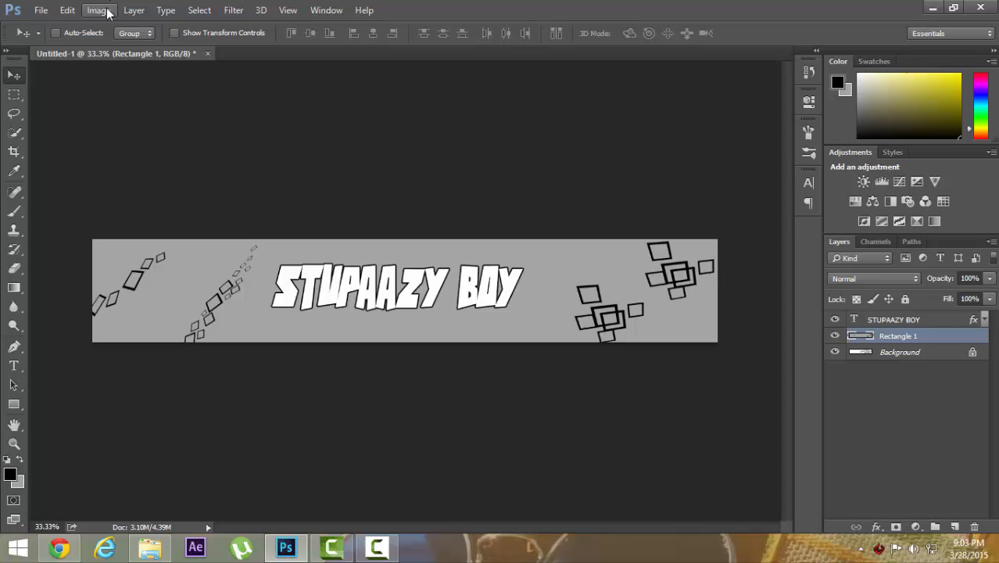
left_click(99, 10)
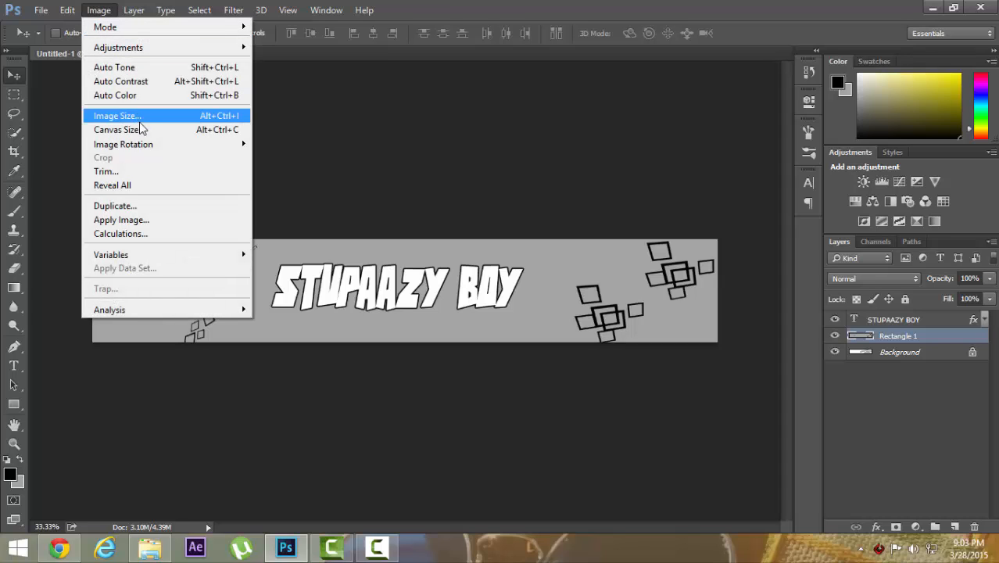
mouse_move(119, 129)
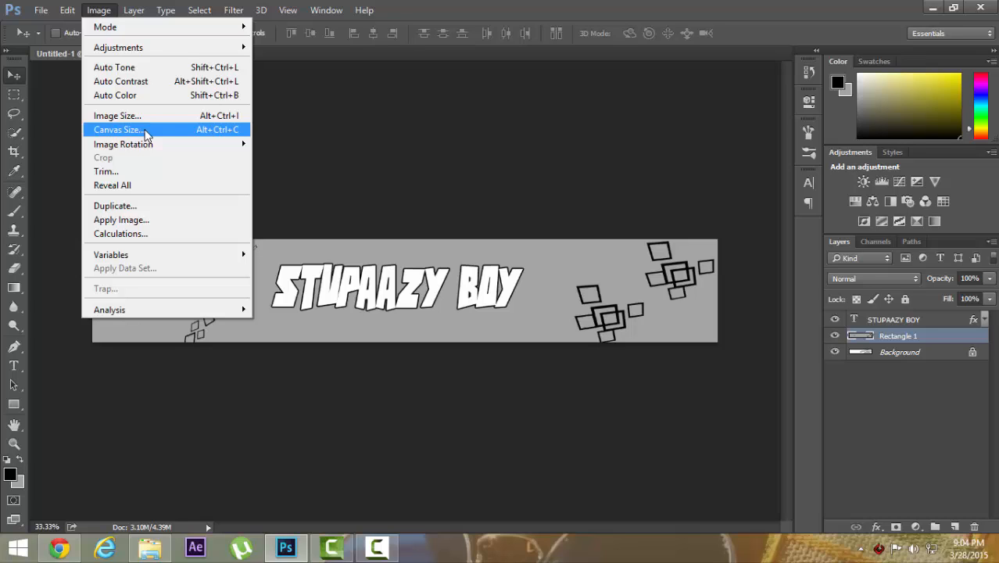
left_click(117, 129)
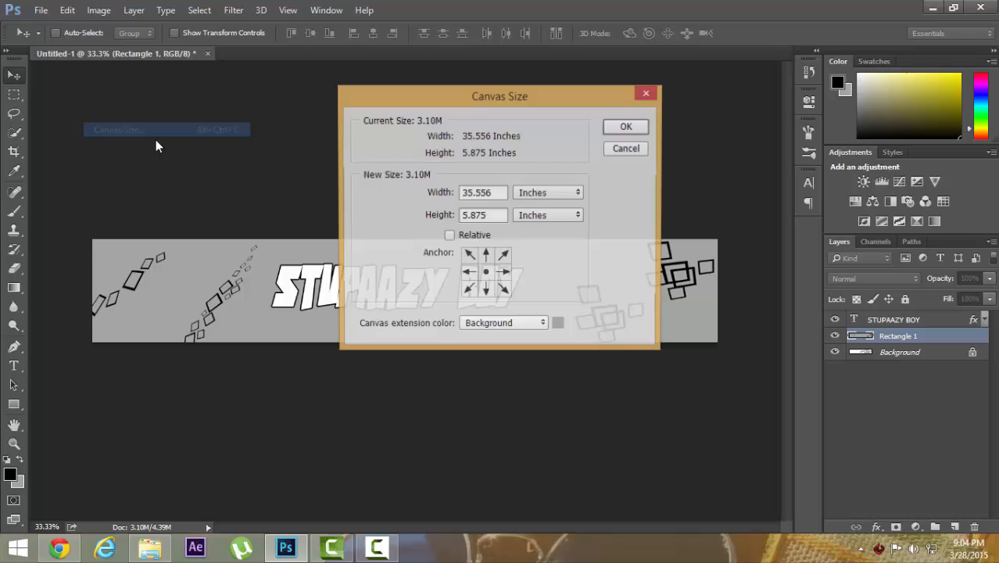
left_click(547, 192)
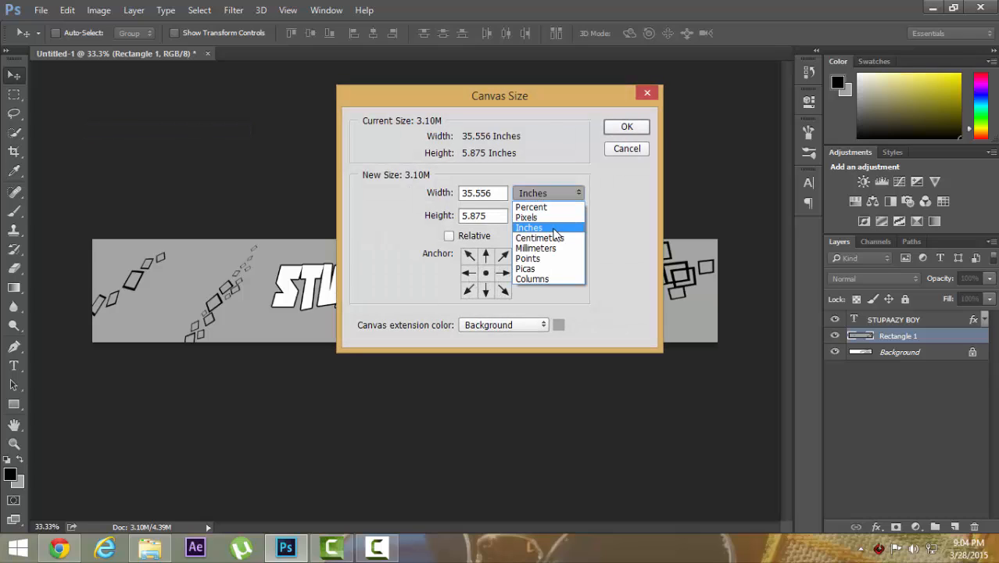
left_click(526, 217)
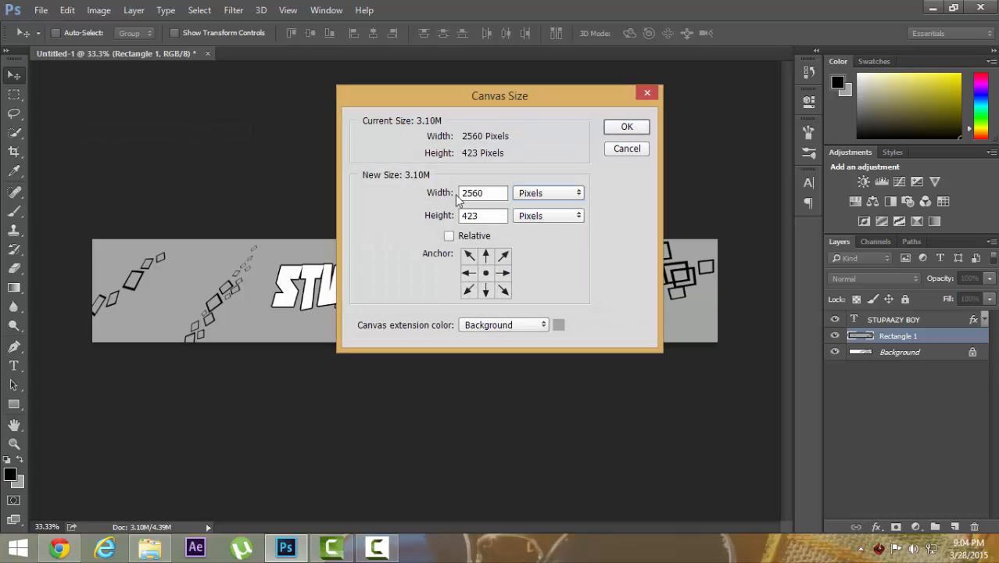
triple_click(482, 192)
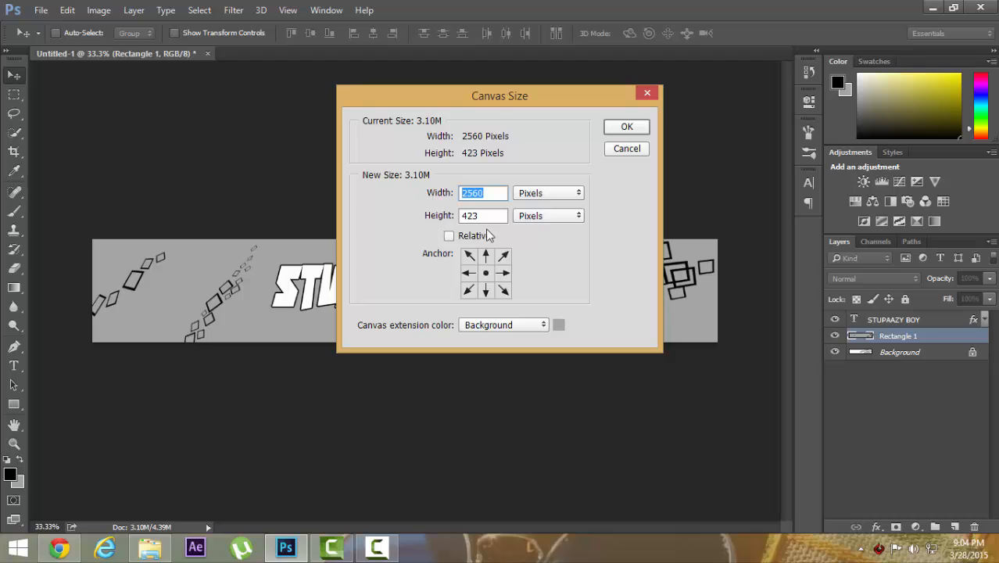
left_click(482, 216)
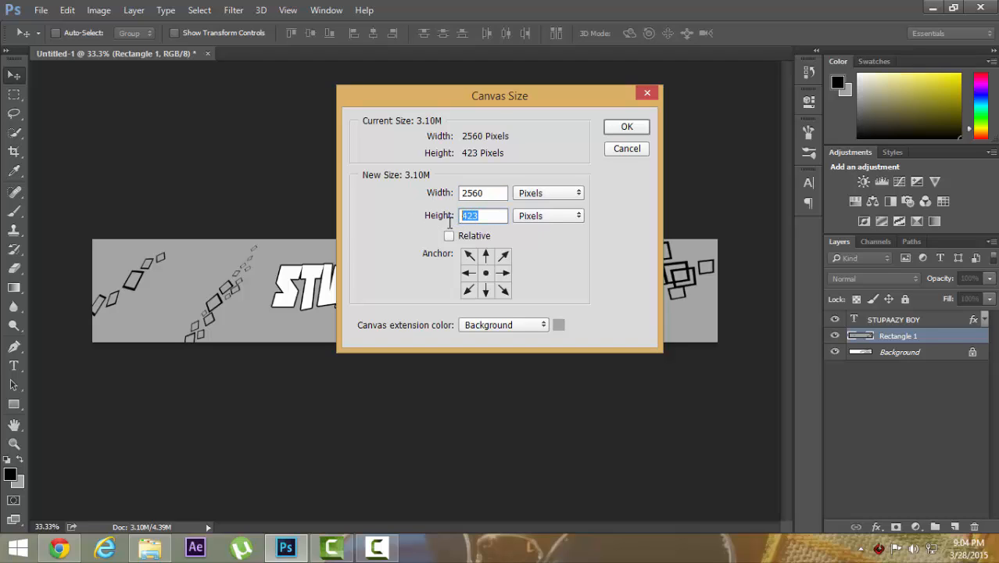
type("1440")
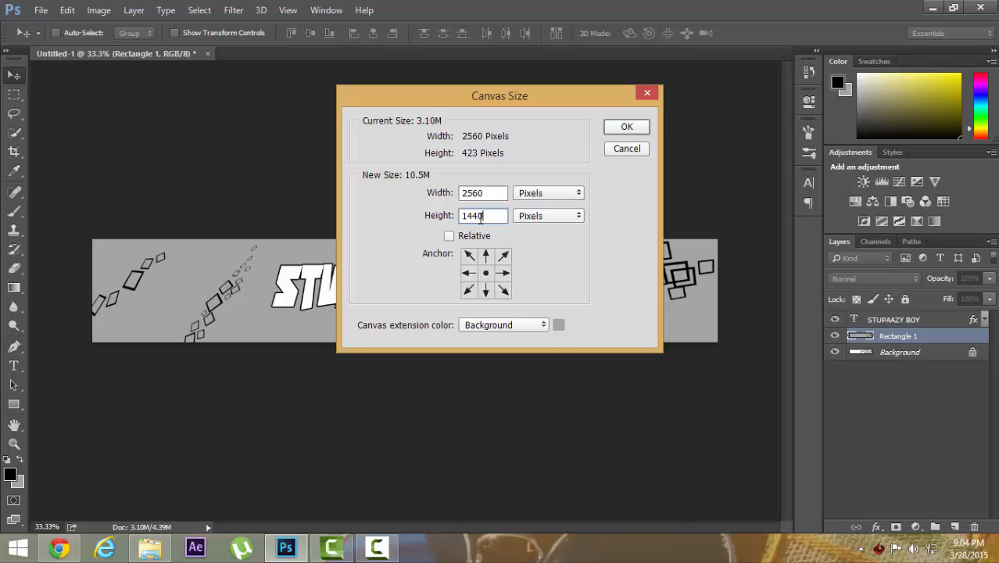
triple_click(481, 216)
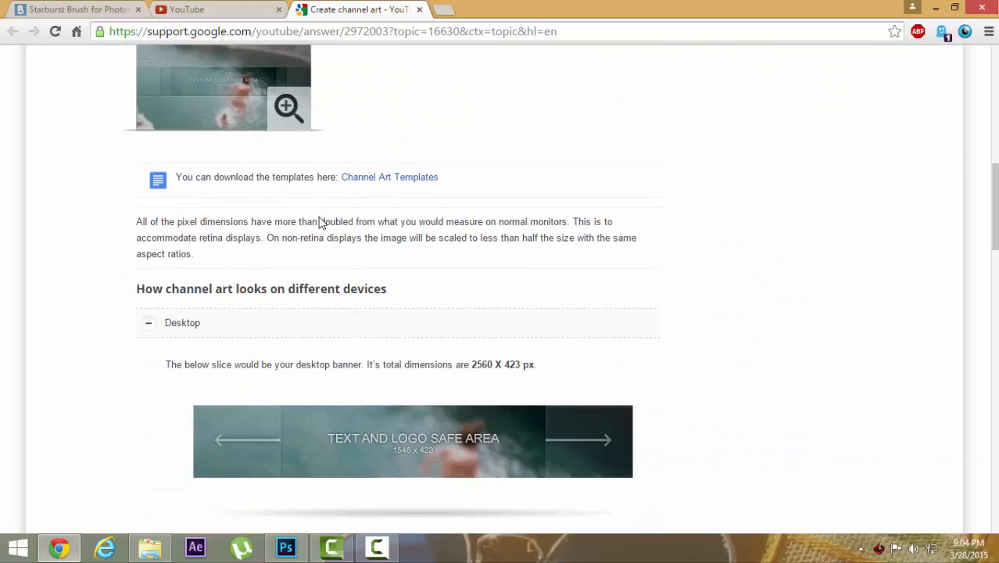
Scroll the channel art help page to the TV section and highlight its 1440 height
scroll("down", 3)
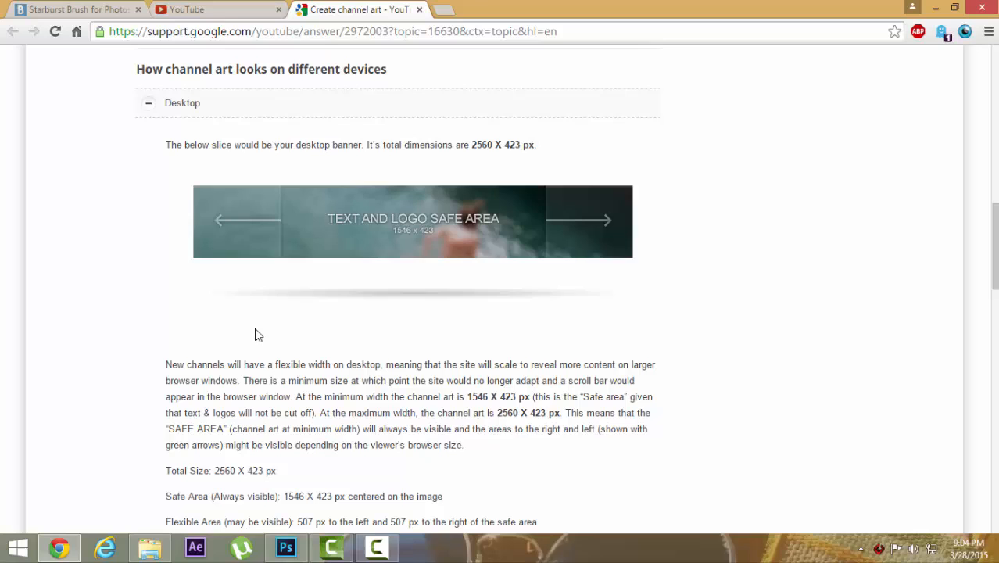
scroll("down", 3)
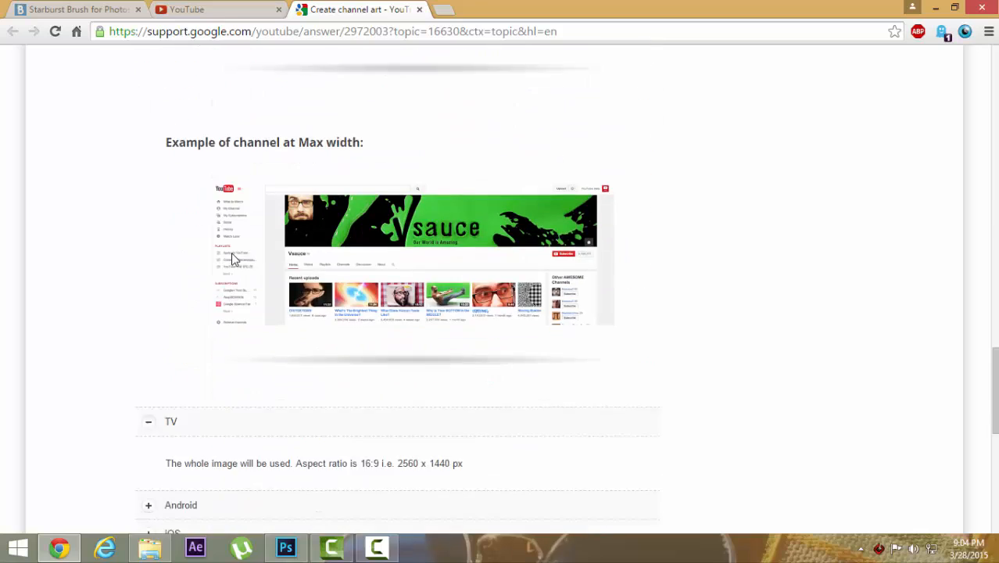
scroll("down", 3)
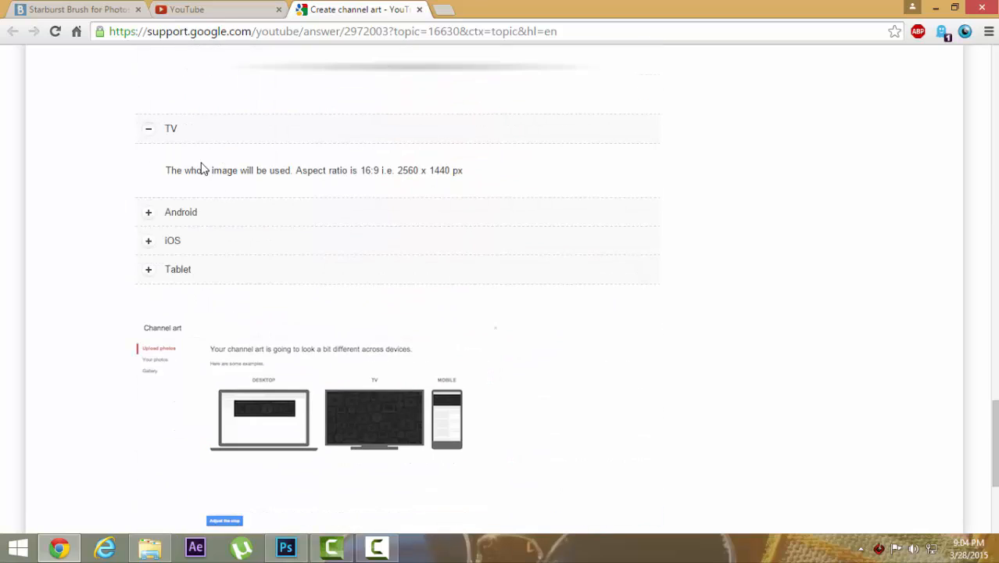
double_click(440, 171)
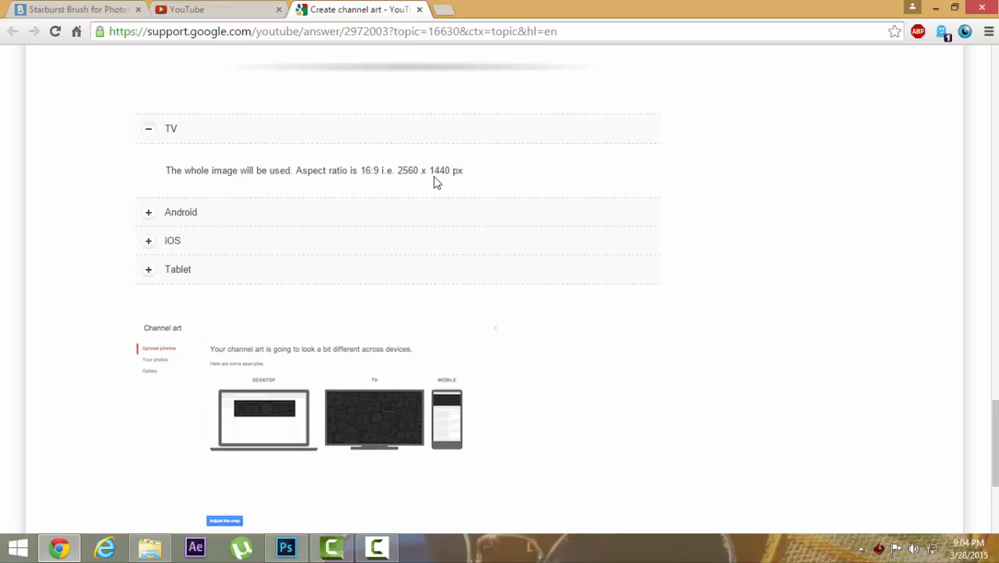
double_click(439, 170)
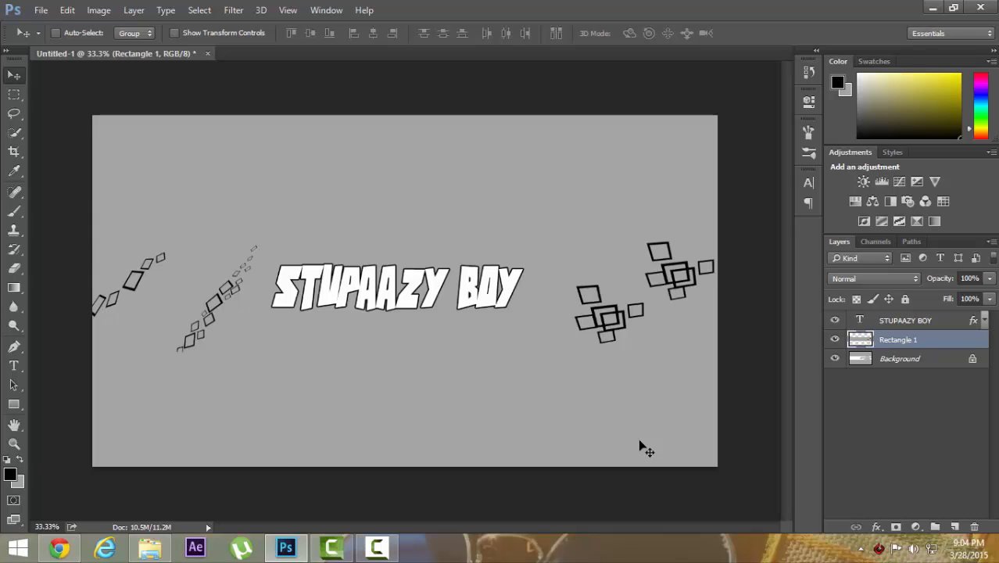
mouse_move(524, 328)
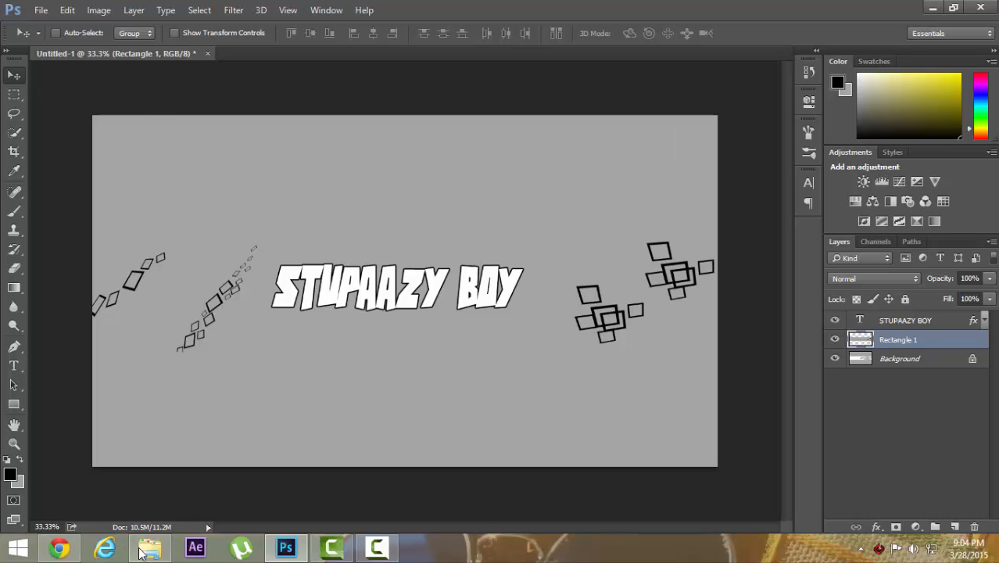
Browse to E:\Buissness\CreationS and drag the stupaazy pro logo into Photoshop
left_click(149, 547)
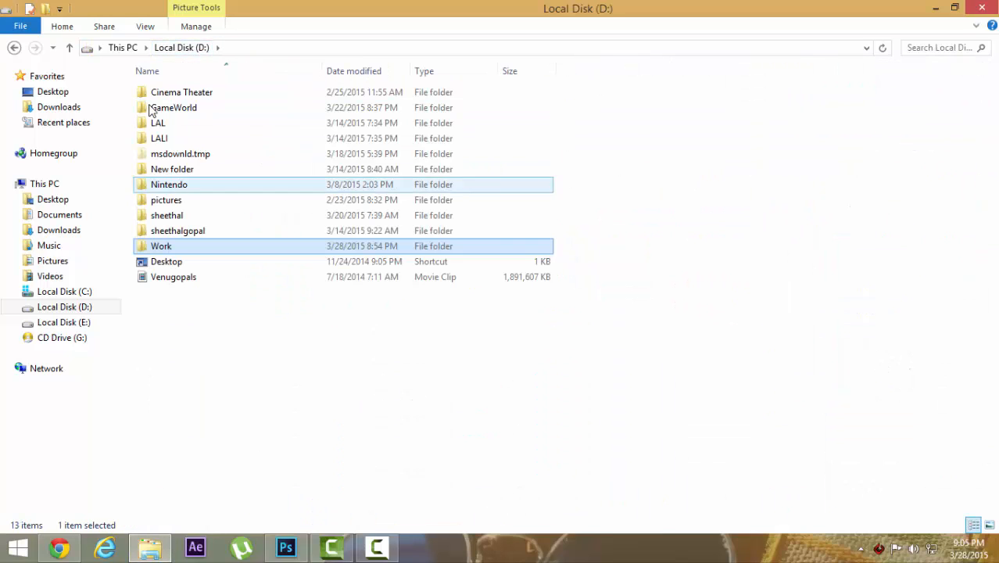
left_click(64, 322)
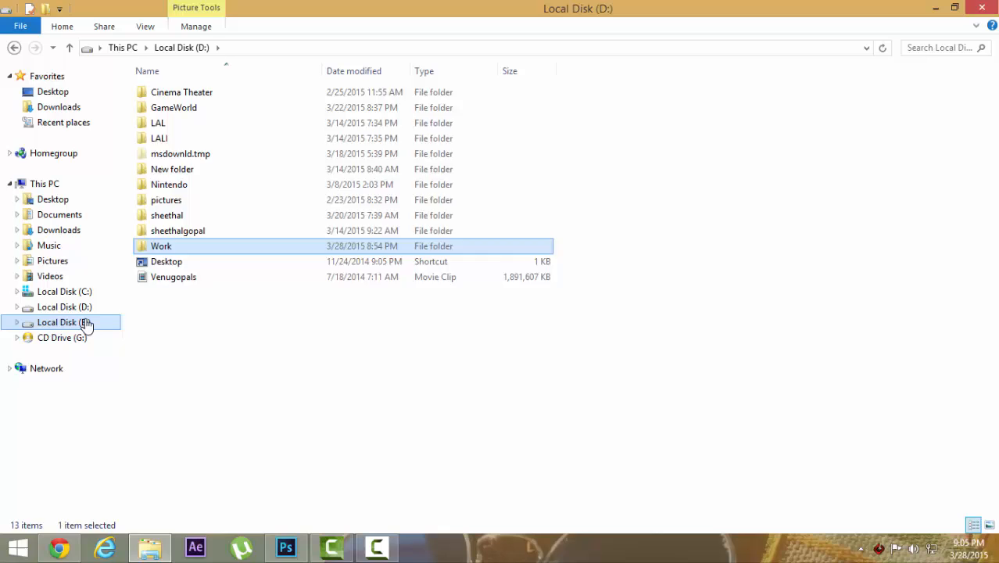
double_click(64, 322)
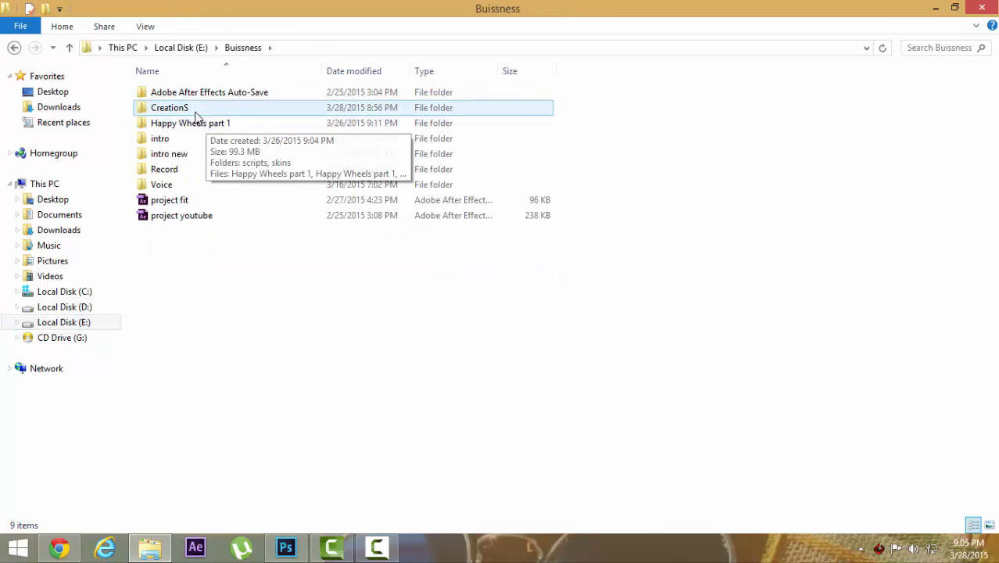
double_click(169, 107)
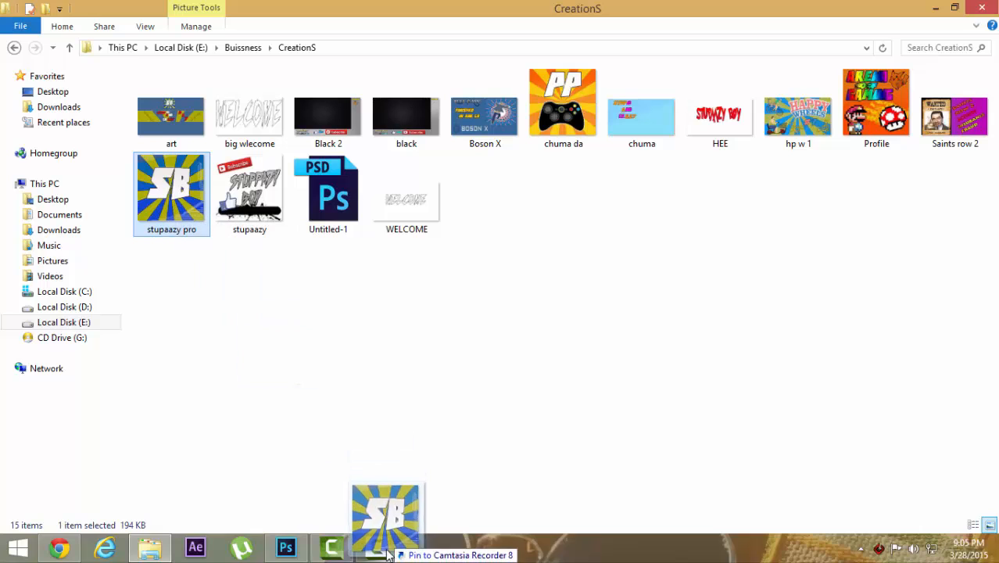
left_click(285, 547)
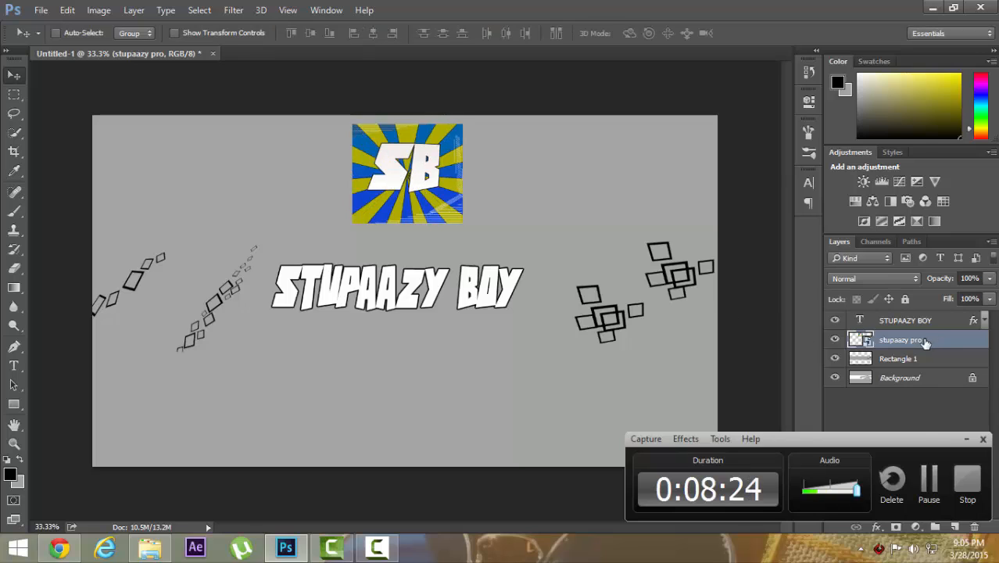
Add a 3 px outside black Stroke to the stupaazy pro layer through Blending Options
right_click(903, 339)
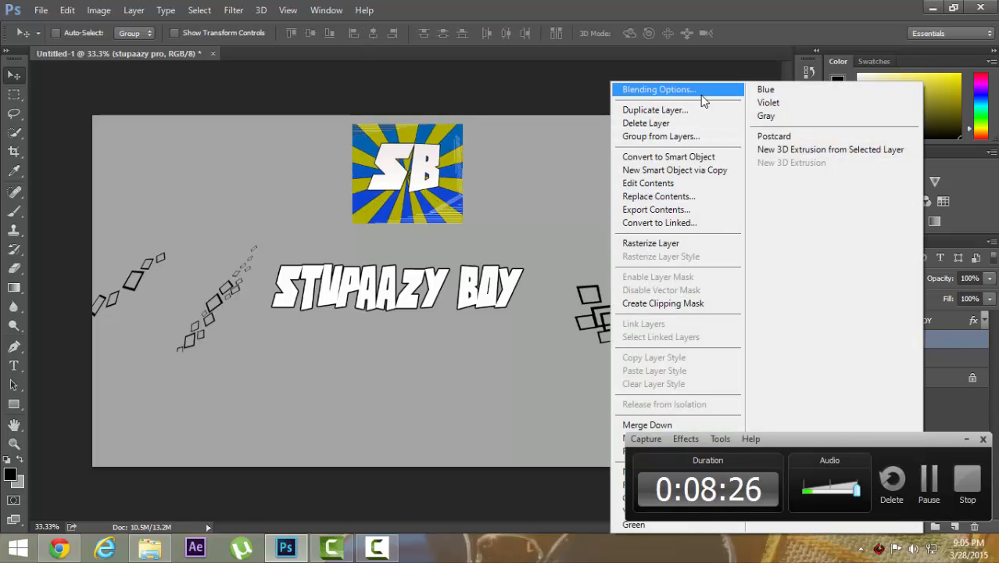
left_click(658, 89)
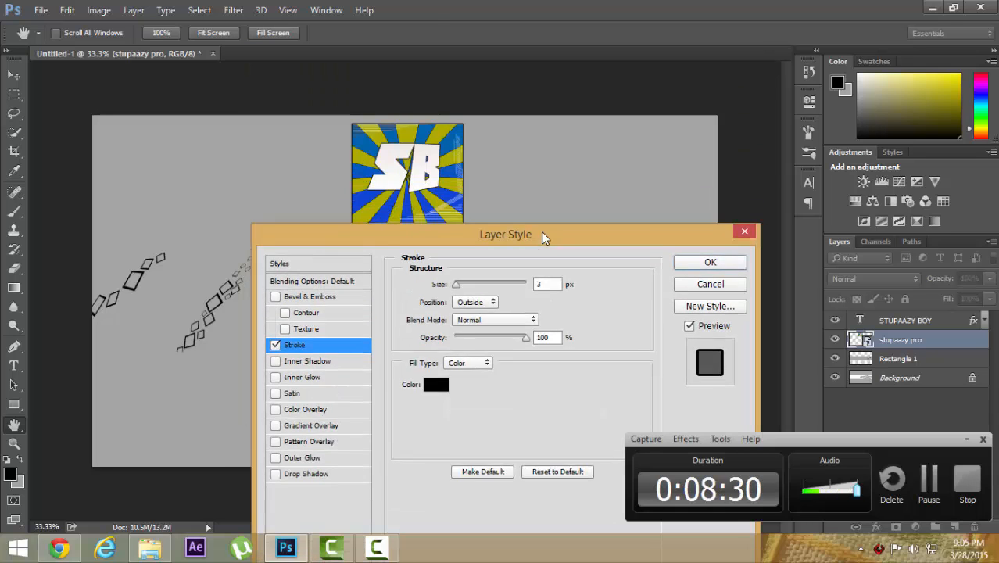
left_click(710, 262)
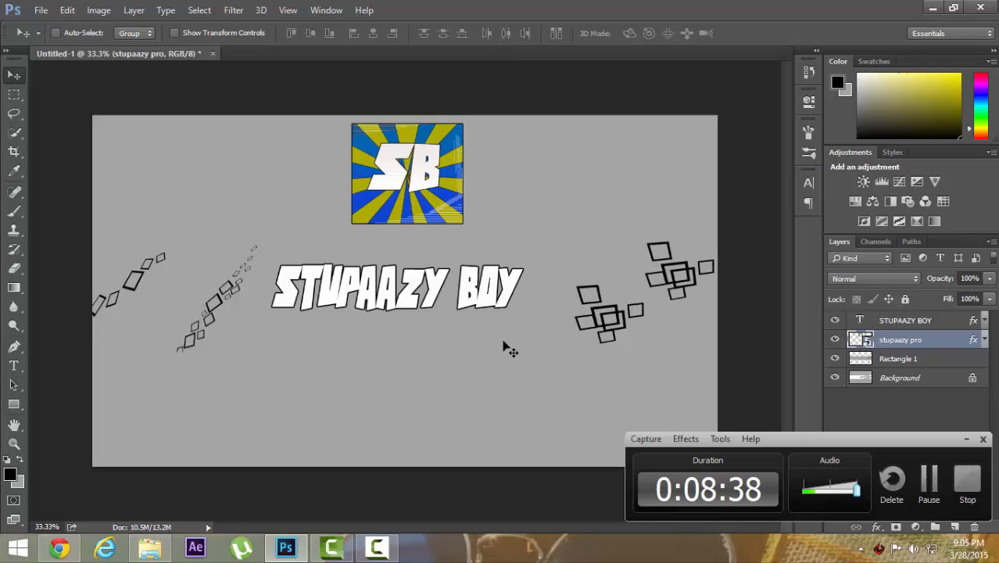
mouse_move(695, 287)
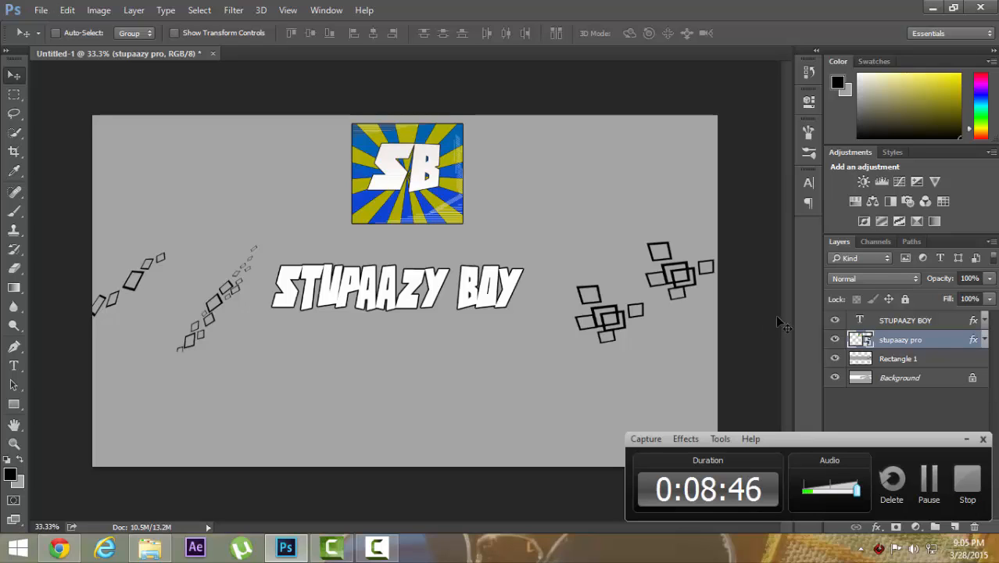
Start saving the banner as a JPEG file named 'CHGA'
left_click(40, 10)
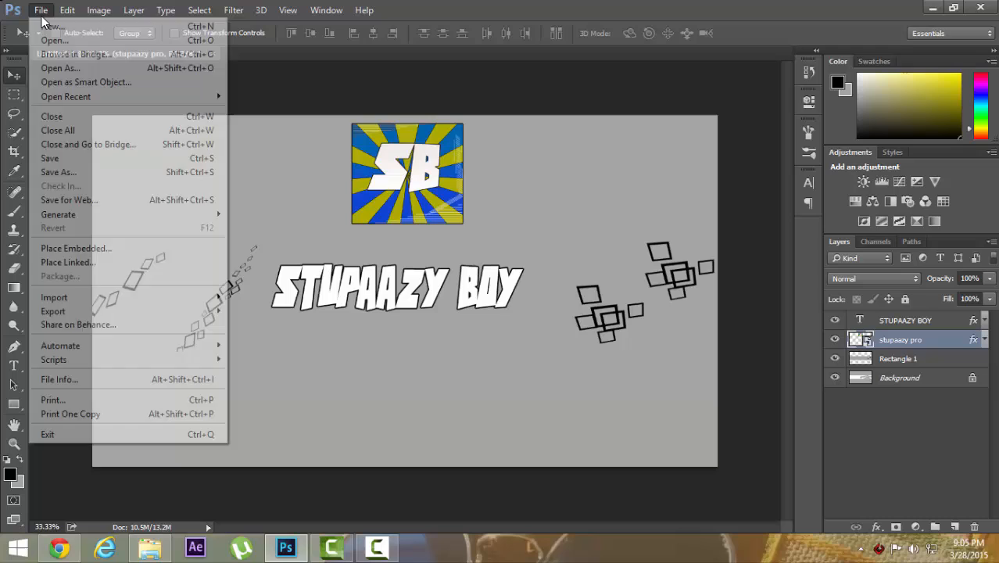
mouse_move(57, 130)
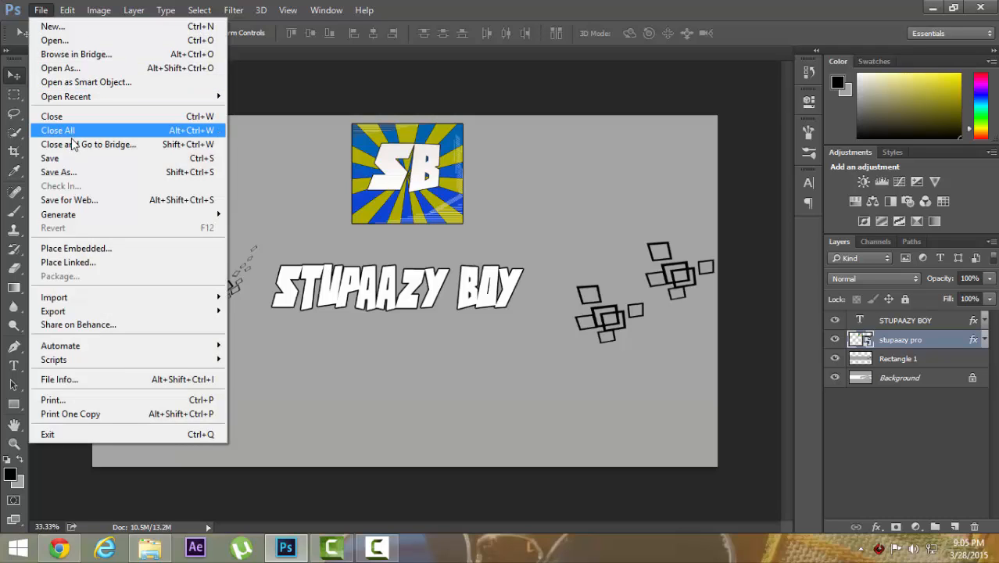
mouse_move(49, 158)
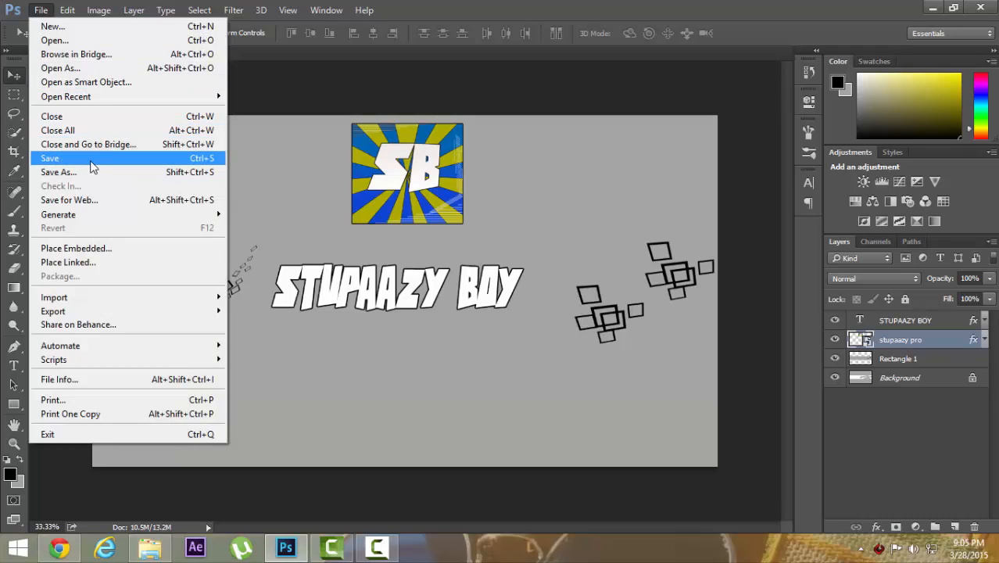
left_click(59, 172)
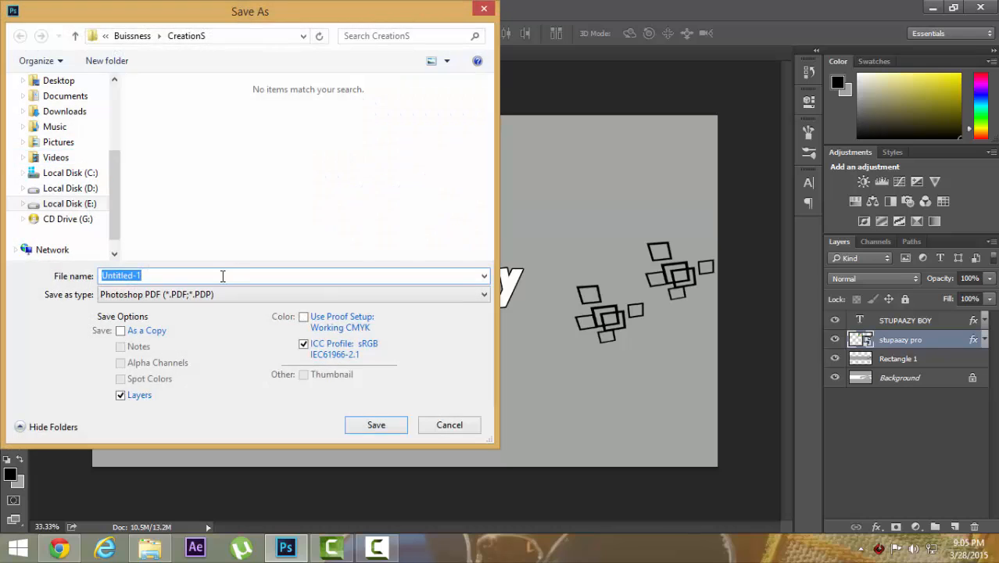
left_click(293, 294)
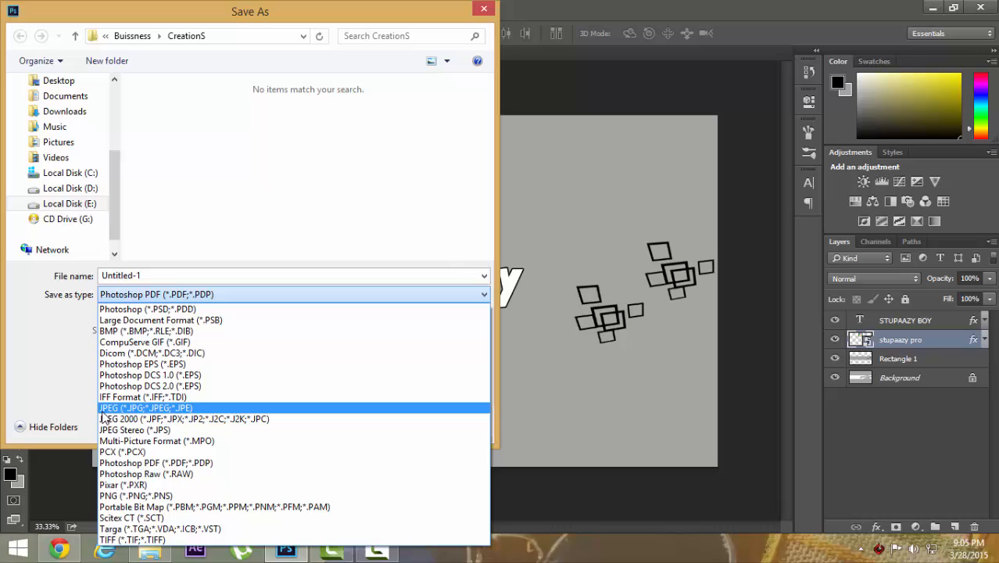
left_click(146, 407)
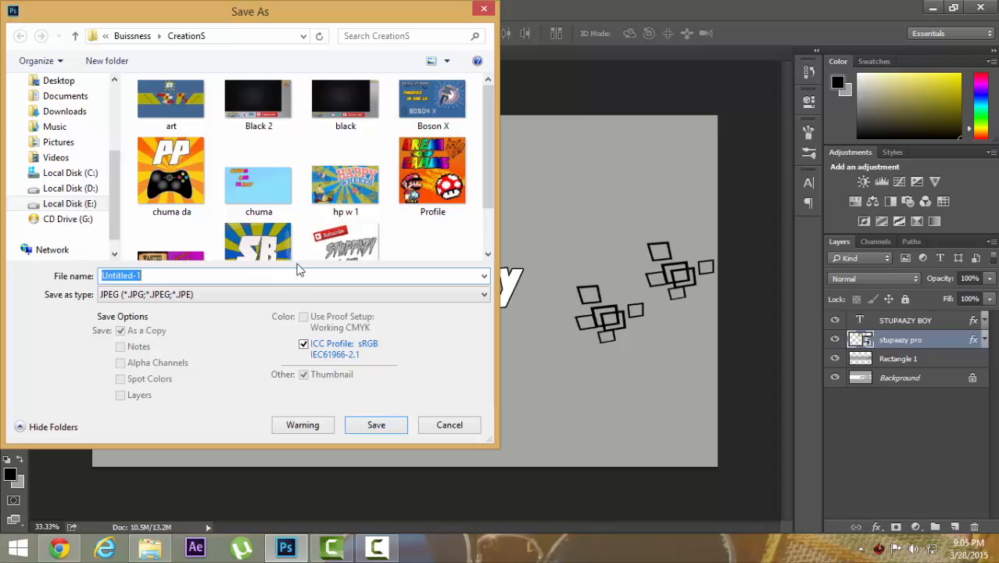
type("CHGA")
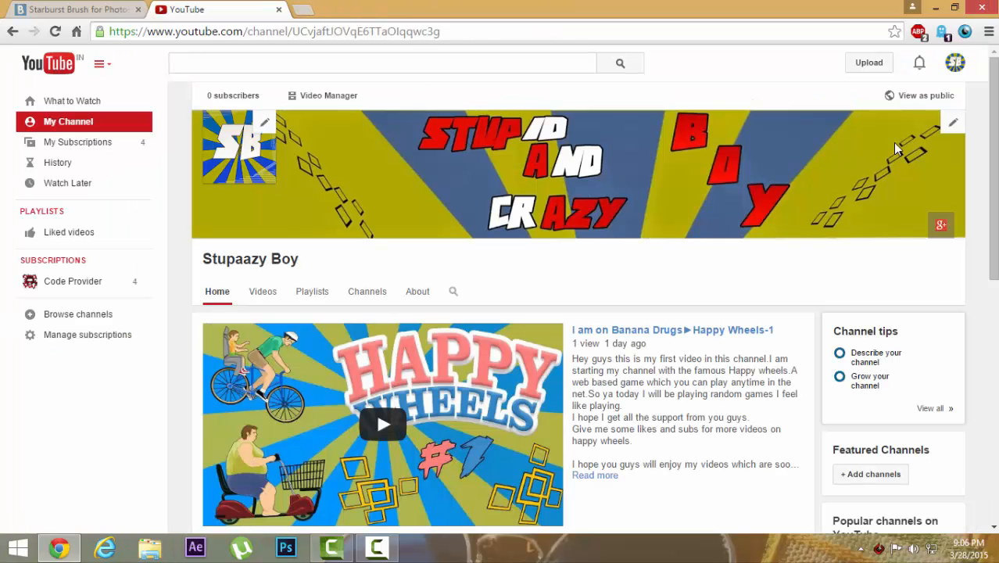
mouse_move(953, 125)
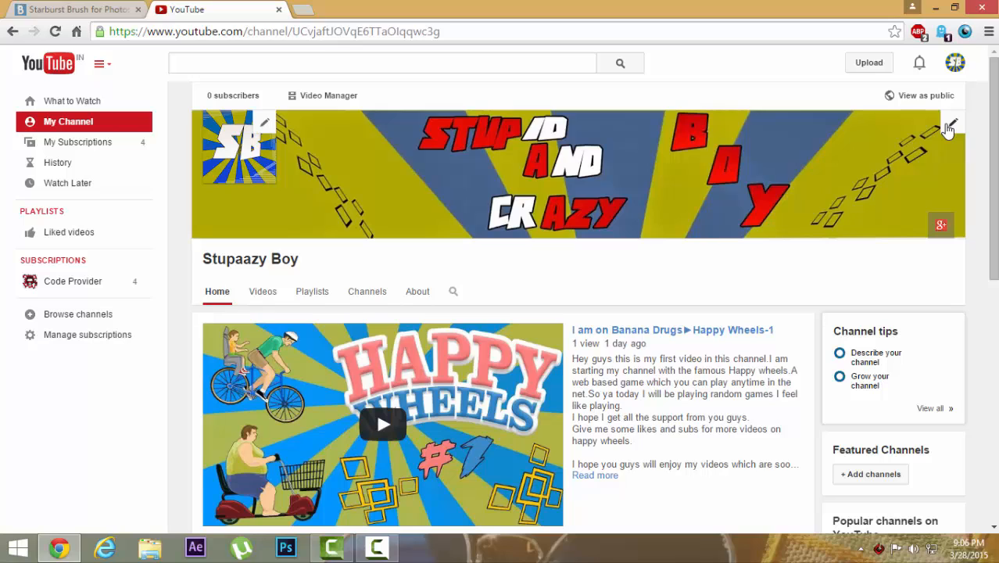
mouse_move(711, 198)
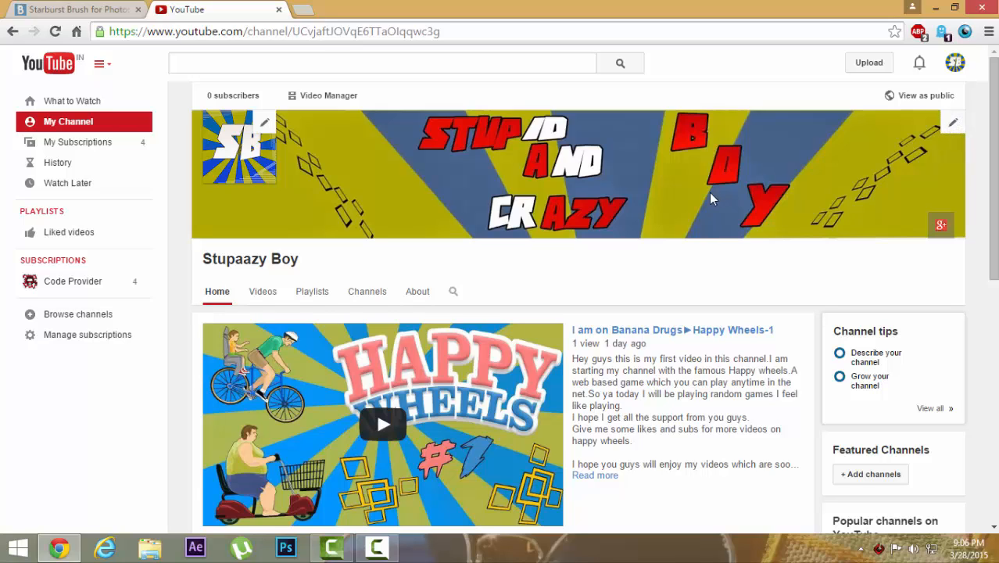
mouse_move(586, 164)
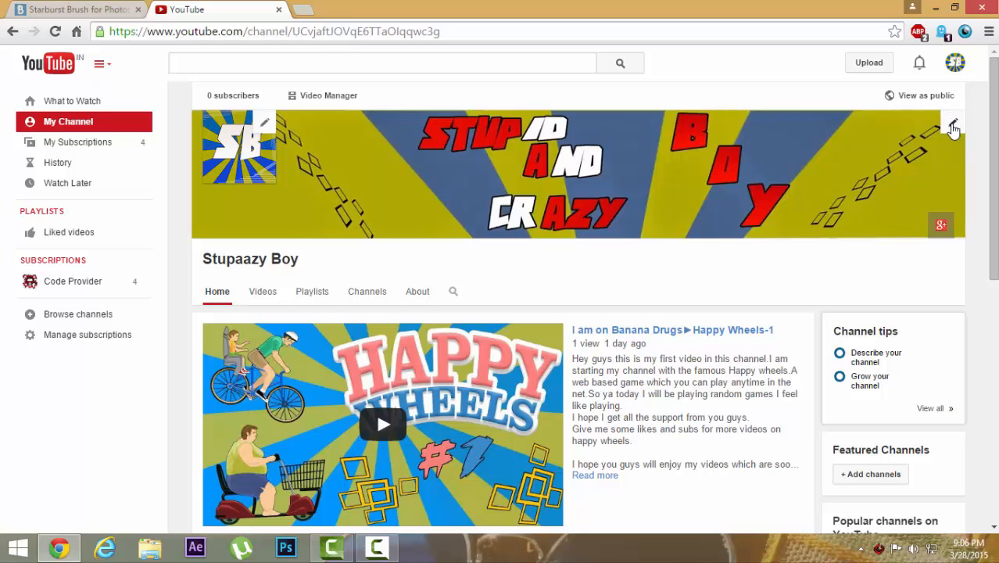
Choose Edit channel art from the banner's pencil icon menu
left_click(953, 127)
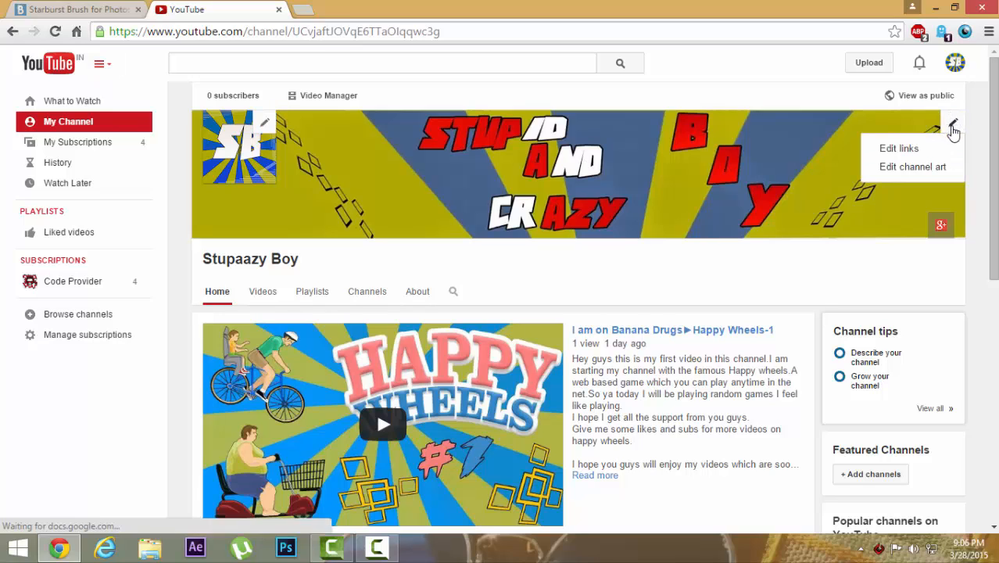
left_click(913, 167)
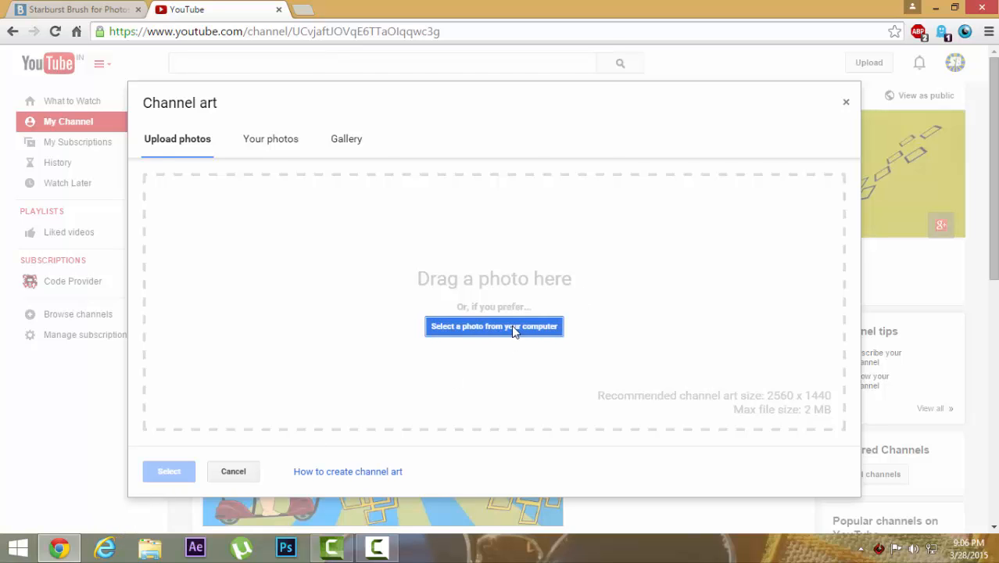
Browse the computer for a banner photo to upload
left_click(494, 326)
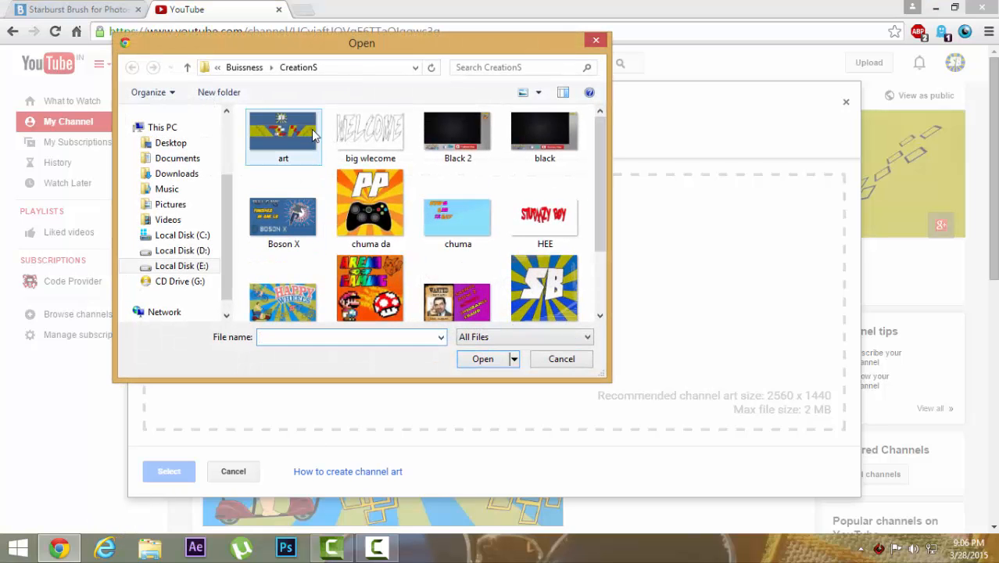
scroll("down", 3)
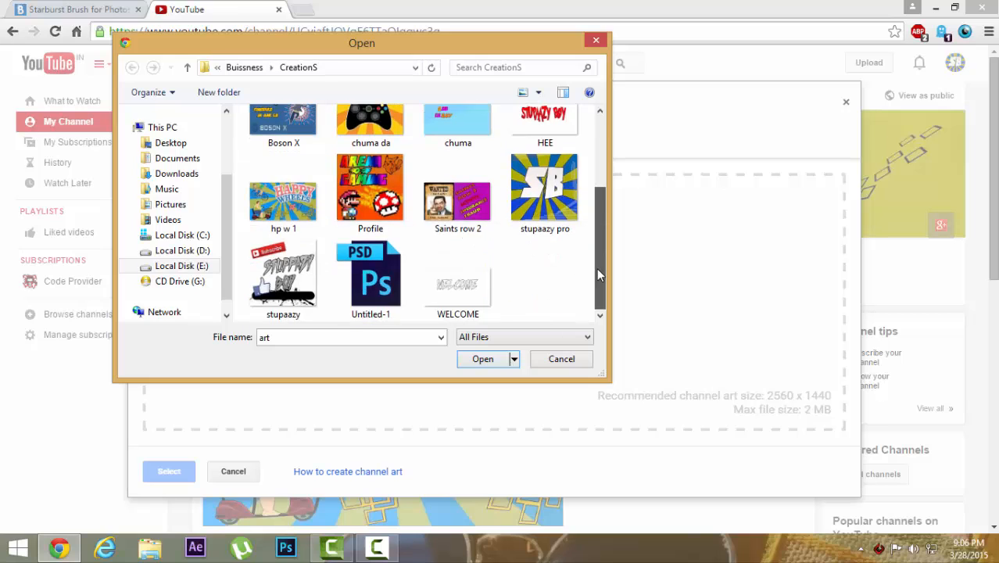
left_click(561, 358)
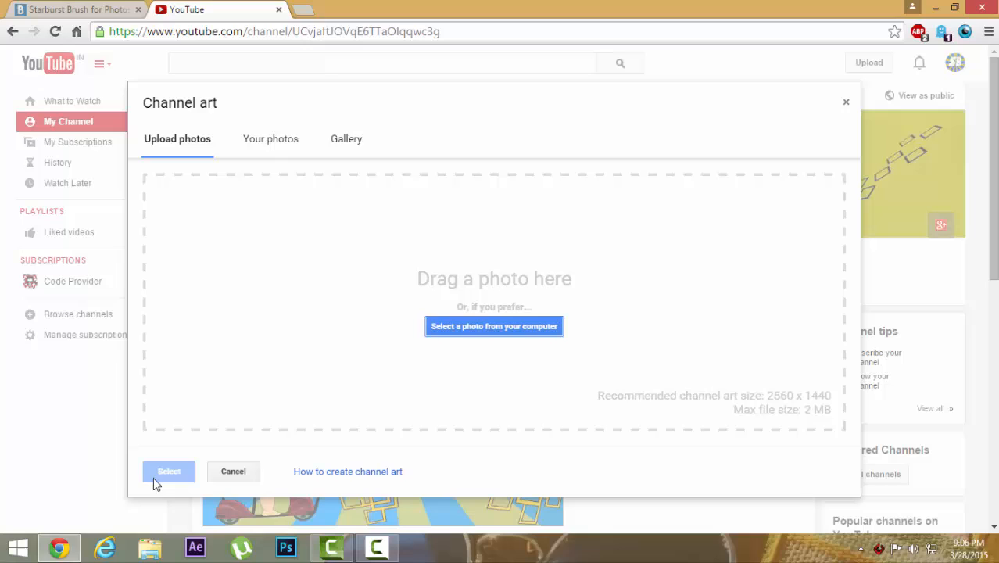
mouse_move(739, 441)
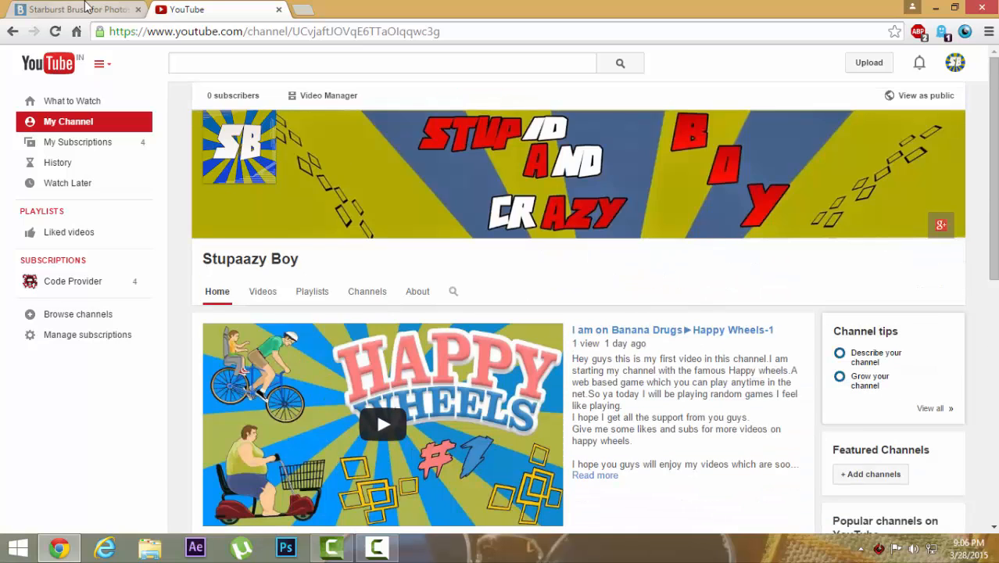
Cancel the upload window and minimize Chrome to the desktop
left_click(74, 10)
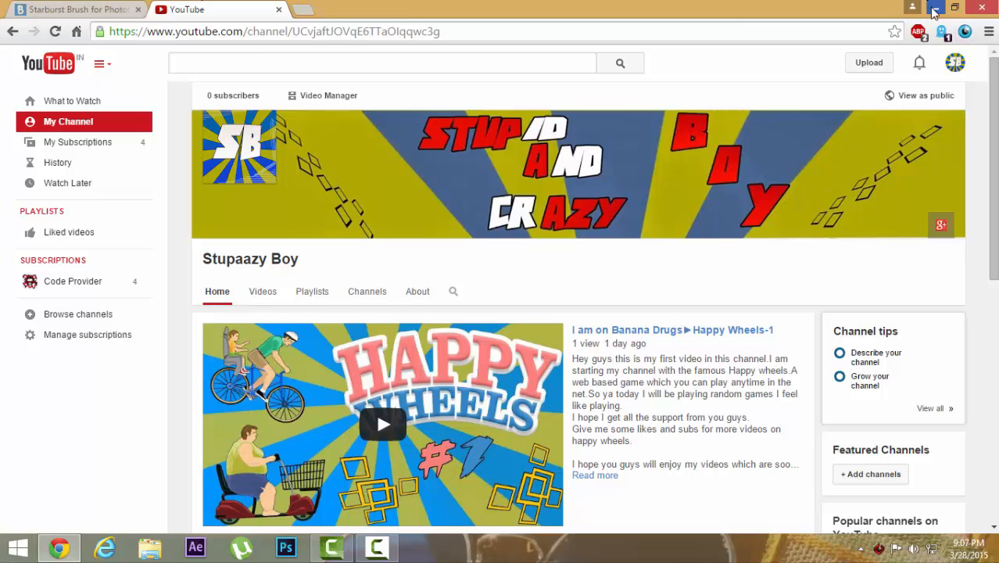
left_click(957, 7)
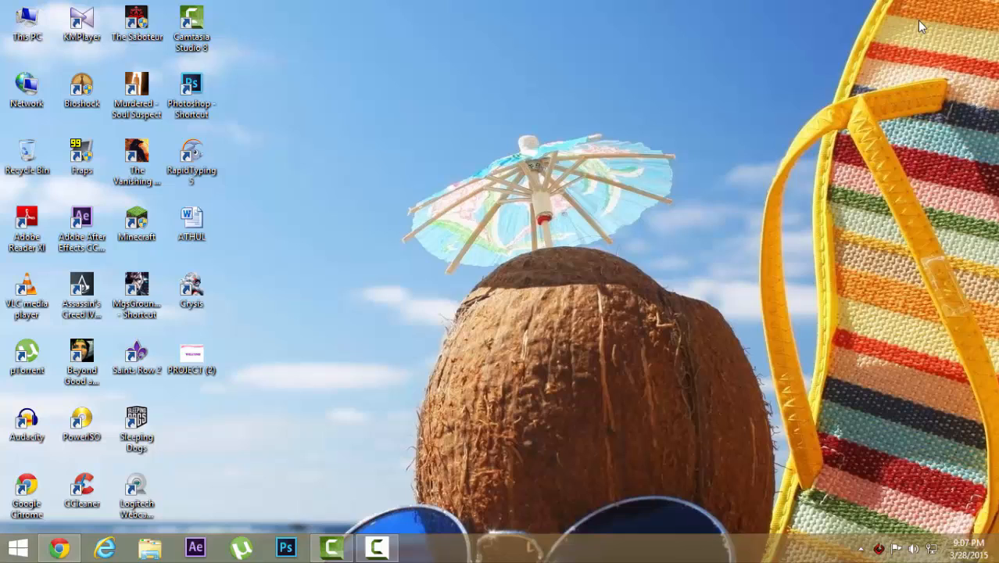
mouse_move(845, 119)
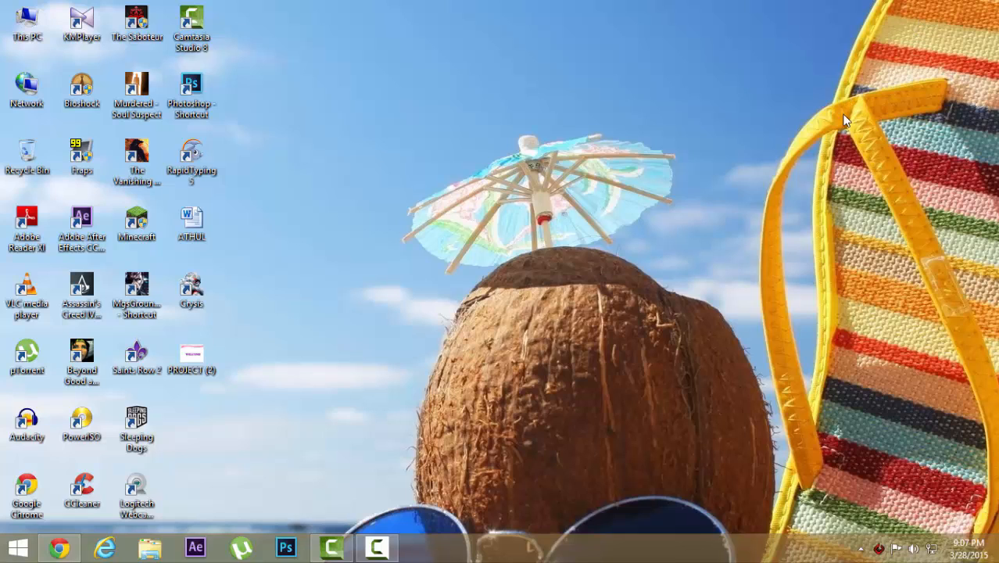
left_click(377, 548)
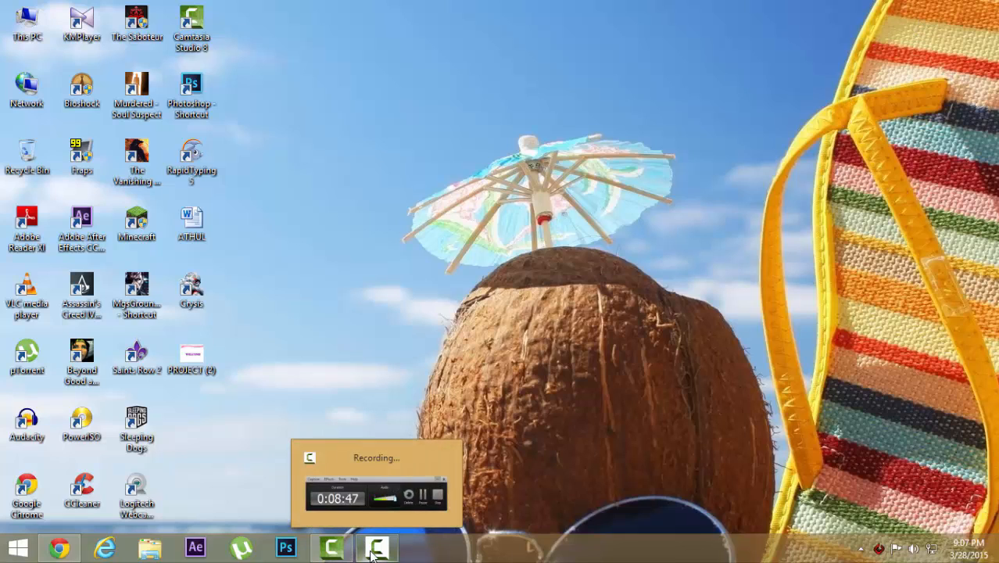